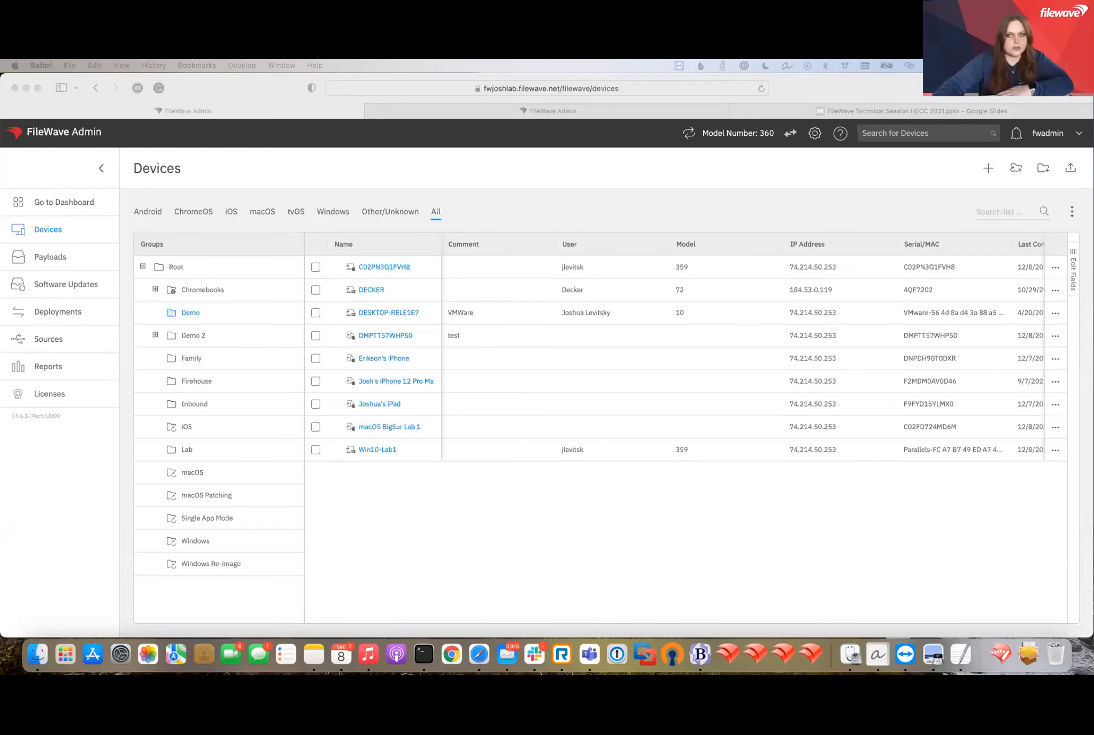
pyautogui.moveTo(877, 654)
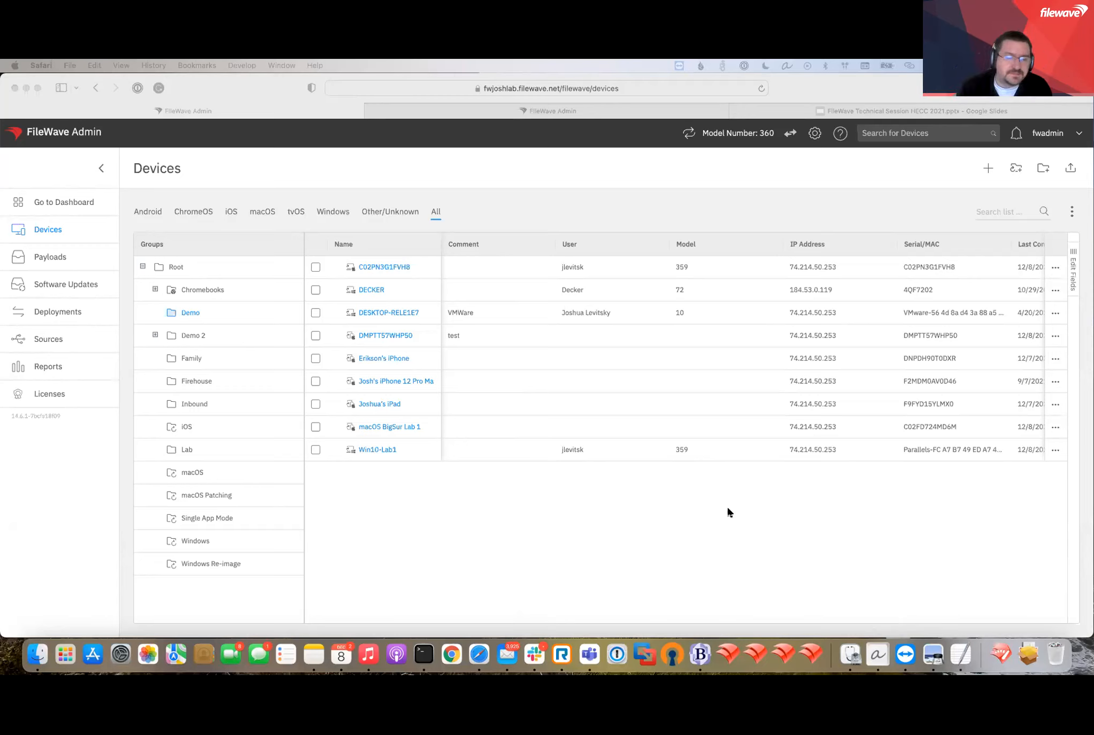
pyautogui.moveTo(592, 496)
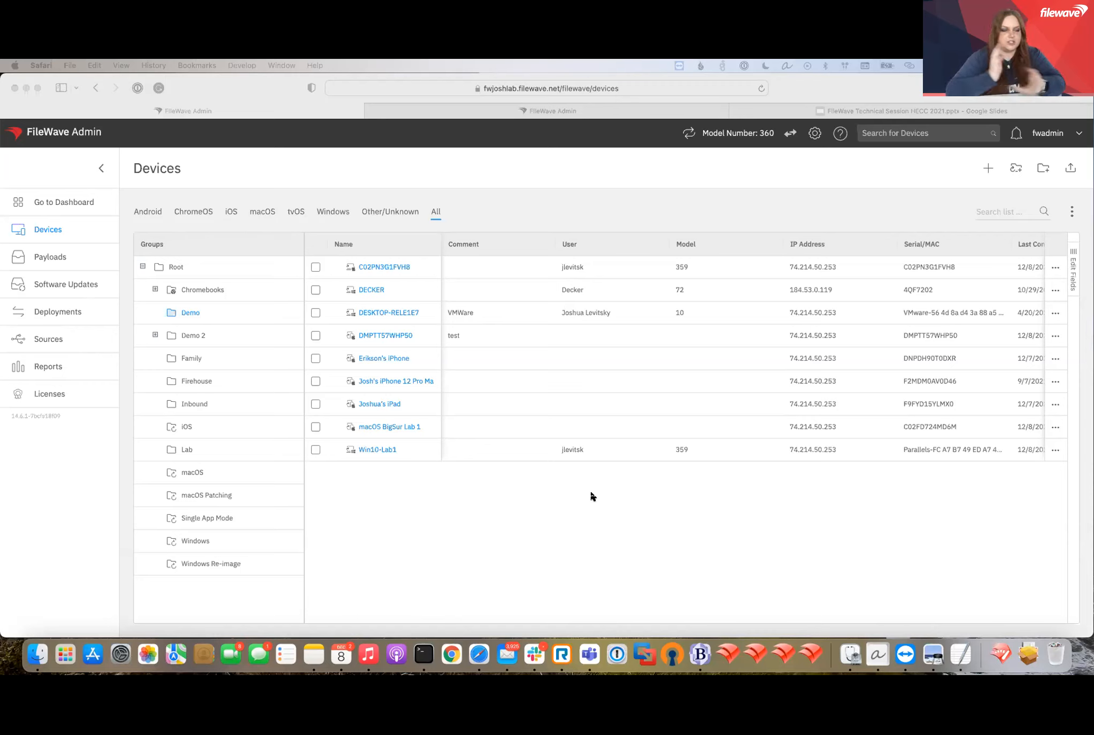
pyautogui.moveTo(539, 442)
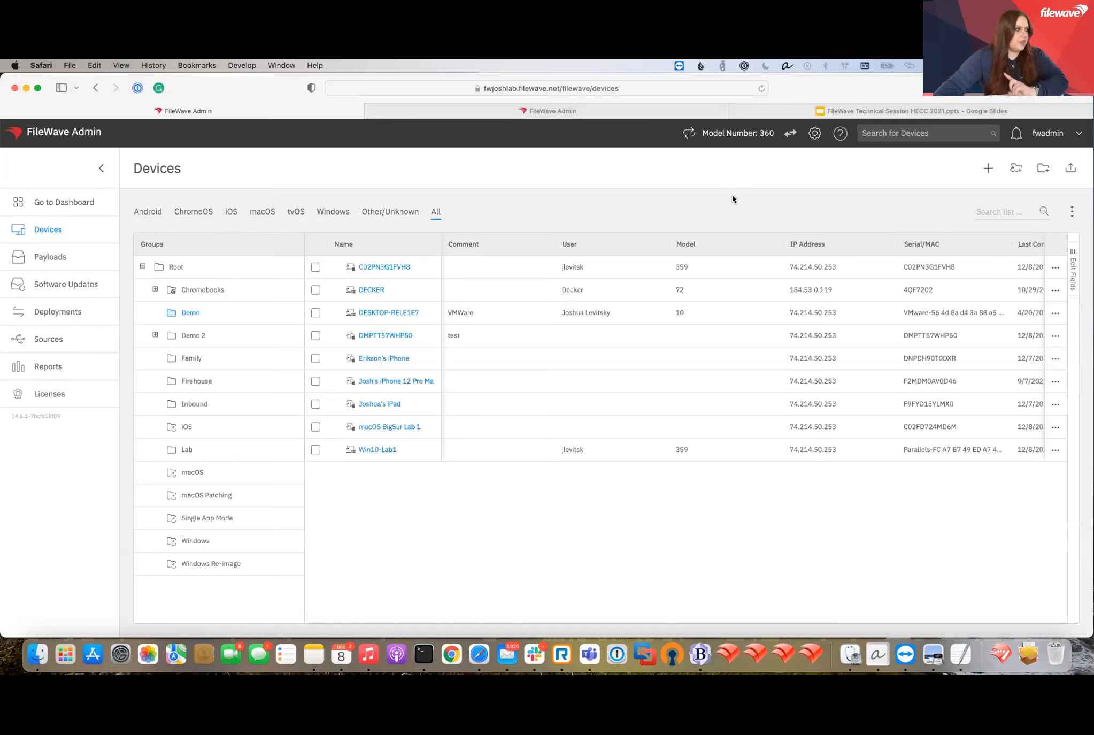
pyautogui.moveTo(496, 206)
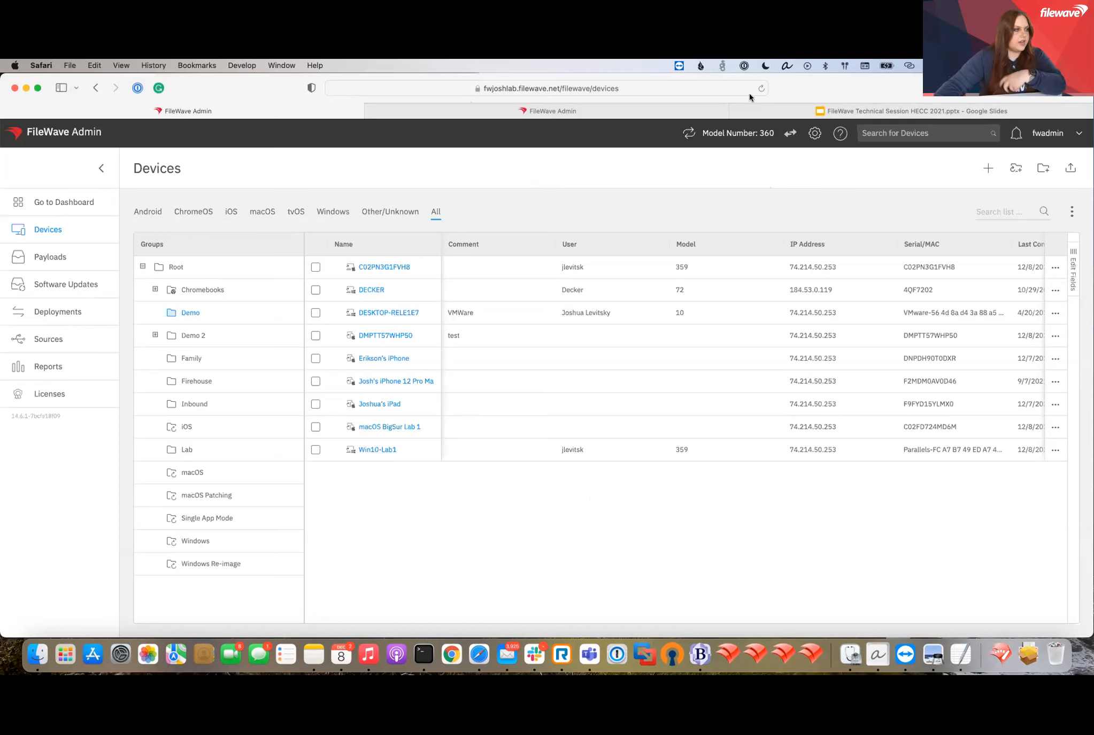
pyautogui.moveTo(429, 240)
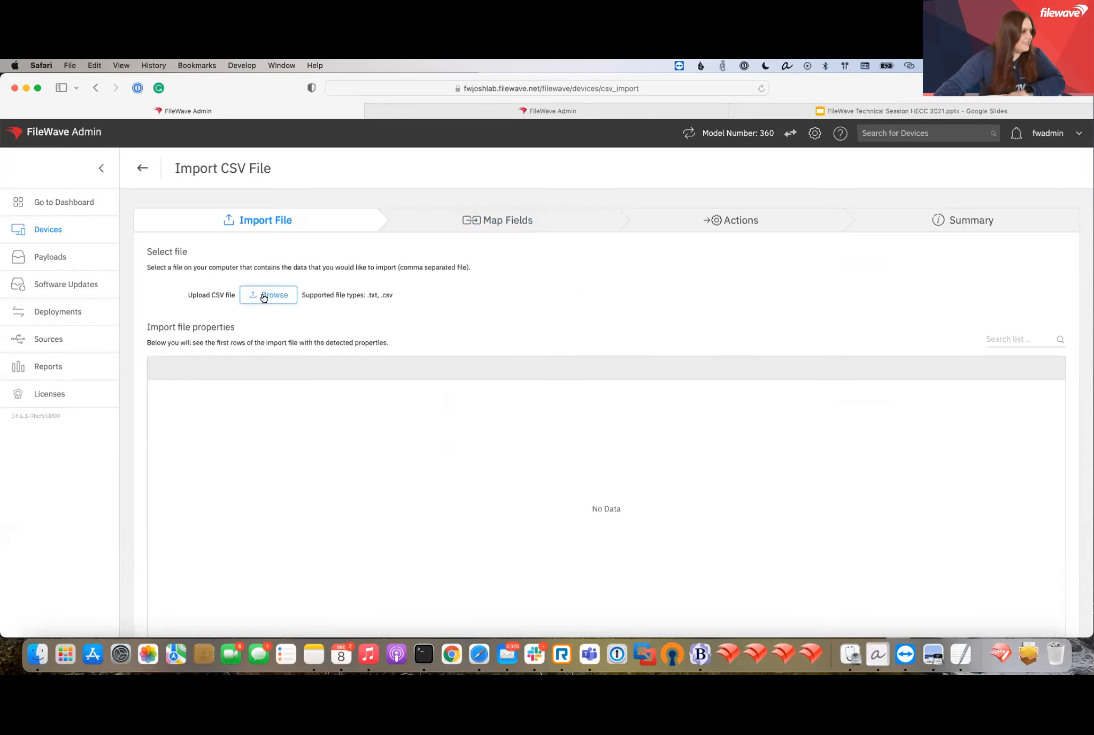
# - Upload desktop_clients_template.csv and preview its three client rows with client_name, Comment and Serial
pyautogui.click(268, 295)
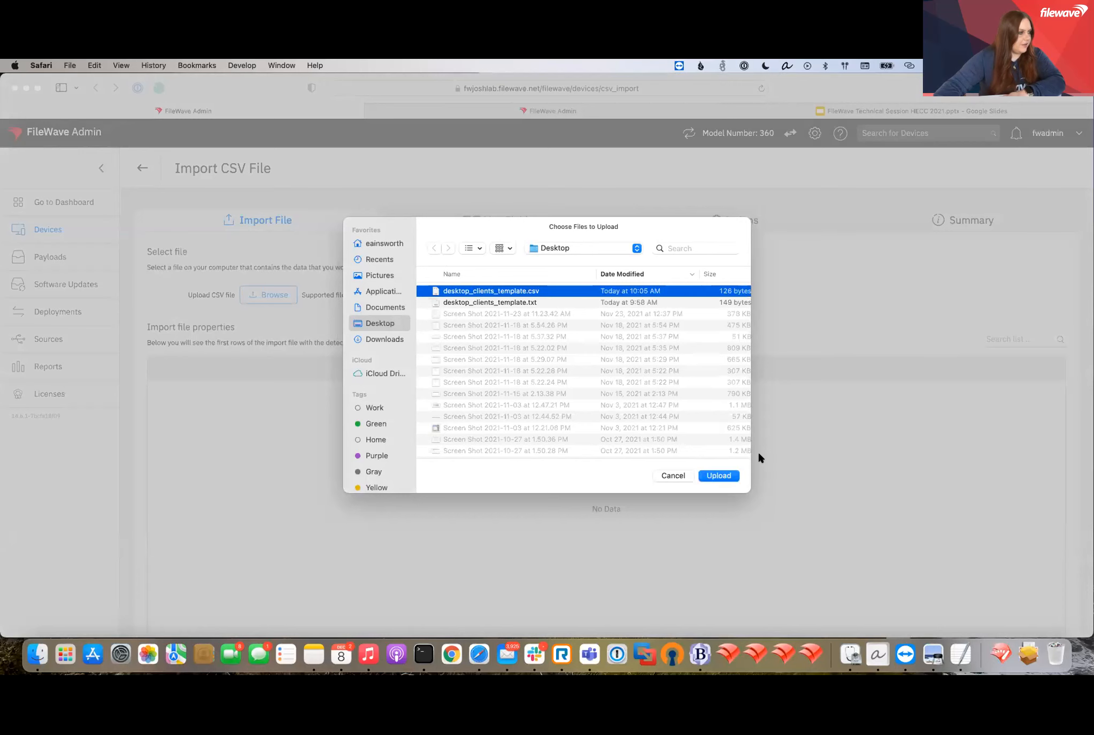
pyautogui.click(718, 475)
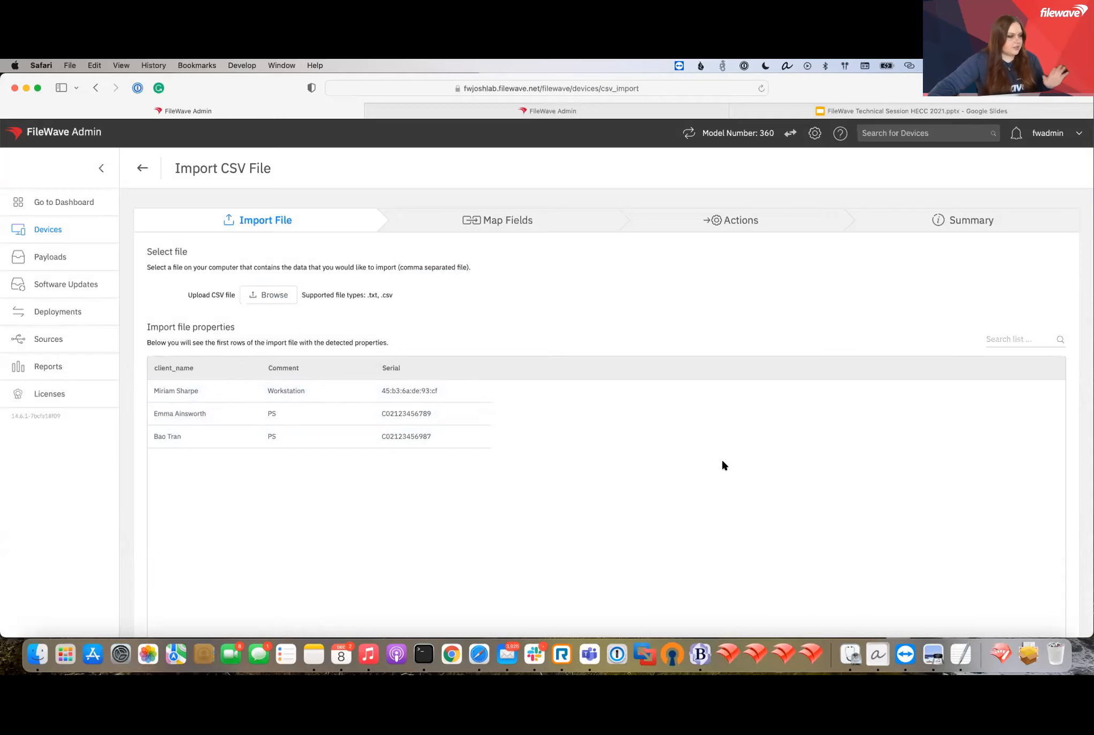
pyautogui.scroll(-3)
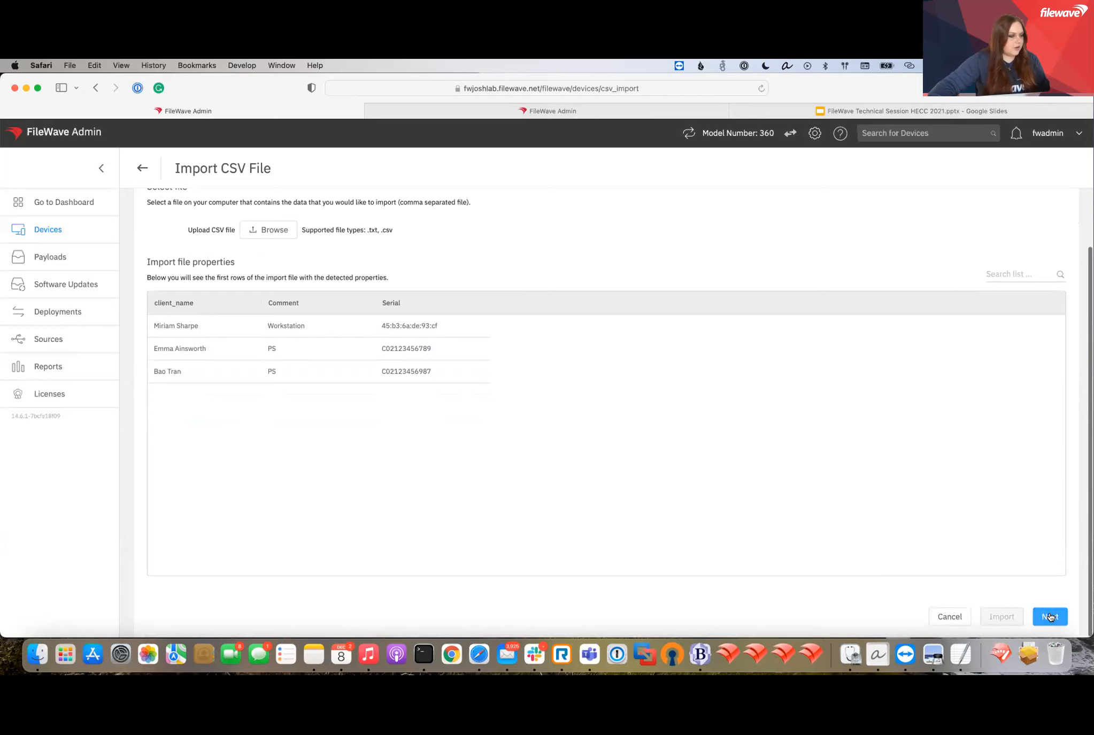
# - In Map Fields, pair client_name with Device Name and Serial with MAC Address
pyautogui.click(1048, 616)
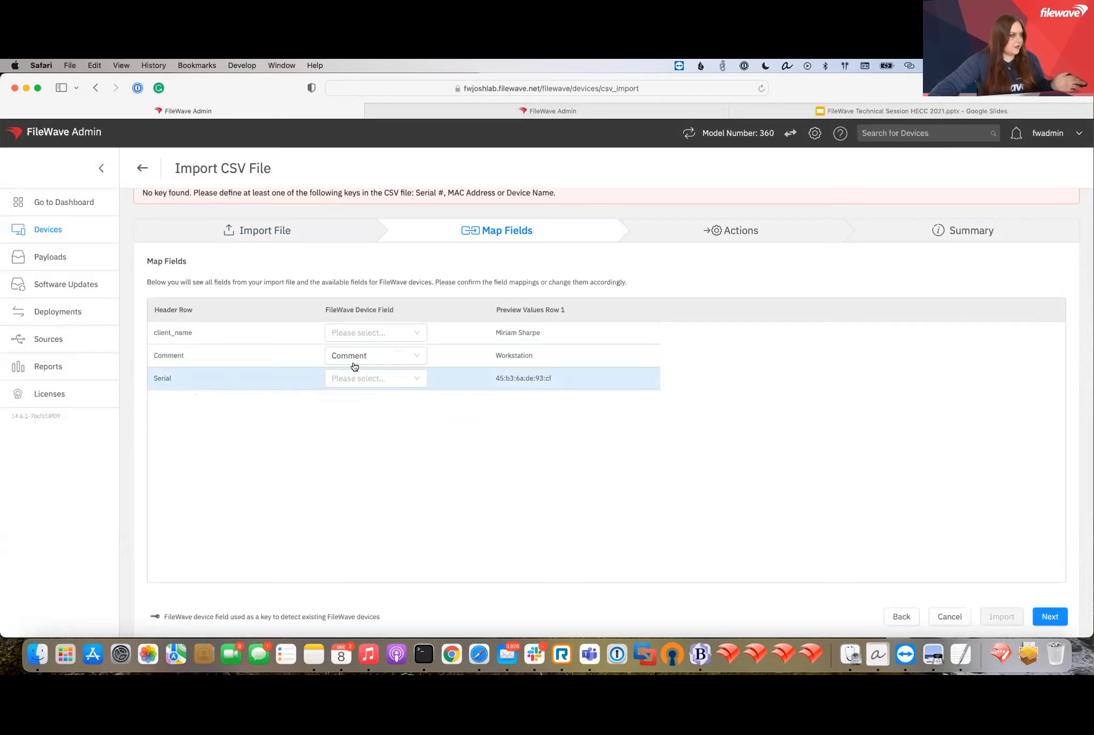
pyautogui.click(375, 332)
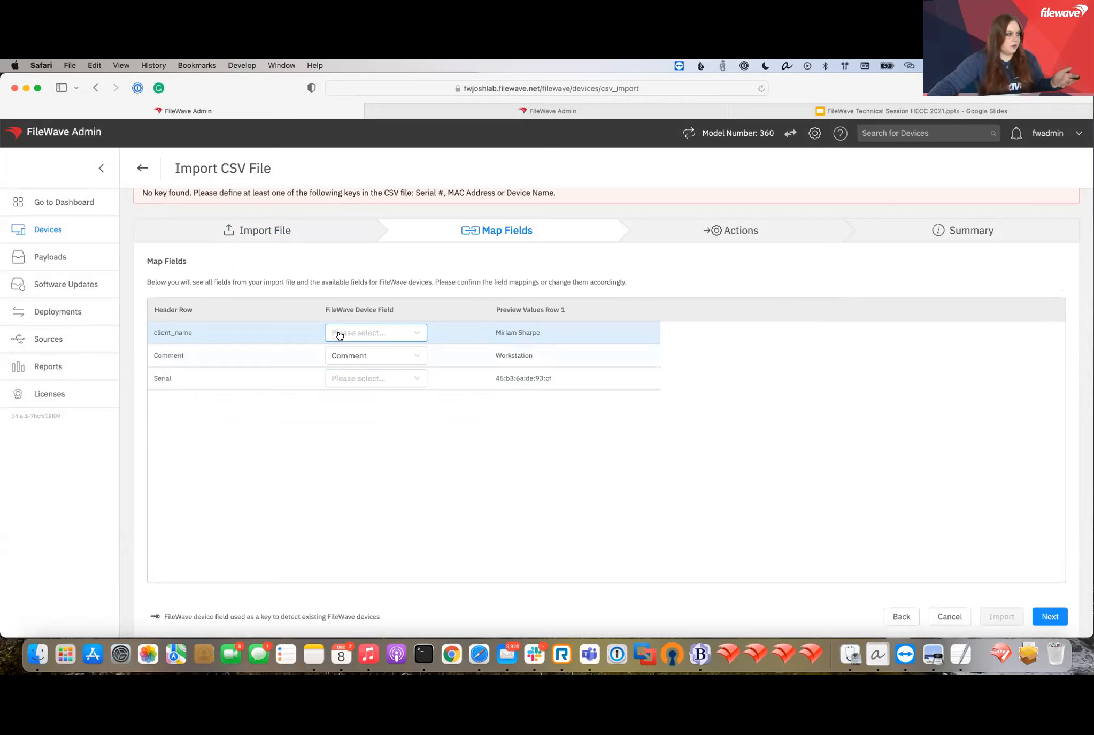
pyautogui.click(375, 332)
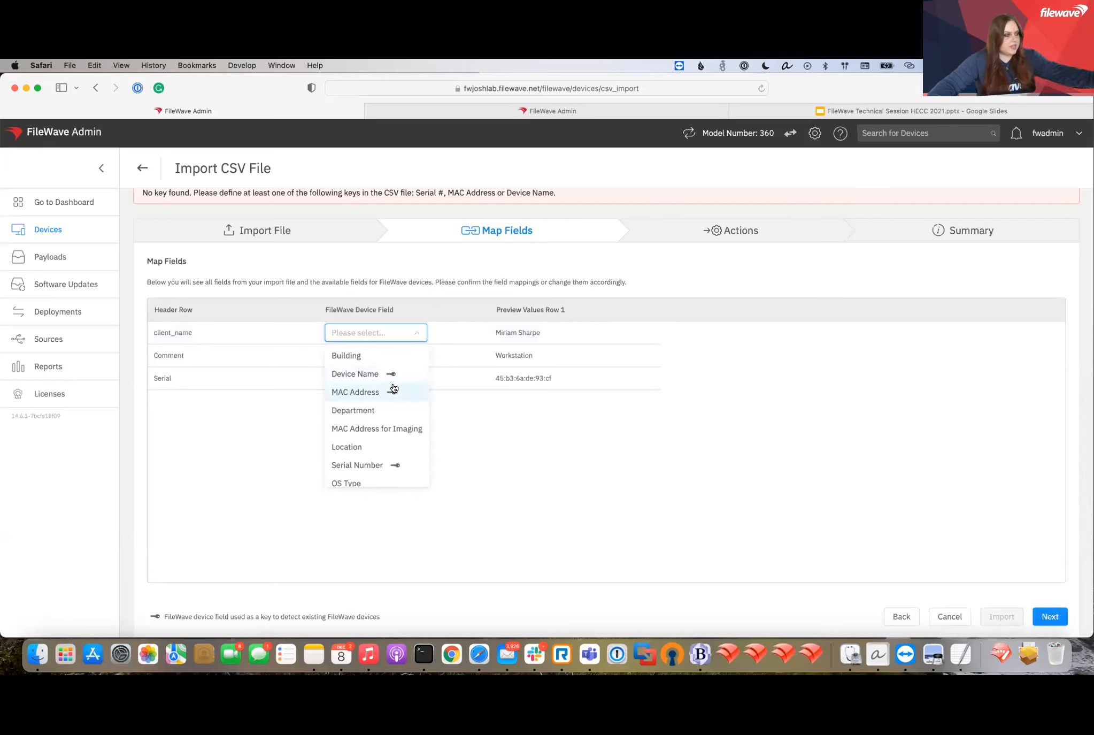
pyautogui.moveTo(377, 373)
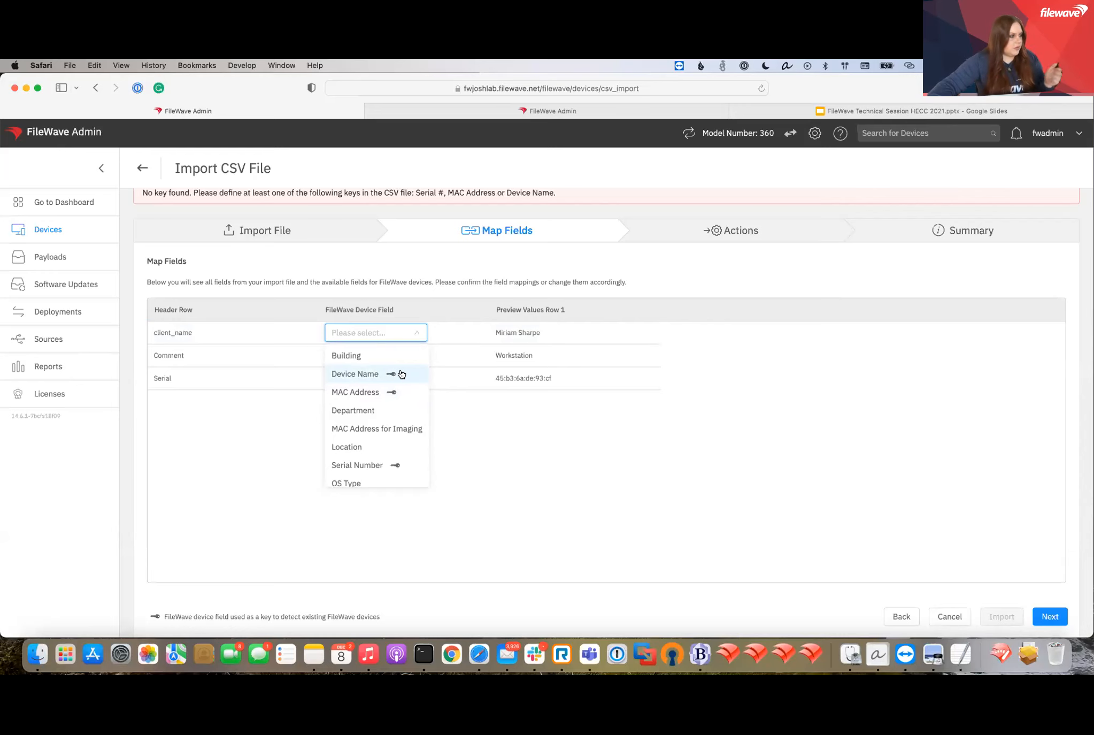
pyautogui.click(354, 373)
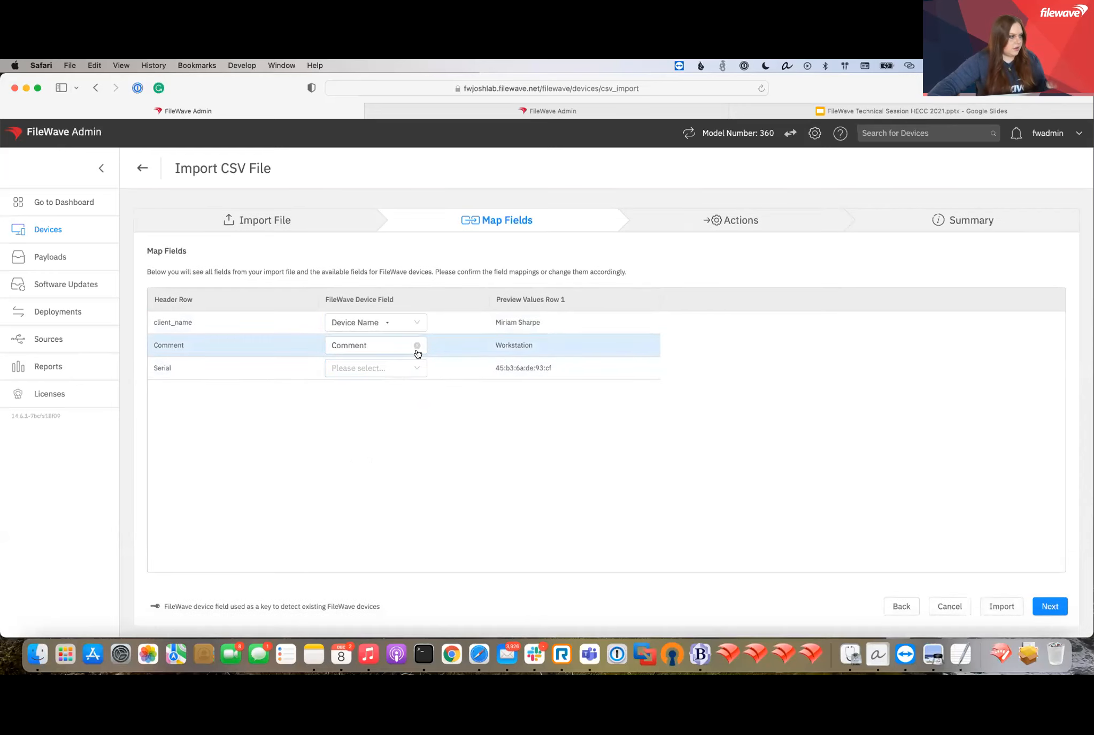
pyautogui.click(375, 368)
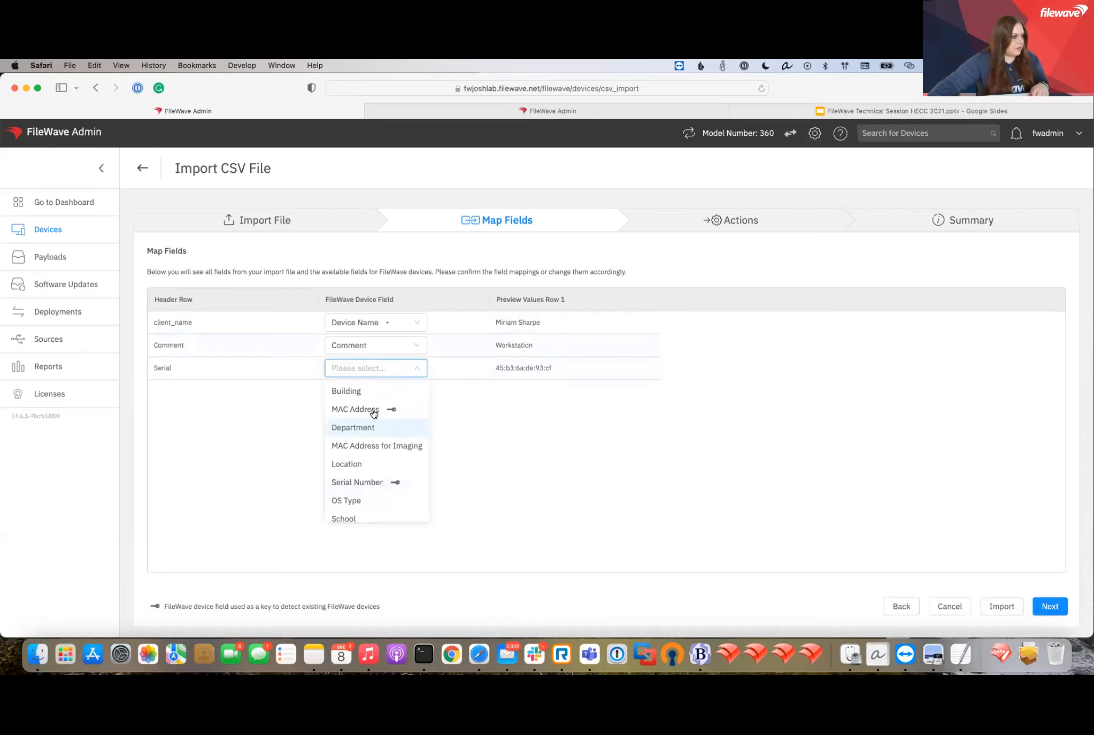
pyautogui.click(355, 409)
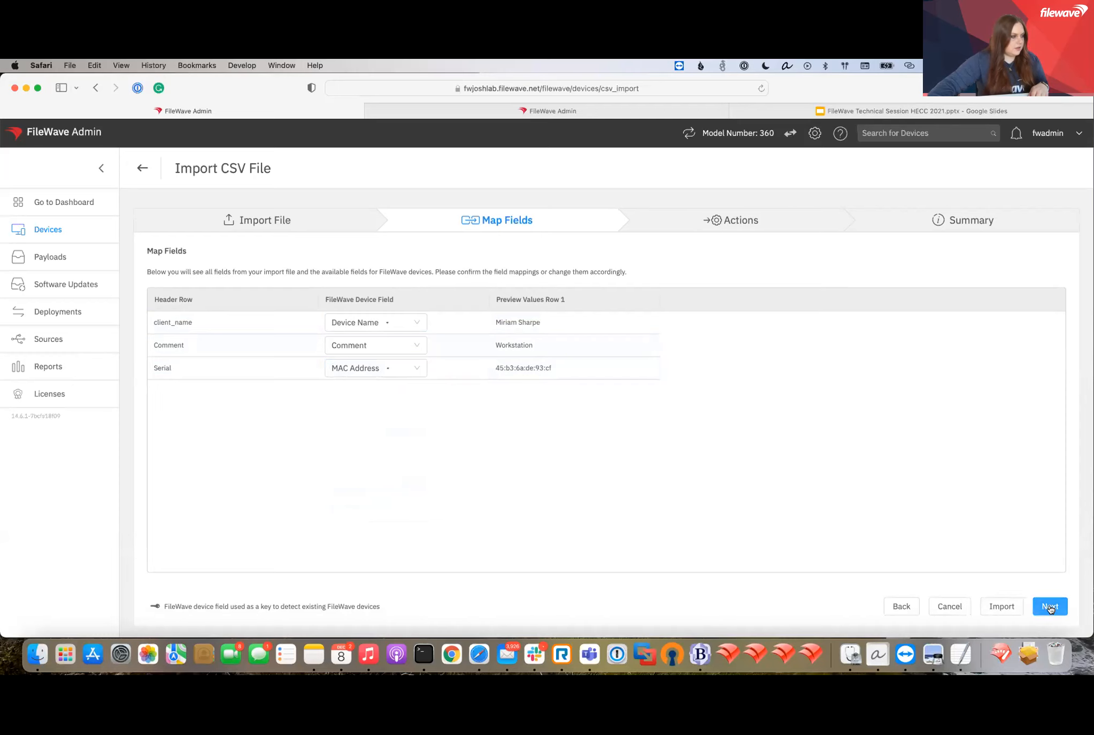
# - Skip adding import actions, review the summary, and import the three client placeholders
pyautogui.click(1049, 606)
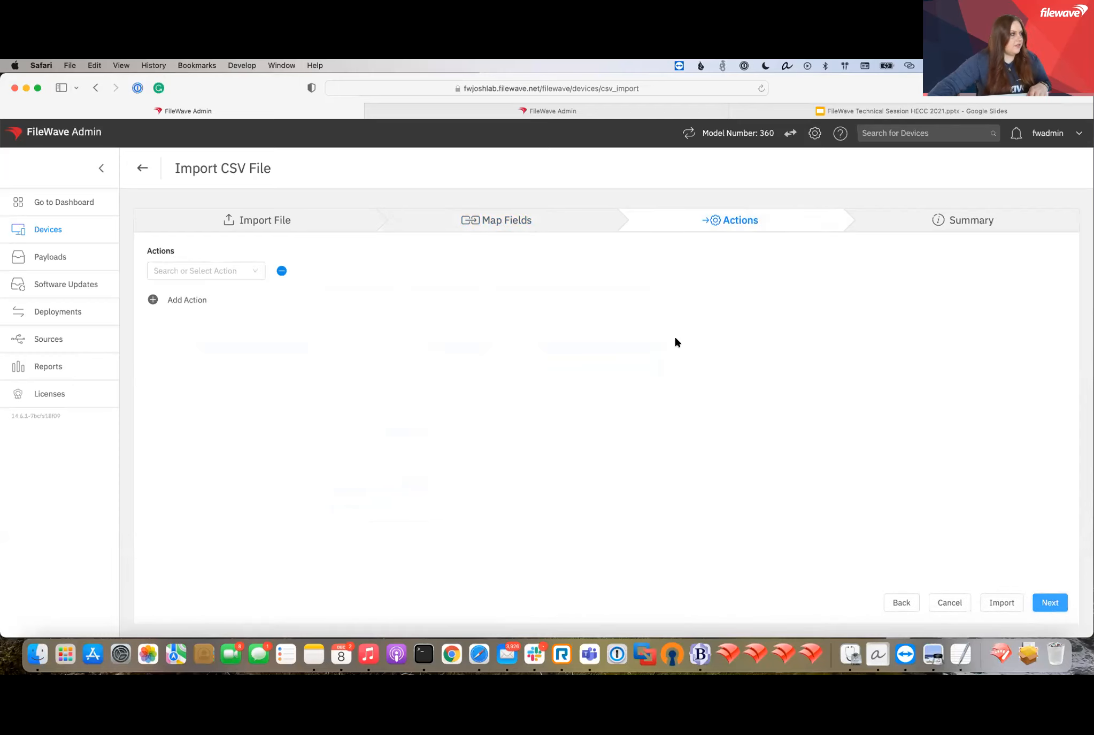
pyautogui.moveTo(223, 275)
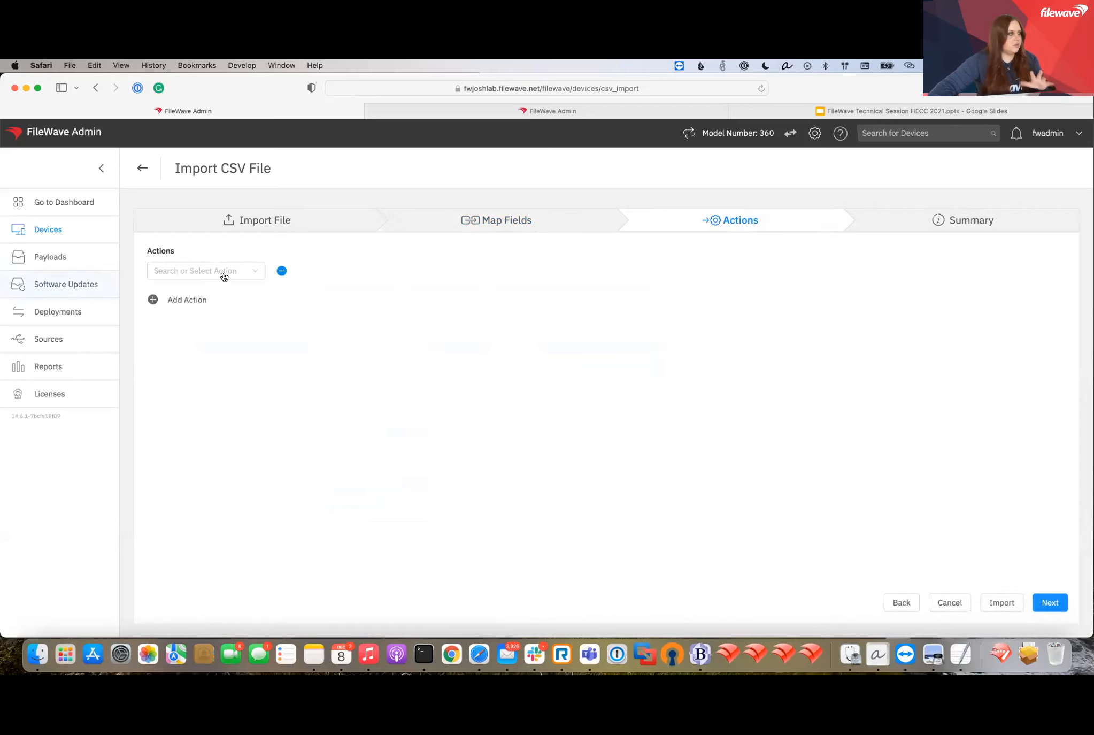
pyautogui.click(206, 270)
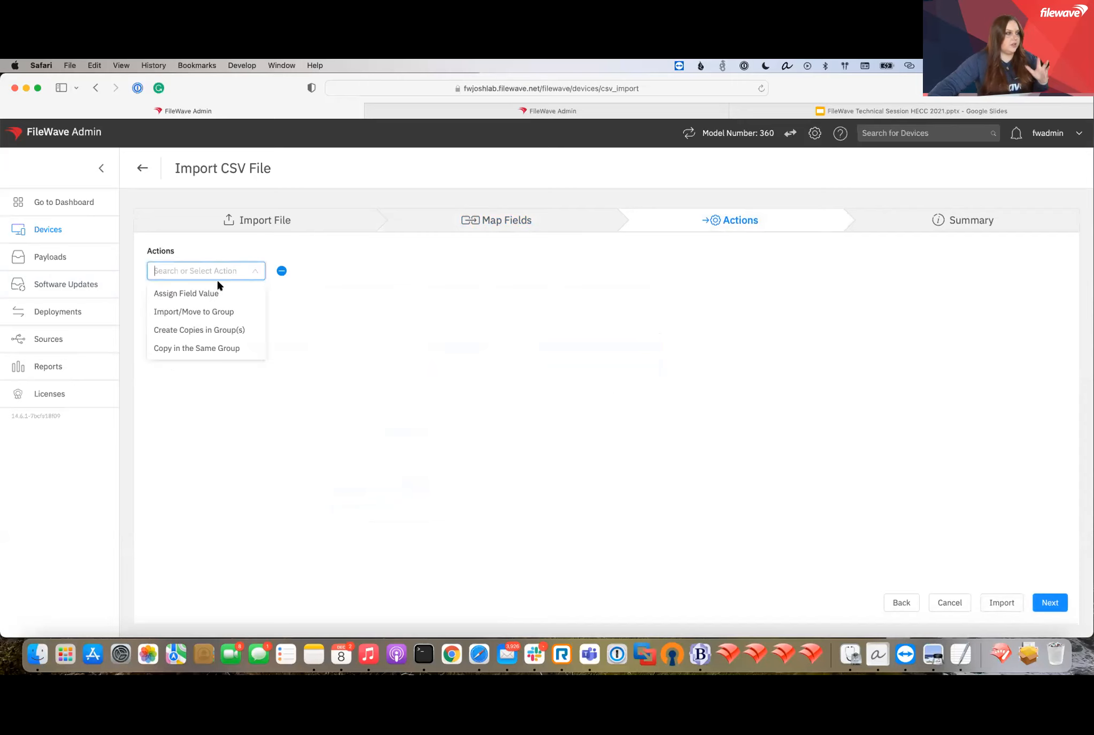
pyautogui.moveTo(186, 293)
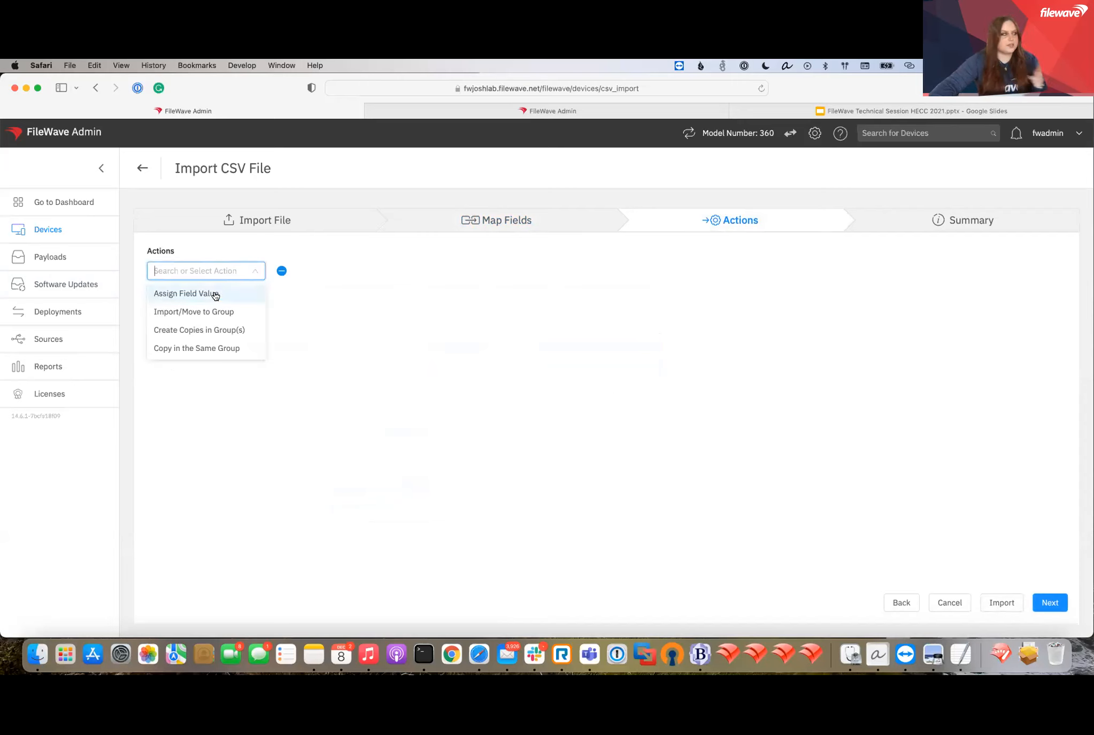
pyautogui.moveTo(193, 311)
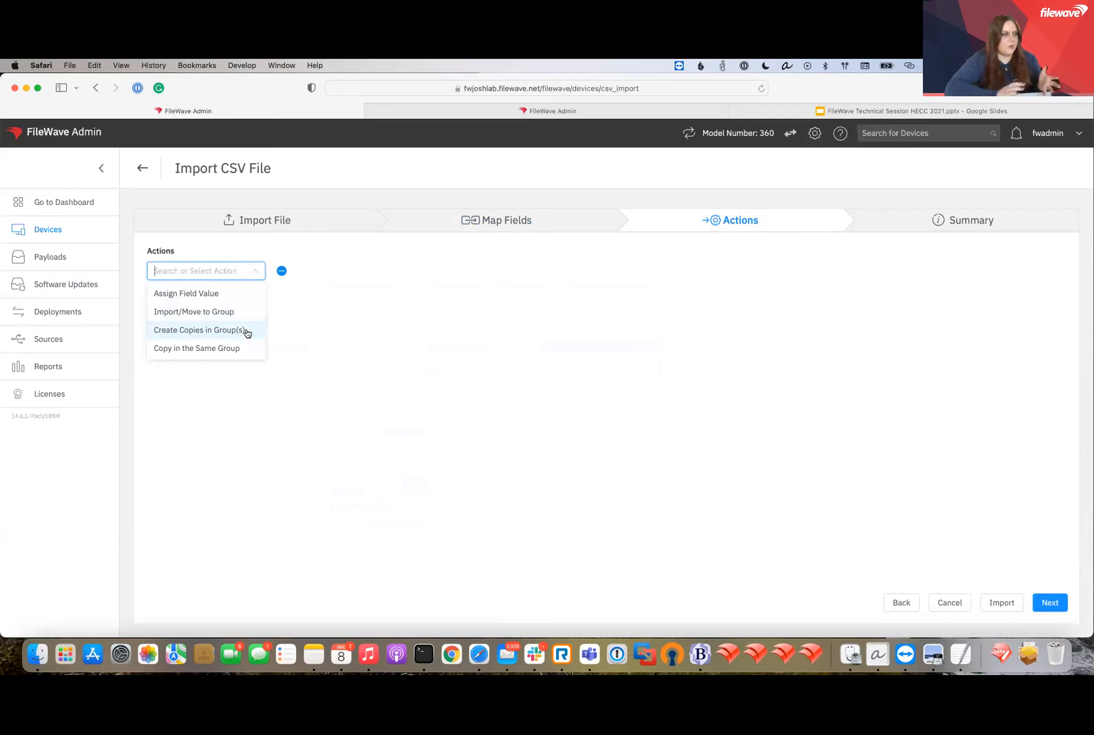
pyautogui.moveTo(411, 311)
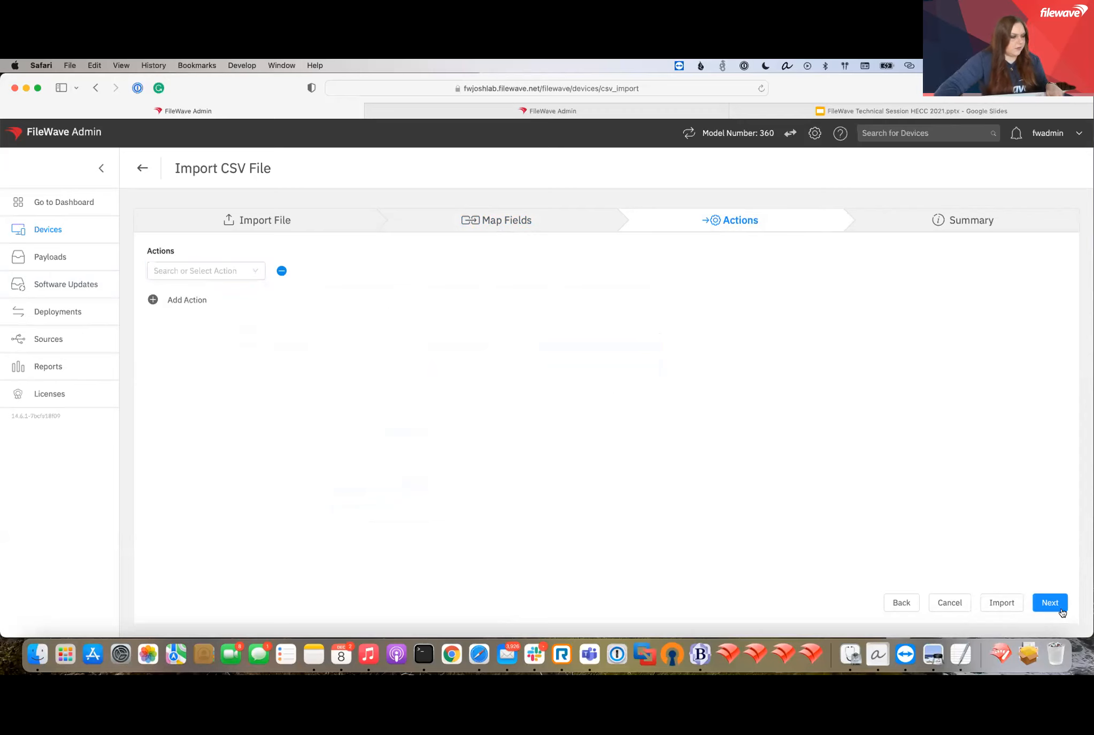
pyautogui.click(1049, 602)
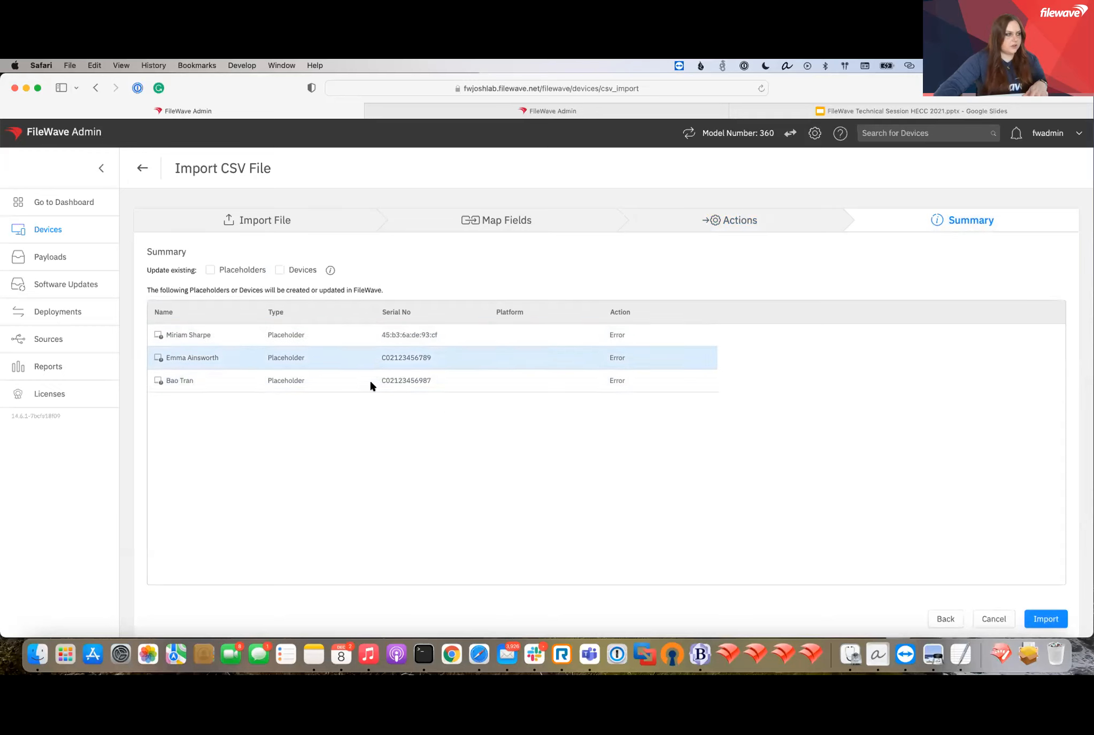
pyautogui.moveTo(649, 364)
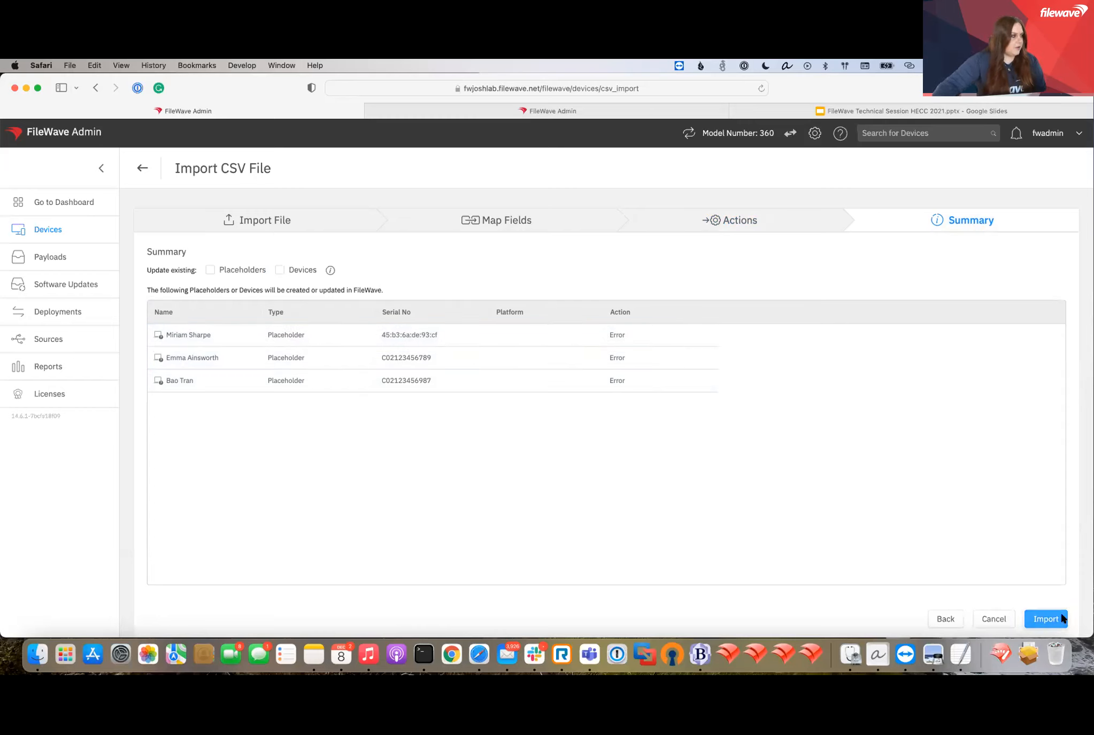
pyautogui.click(1045, 618)
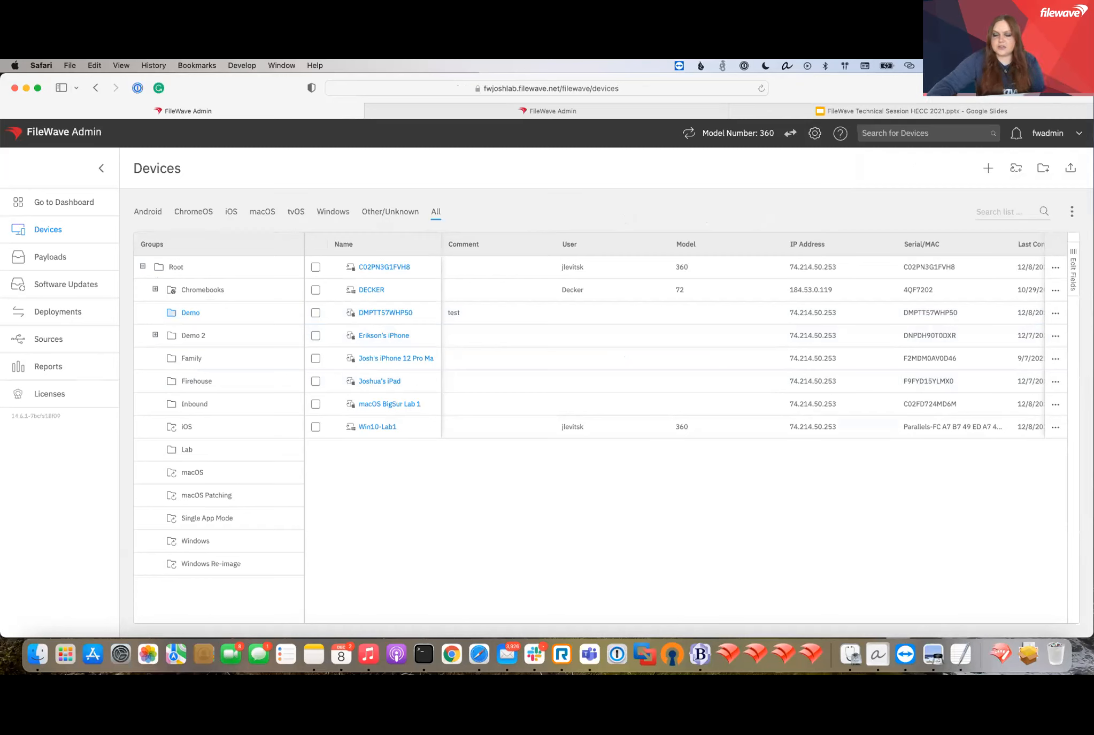
# - Open macOS BigSur Lab 1 and view its installed applications and software updates
pyautogui.click(395, 358)
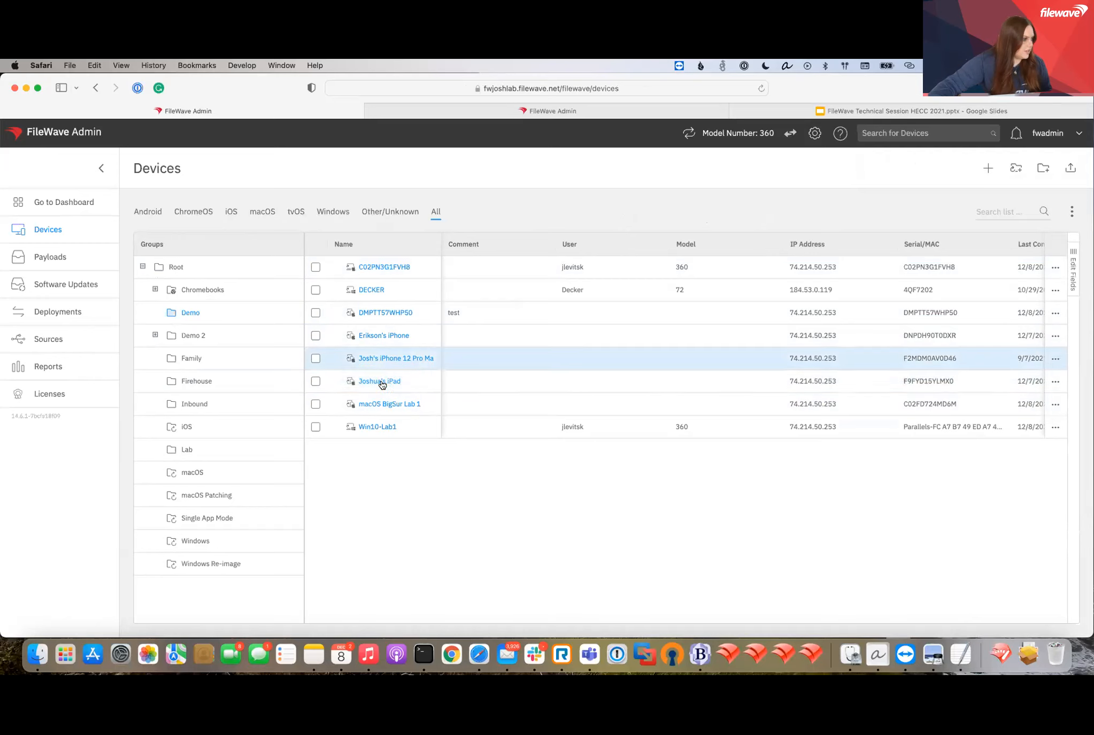
pyautogui.click(388, 403)
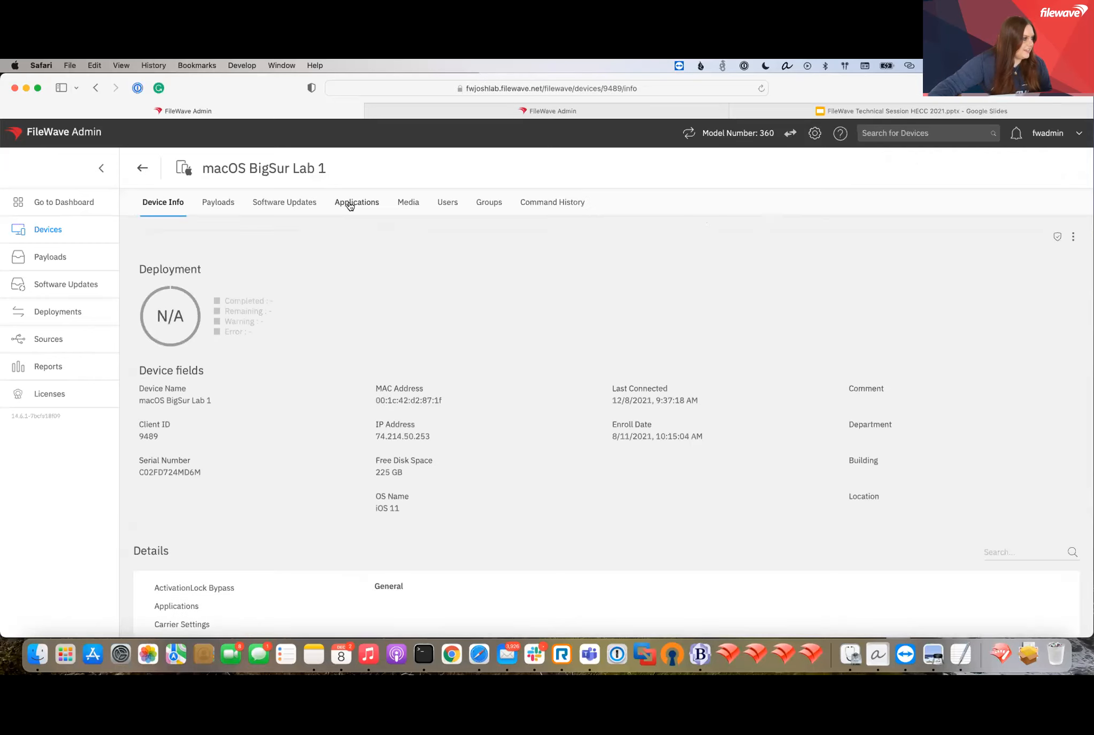
pyautogui.click(356, 201)
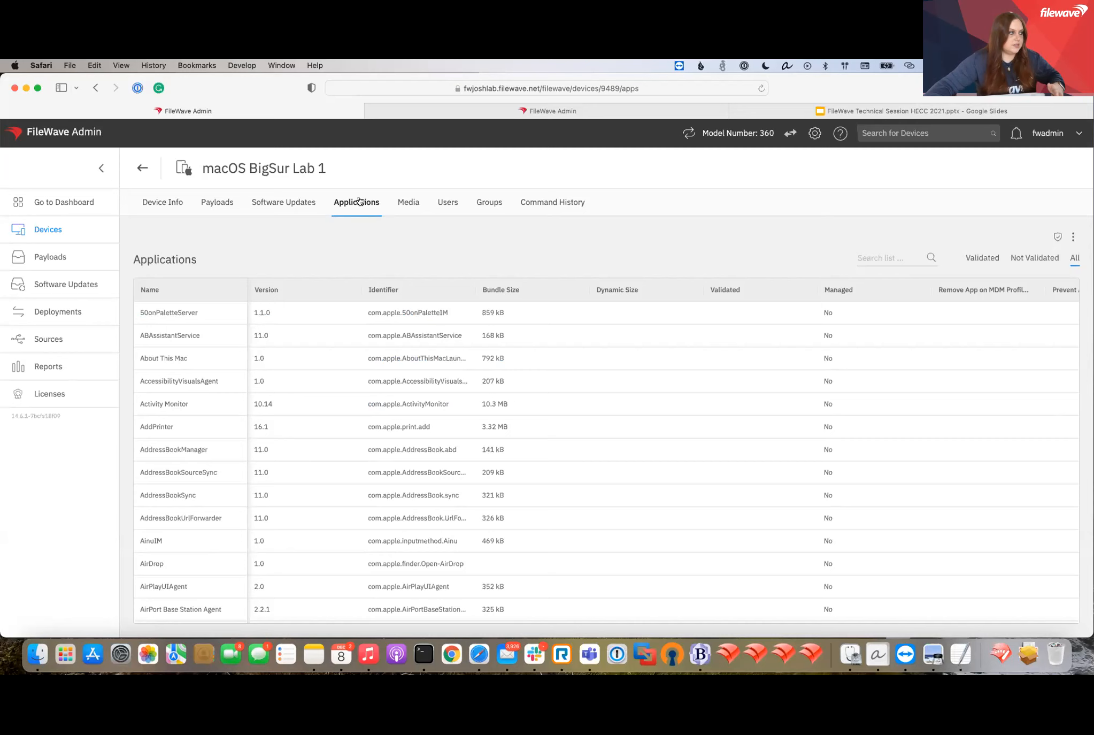
pyautogui.click(284, 202)
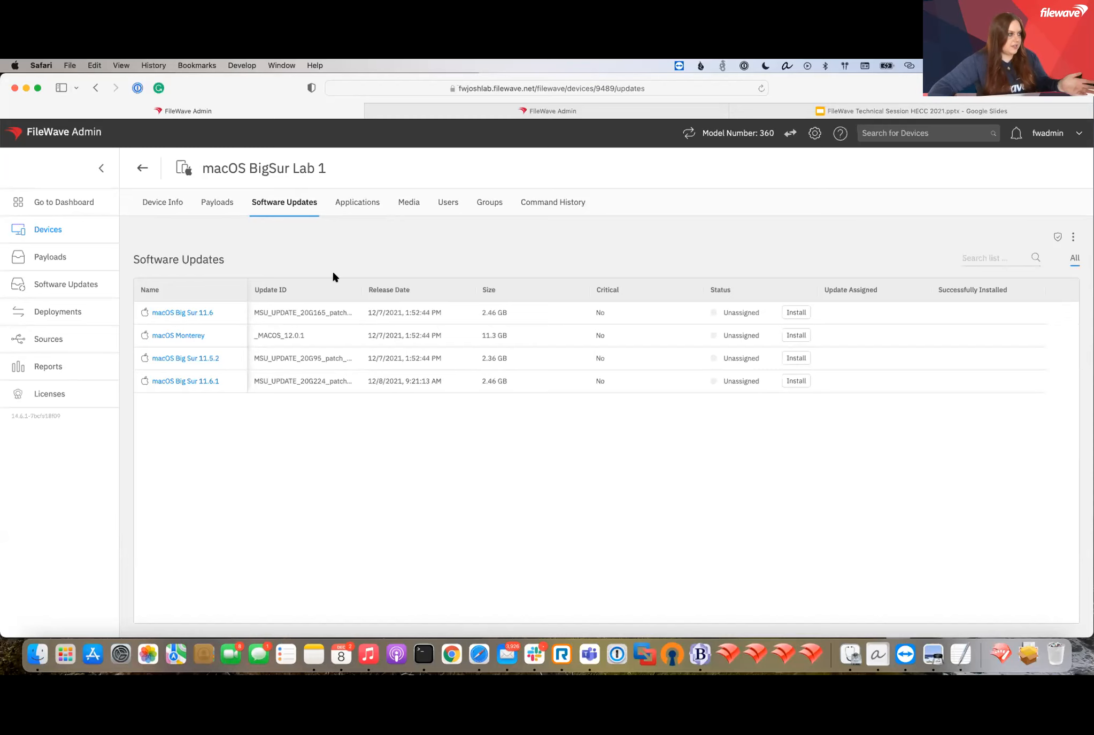
# - Browse the device's general inventory details, including Fonts and another category
pyautogui.click(162, 202)
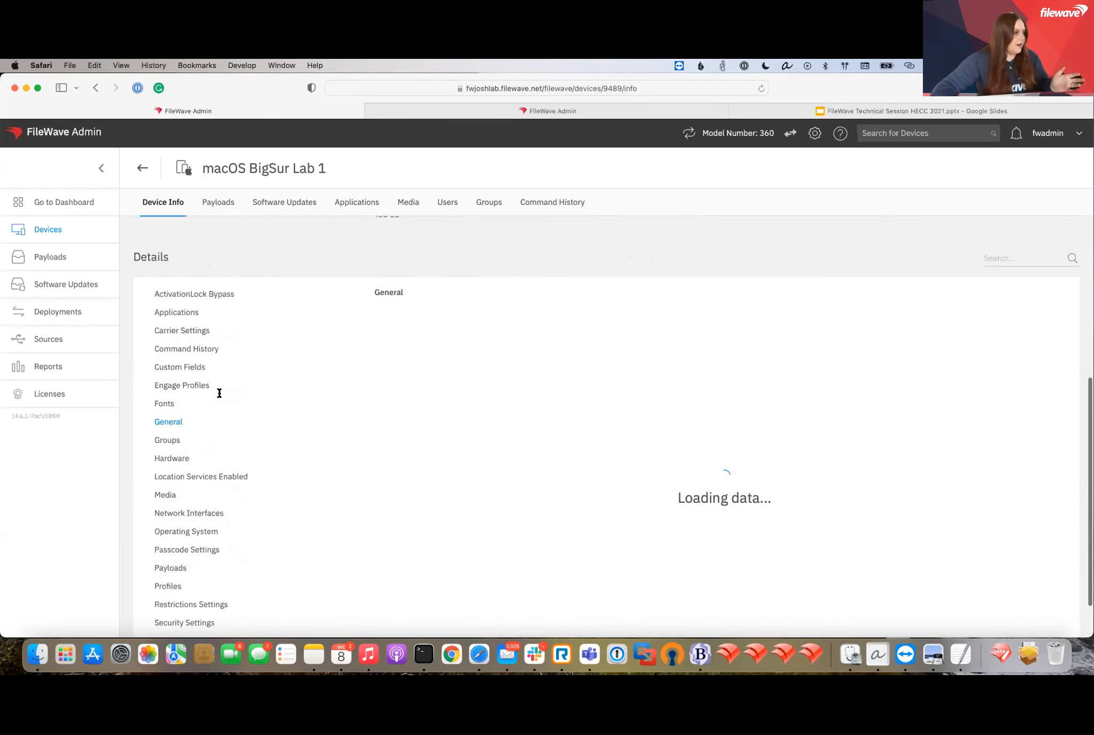
pyautogui.click(164, 403)
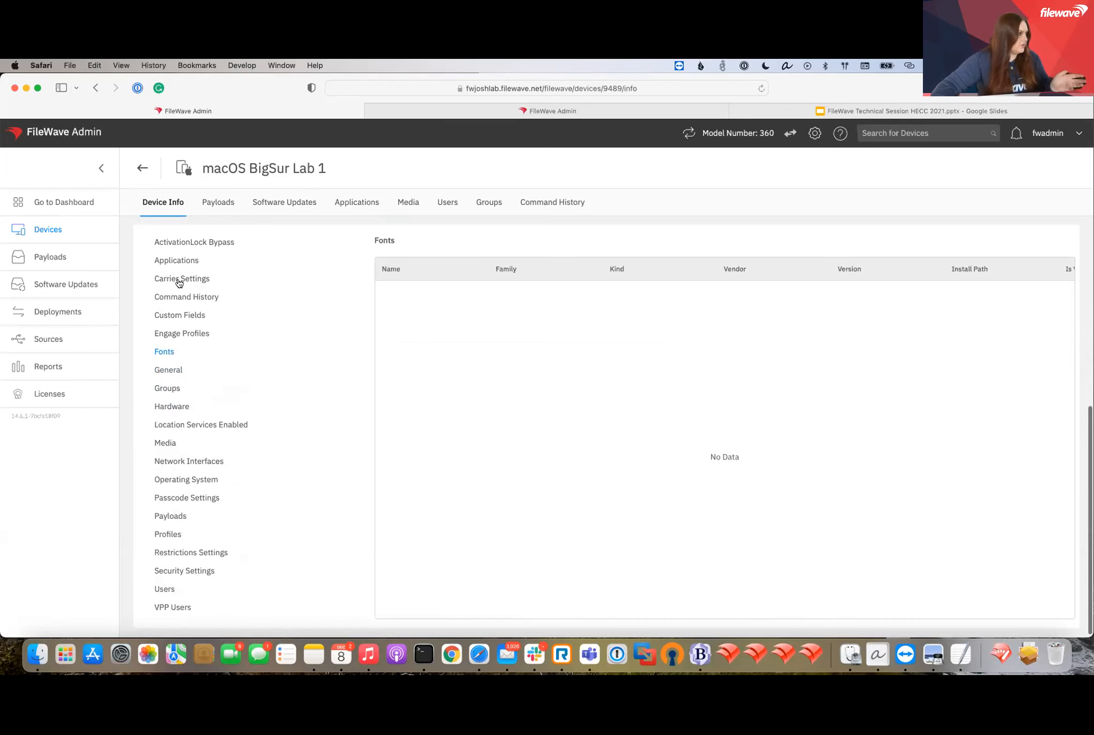
pyautogui.click(177, 260)
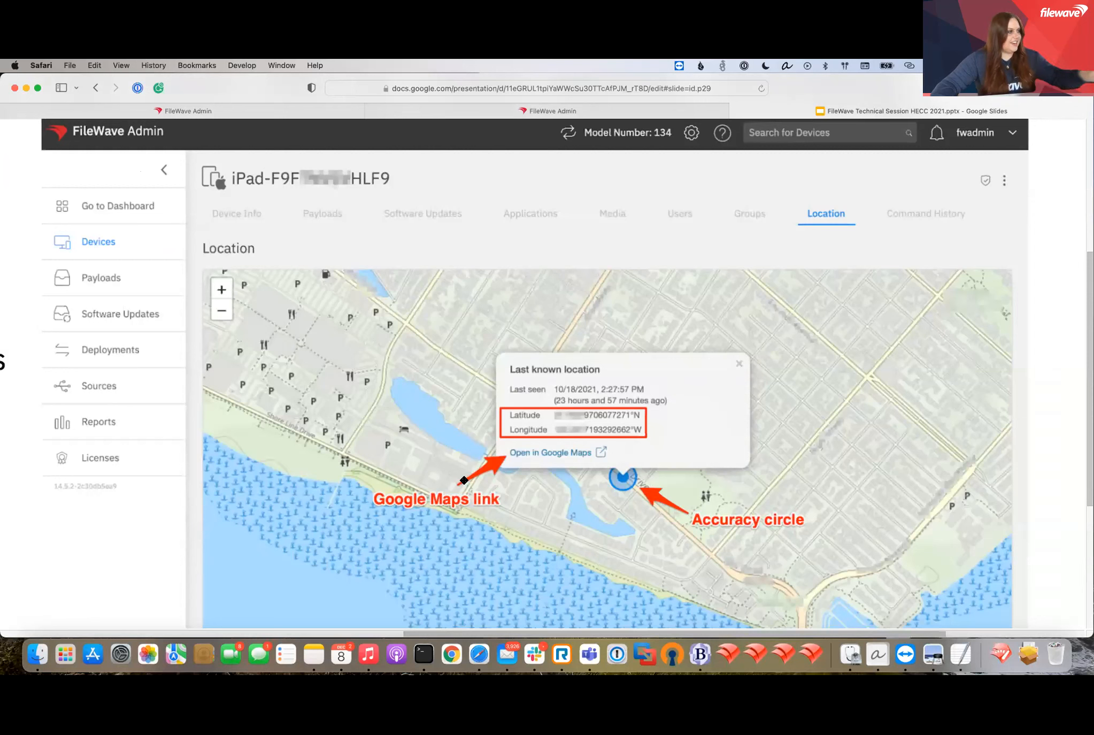
pyautogui.moveTo(464, 483)
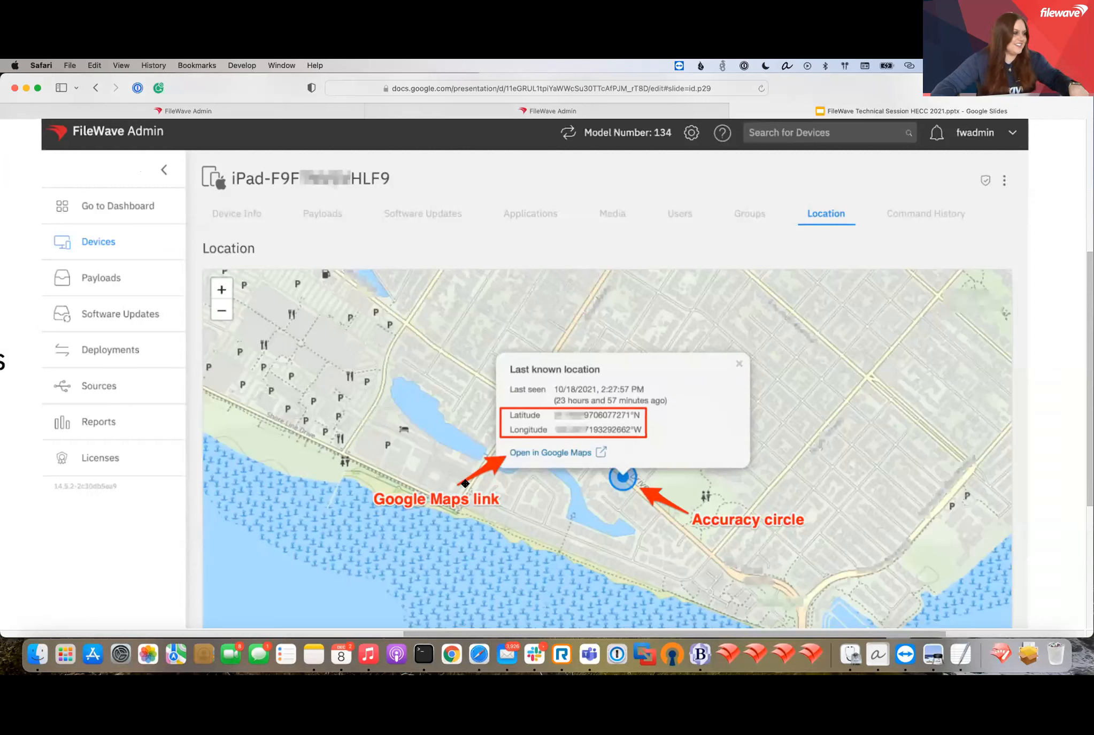
pyautogui.moveTo(826, 215)
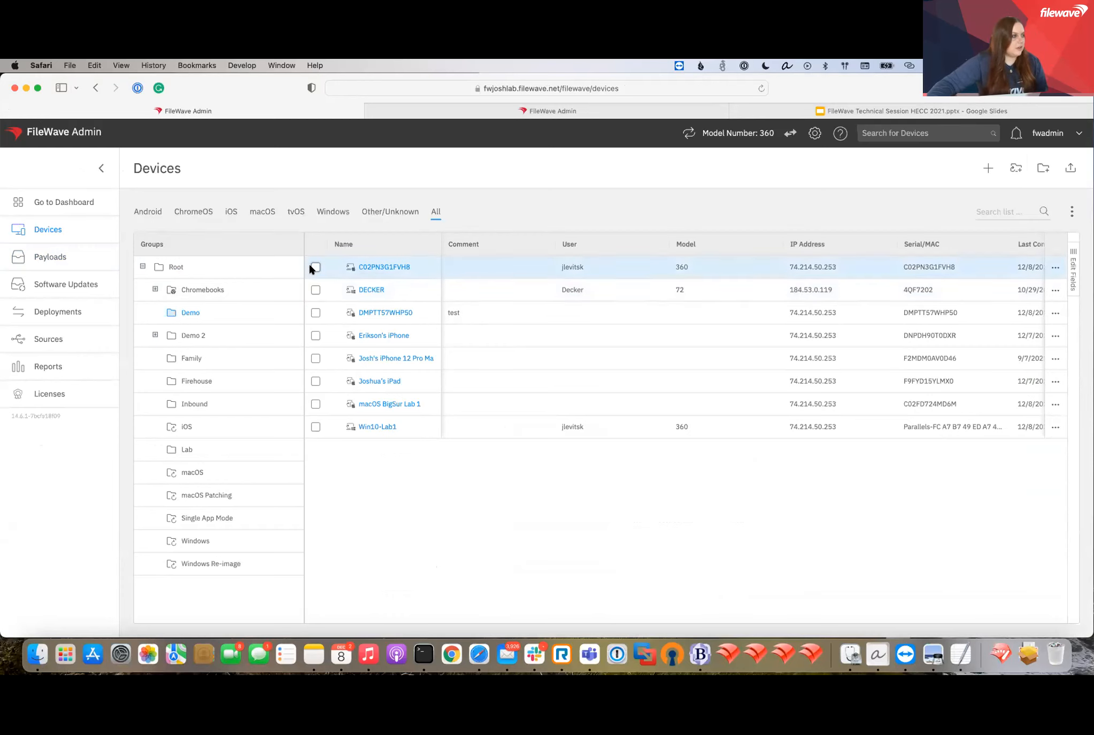
# - Shift-select devices down to macOS BigSur Lab 1 and view the Wipe, Restart, Shutdown actions
pyautogui.click(315, 266)
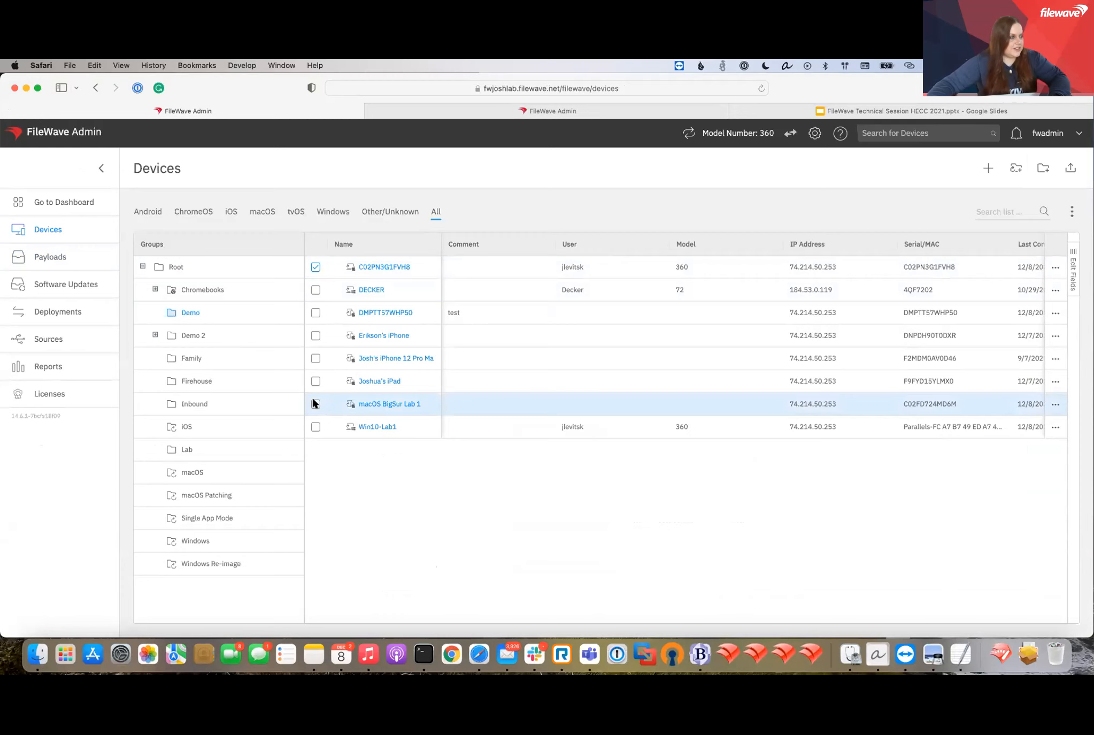
pyautogui.click(315, 403)
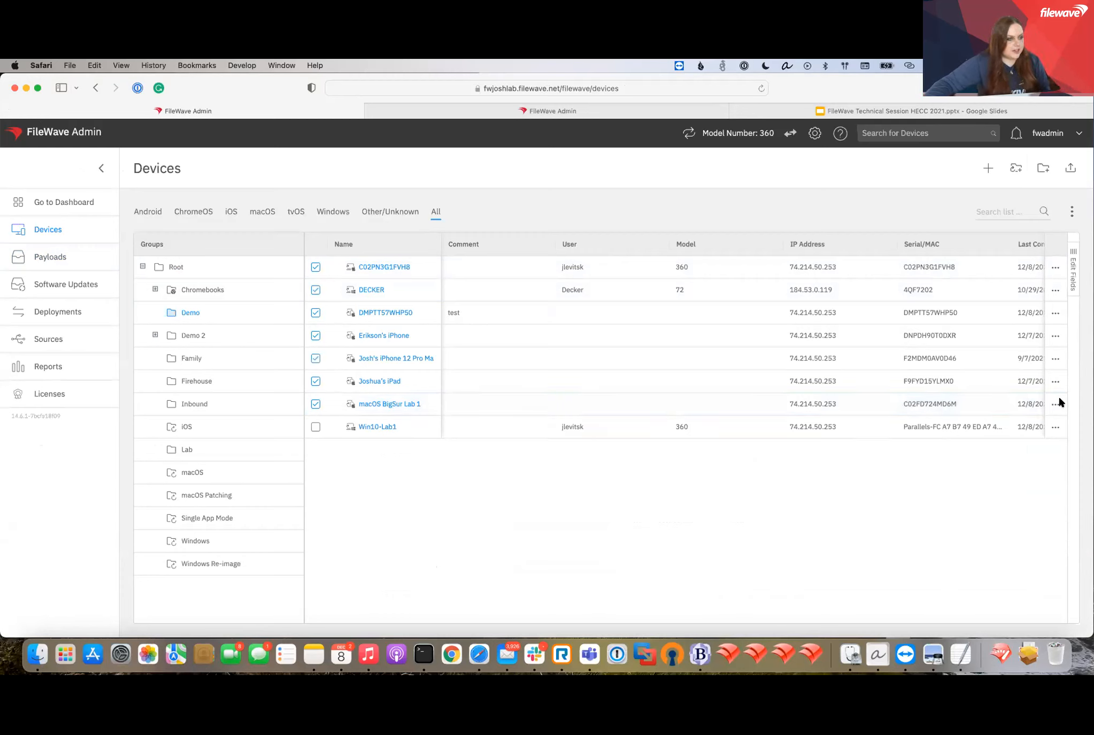
pyautogui.click(1055, 426)
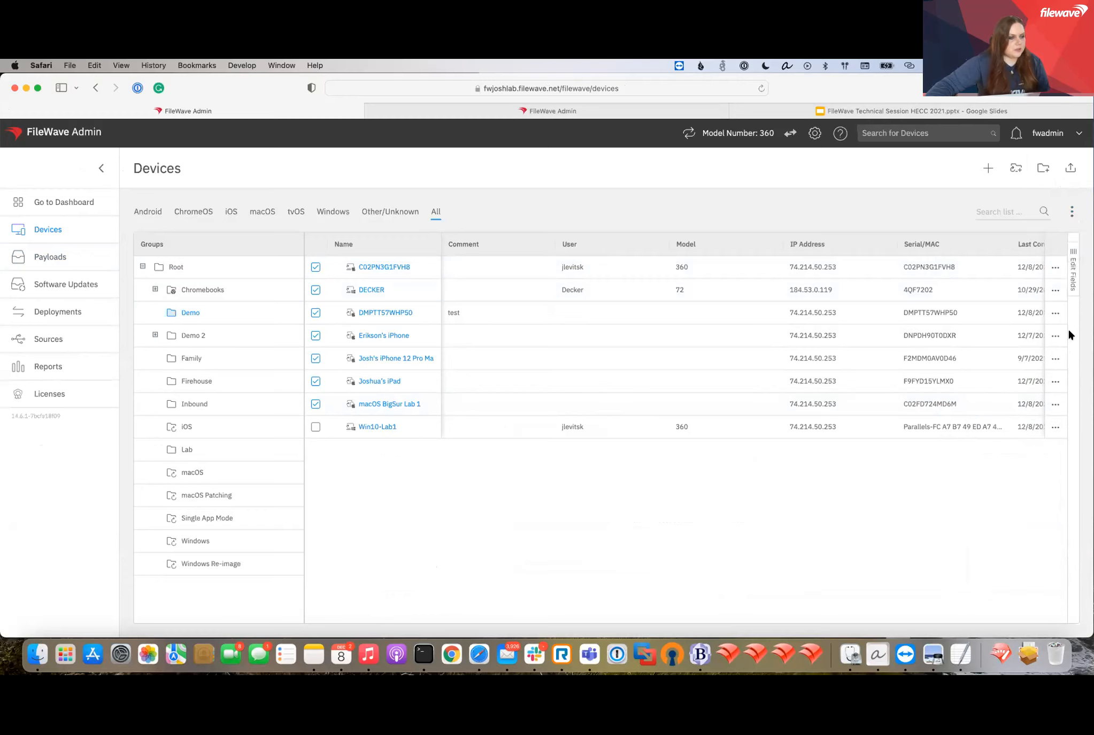
pyautogui.click(1056, 335)
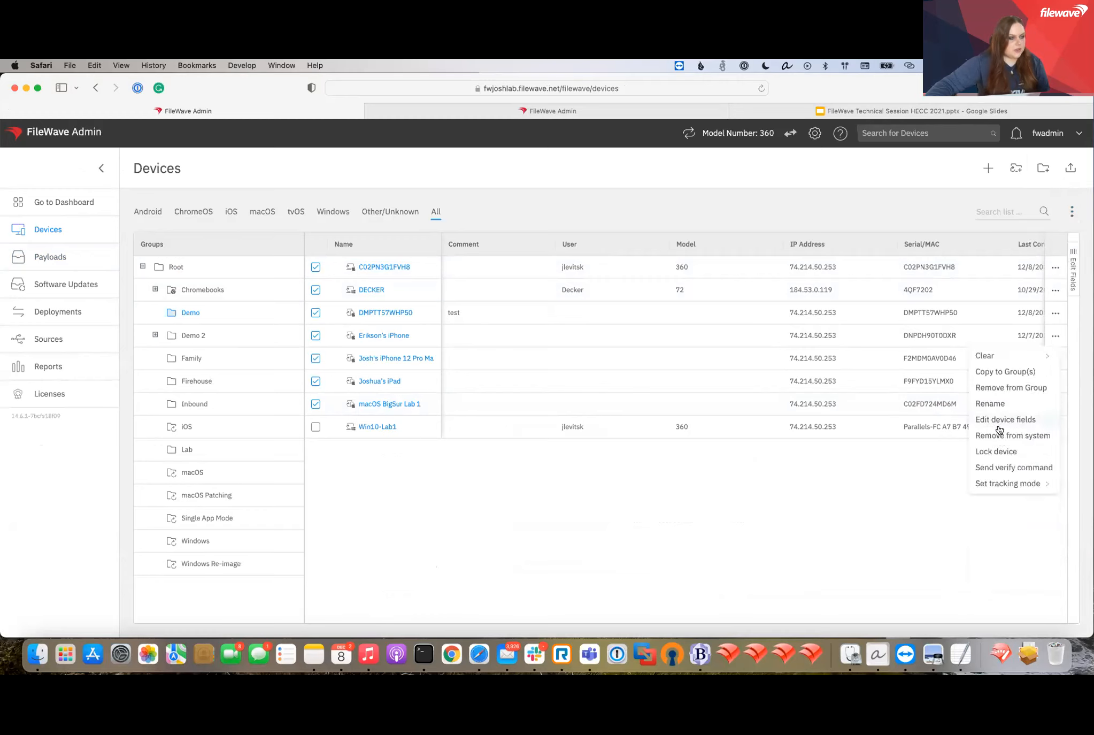
pyautogui.moveTo(1012, 467)
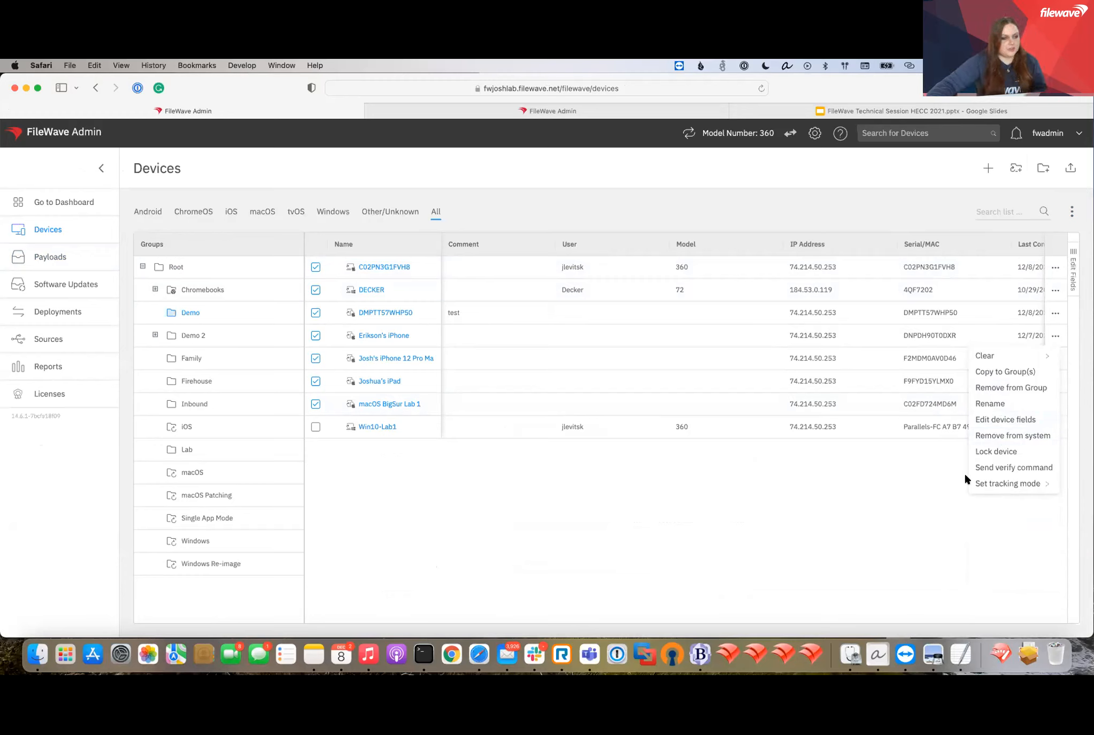
pyautogui.click(377, 426)
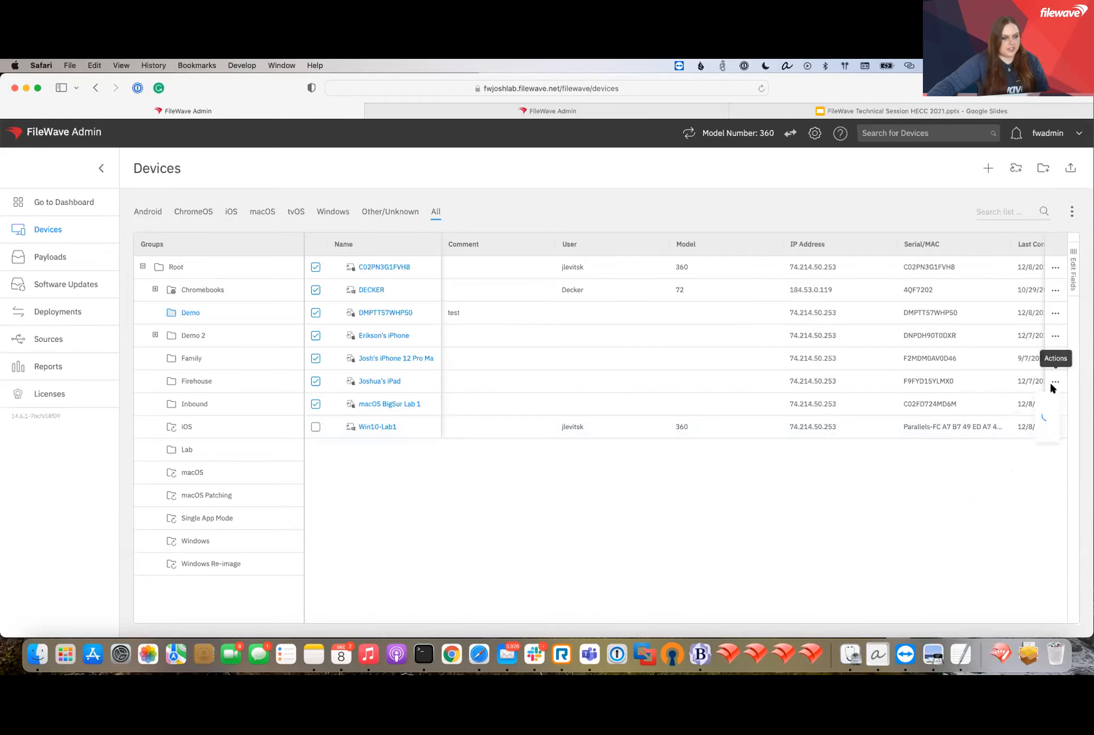
pyautogui.click(1055, 381)
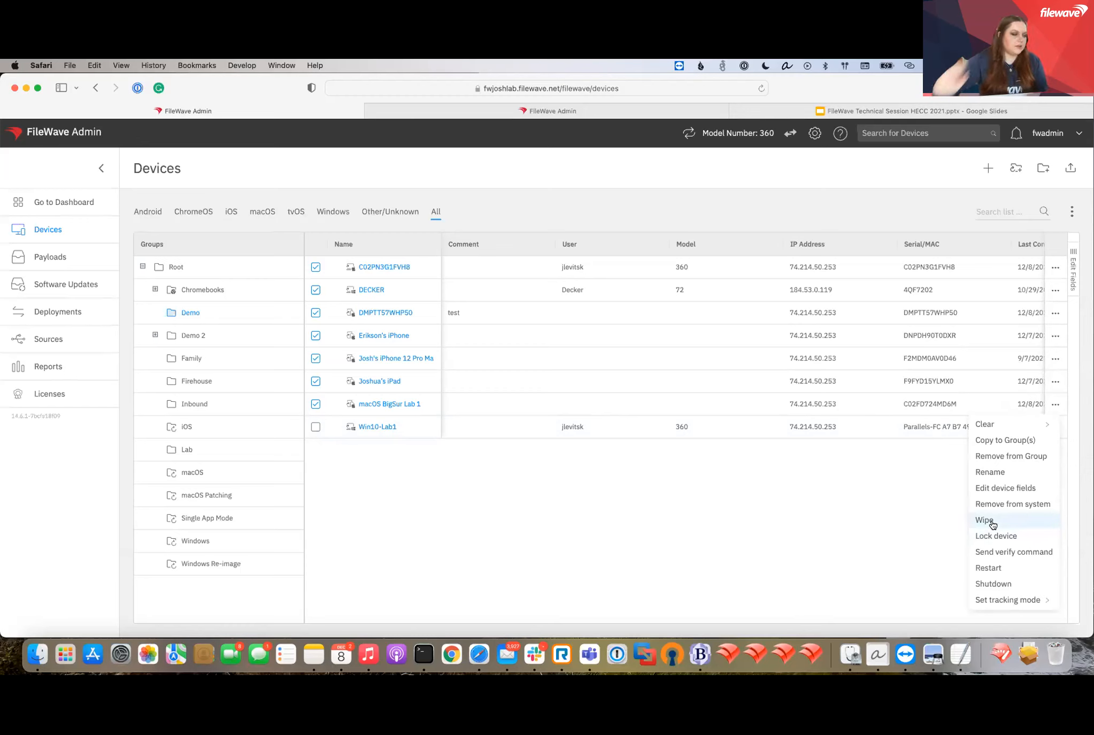
pyautogui.moveTo(1003, 526)
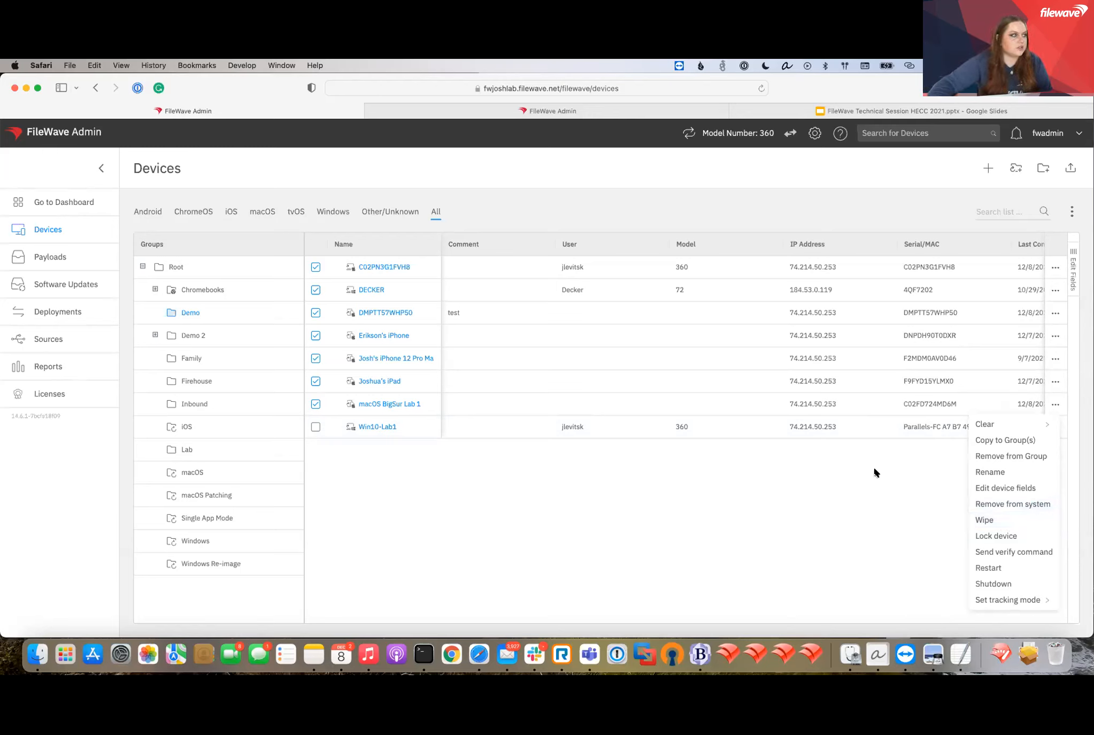
pyautogui.moveTo(854, 469)
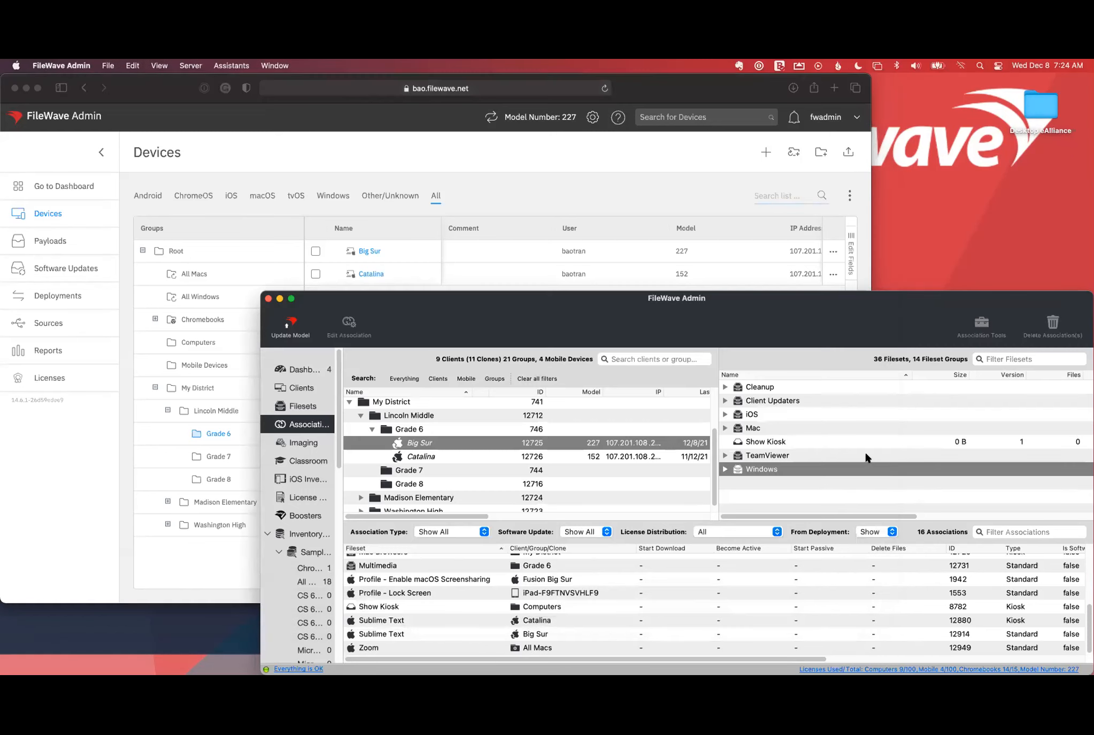
pyautogui.moveTo(446, 441)
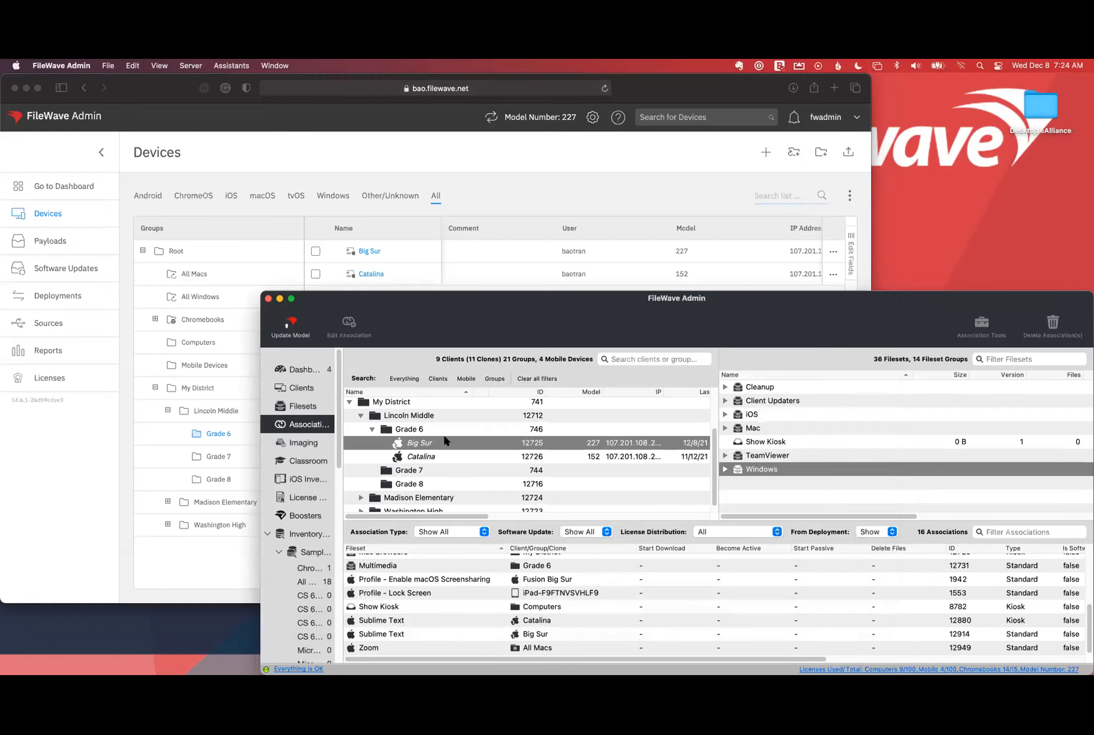
pyautogui.moveTo(428, 442)
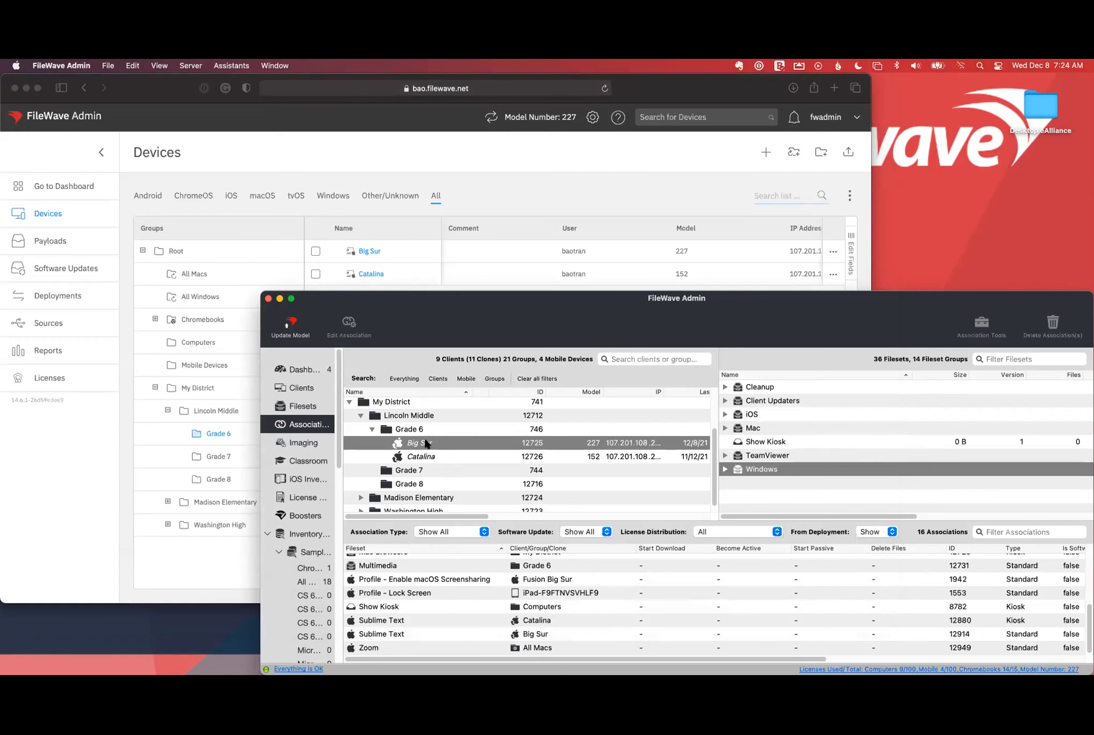
# - Open Big Sur's Client Info to see active filesets like VLC, Sublime Text and Zoom
pyautogui.doubleClick(419, 442)
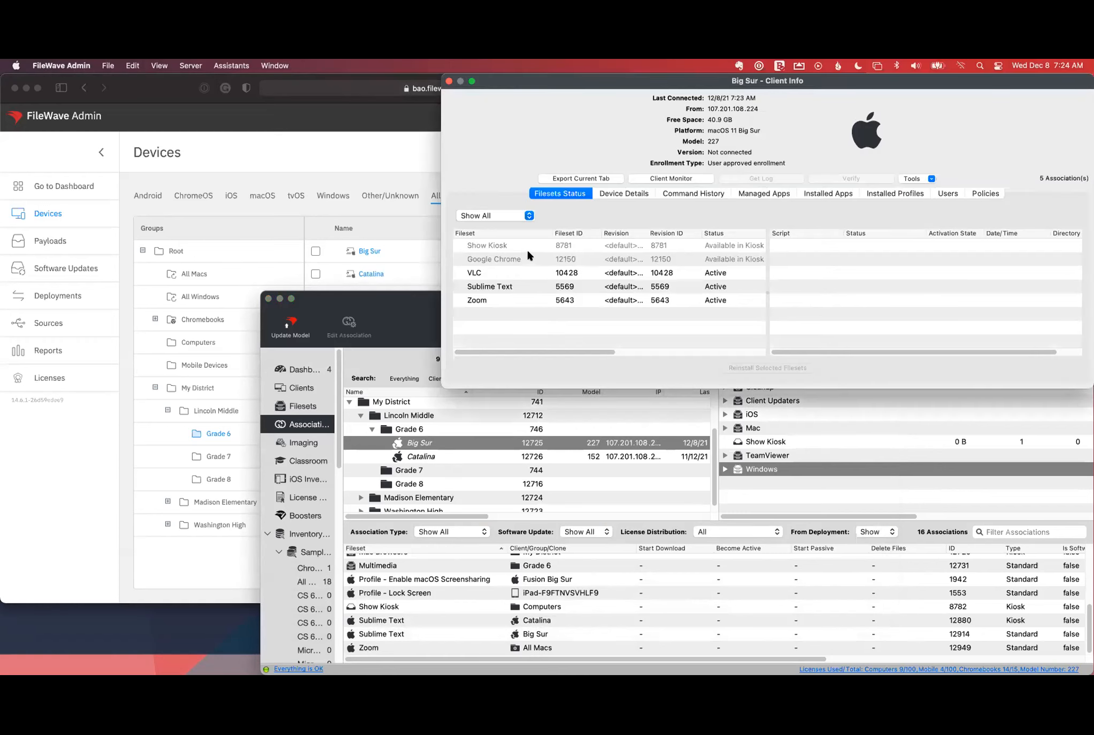
pyautogui.moveTo(550, 266)
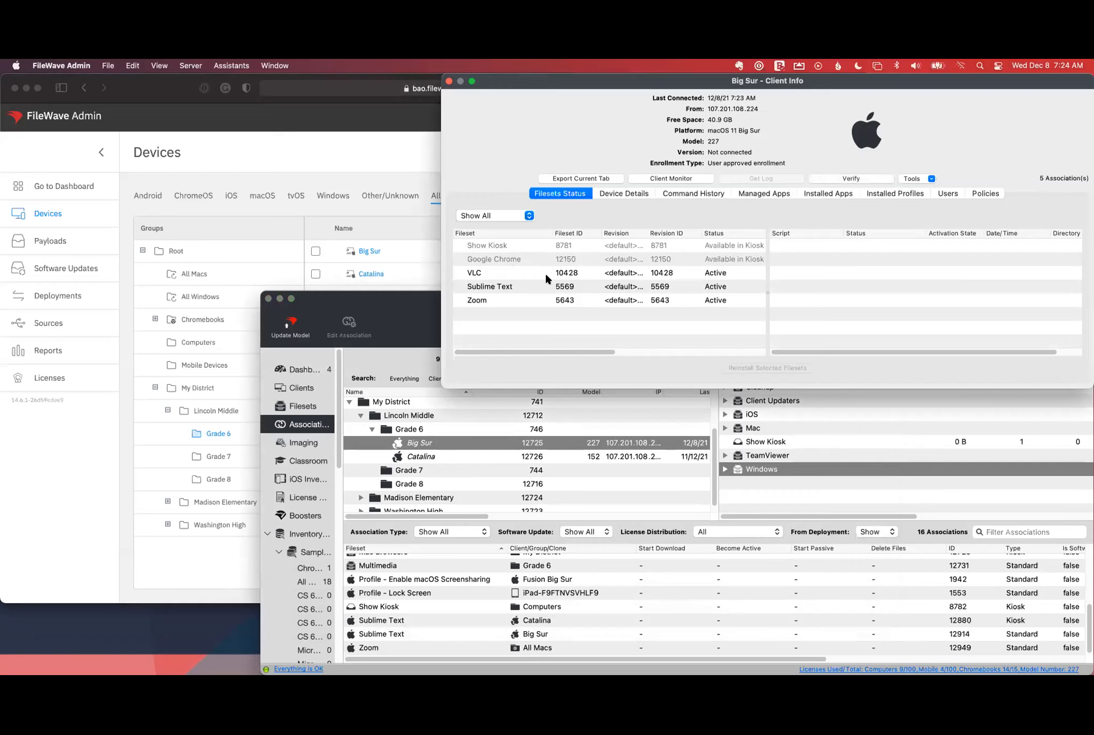
pyautogui.moveTo(588, 290)
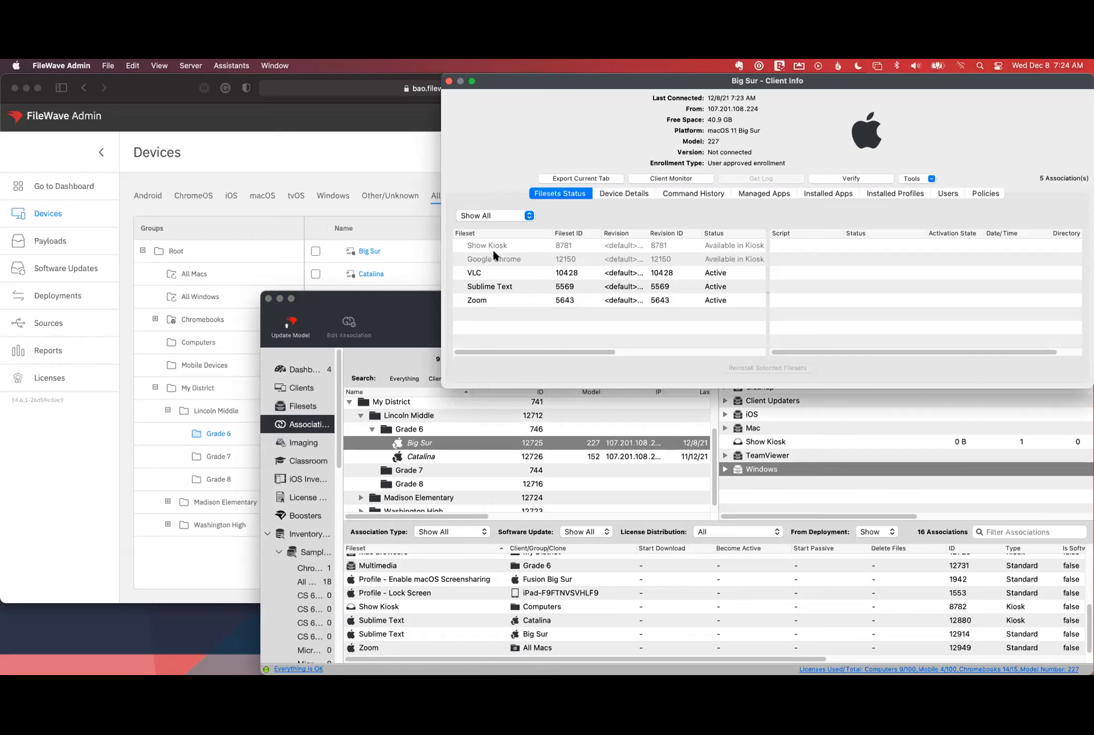
pyautogui.moveTo(626, 218)
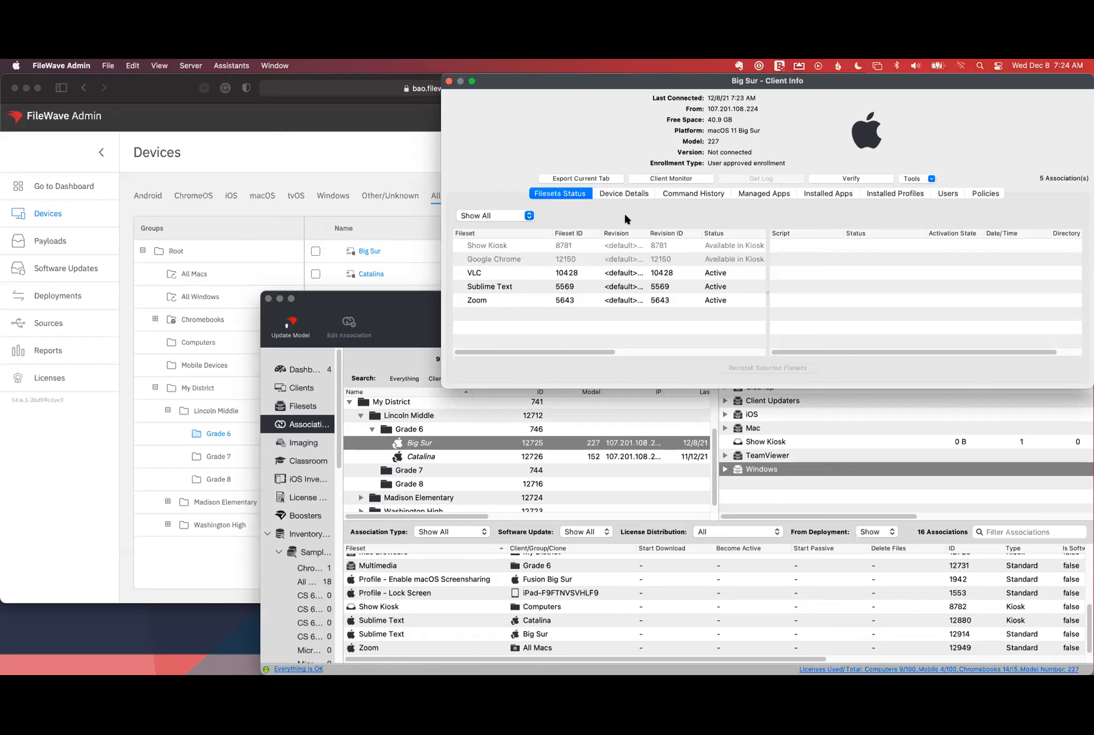
pyautogui.moveTo(787, 86)
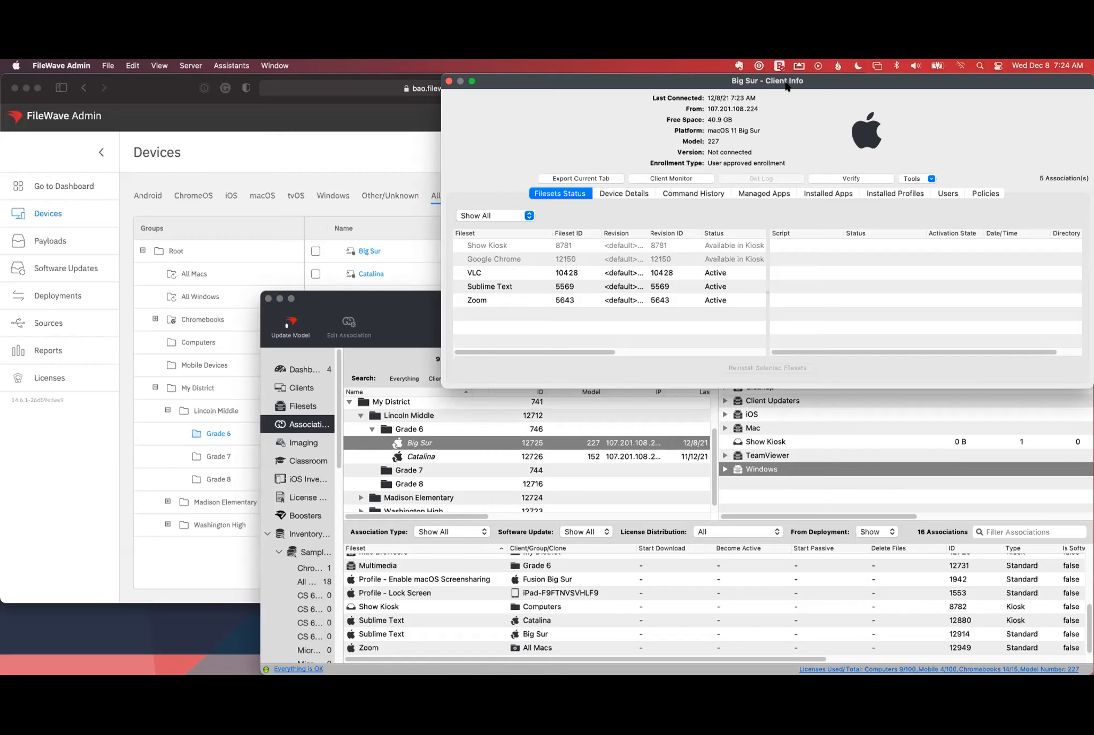
pyautogui.moveTo(506, 264)
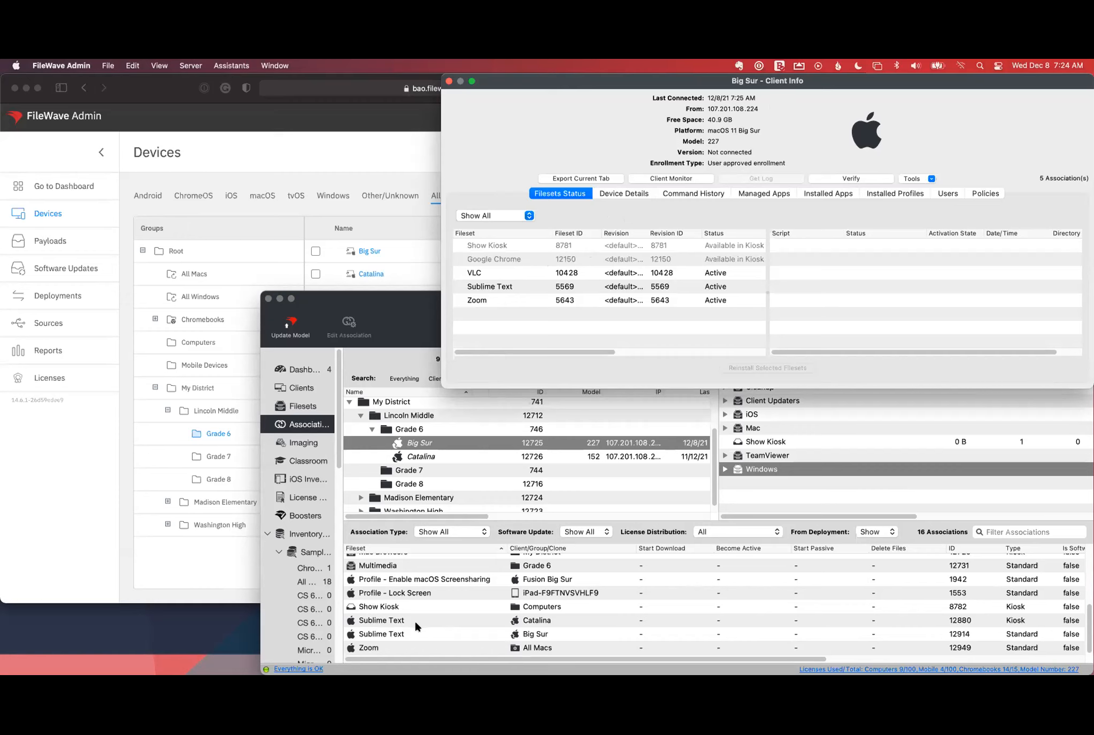
pyautogui.moveTo(391, 623)
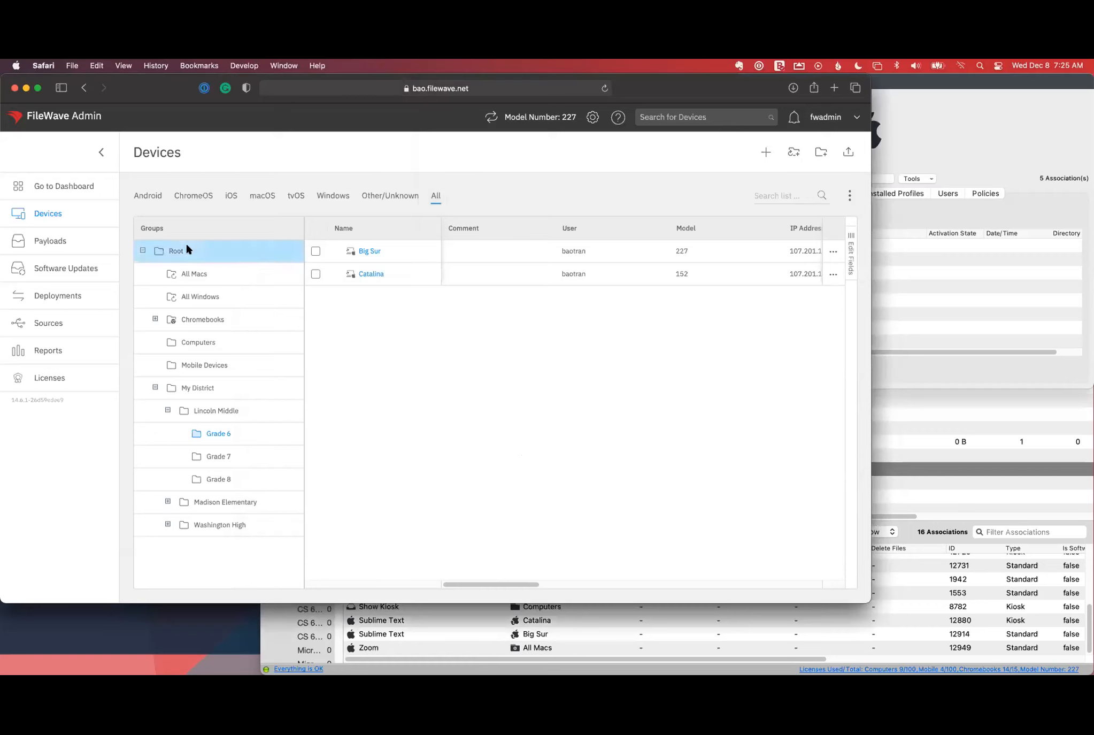
# - Open Big Sur's Payloads page listing Google Chrome, Show Kiosk, Sublime Text, VLC and Zoom
pyautogui.click(215, 410)
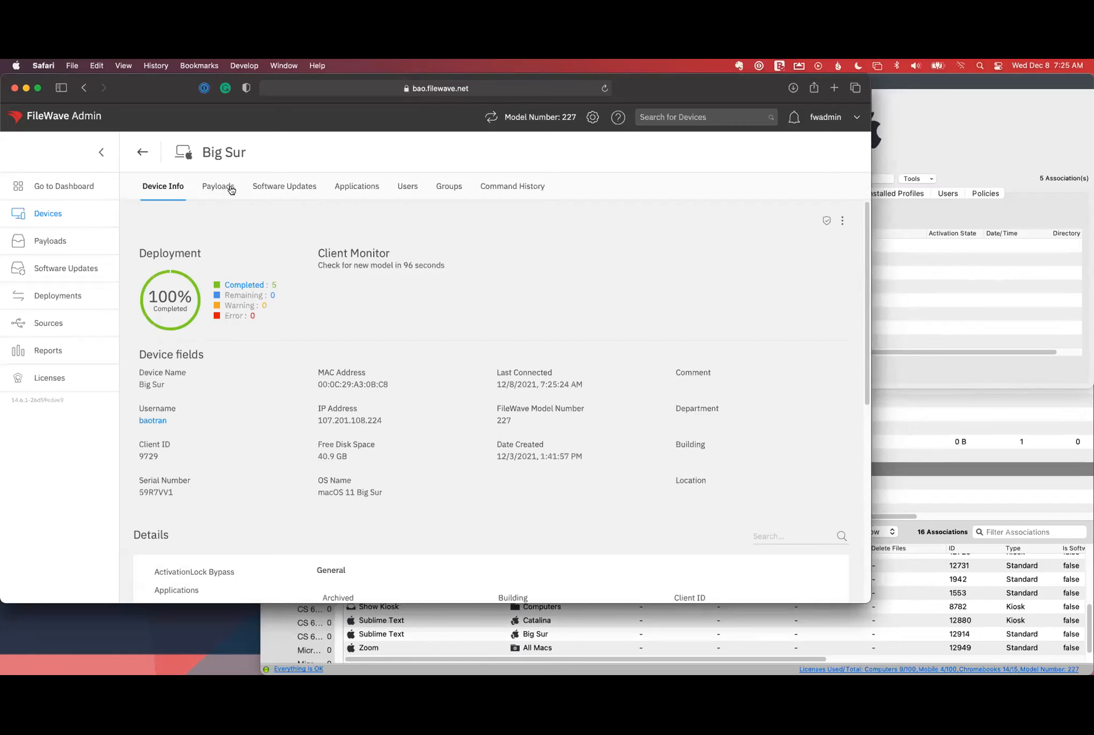
pyautogui.click(217, 185)
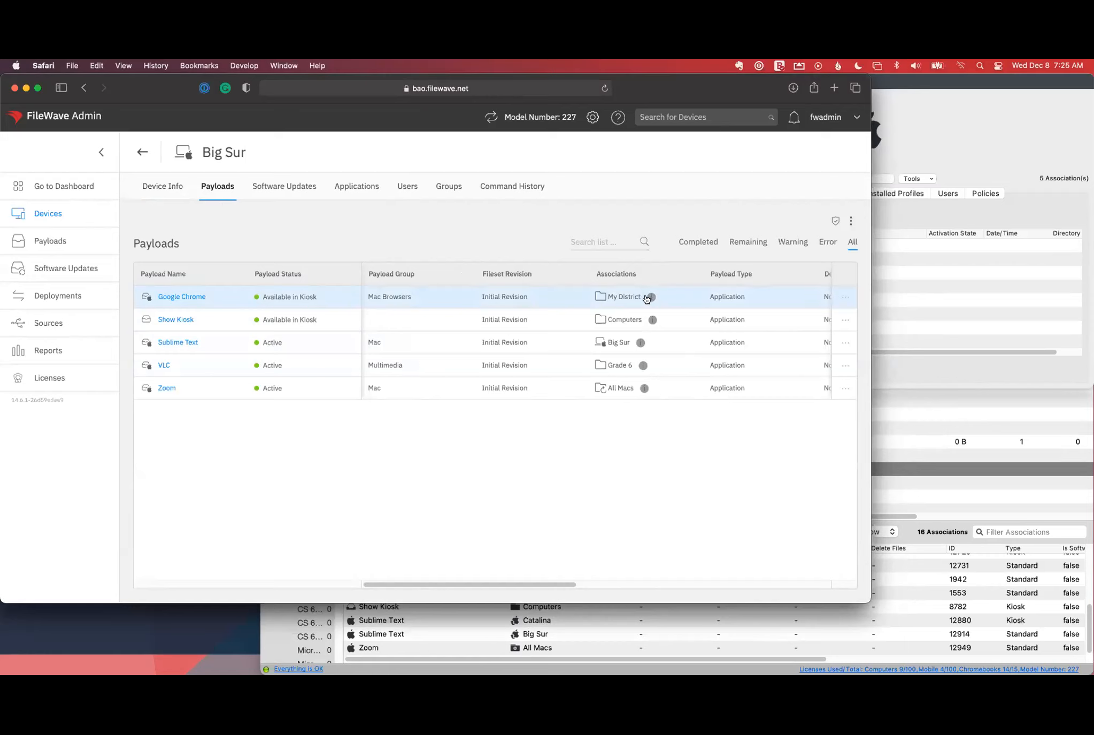
pyautogui.moveTo(649, 299)
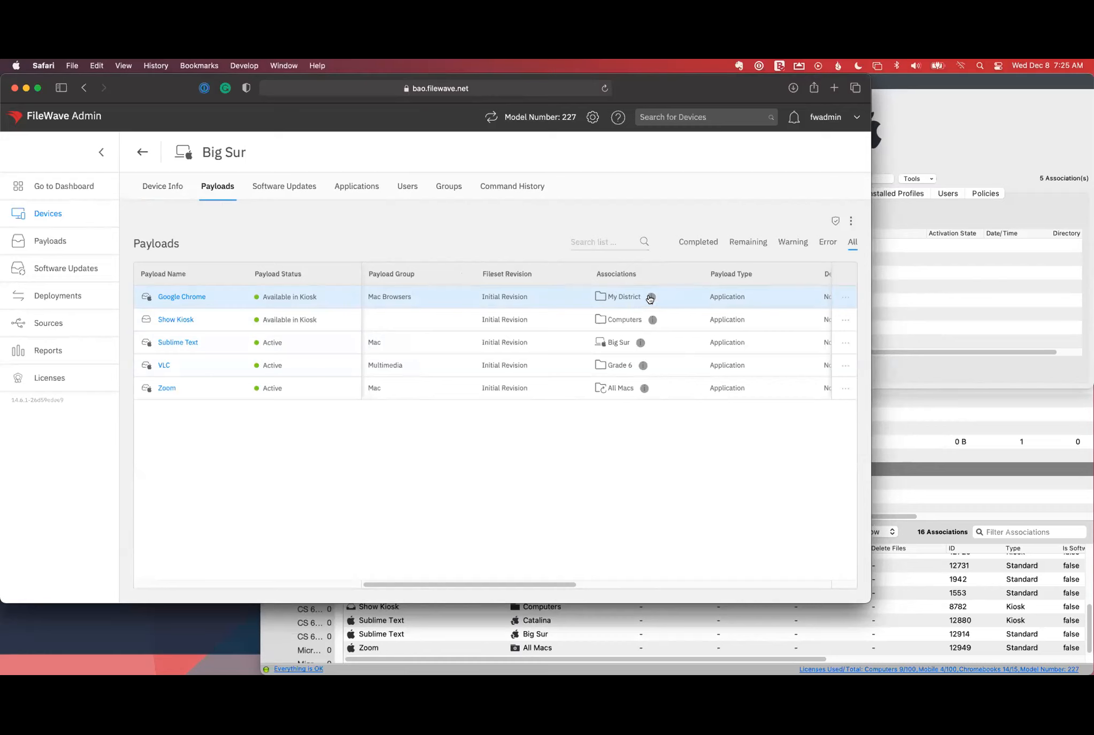
pyautogui.moveTo(651, 297)
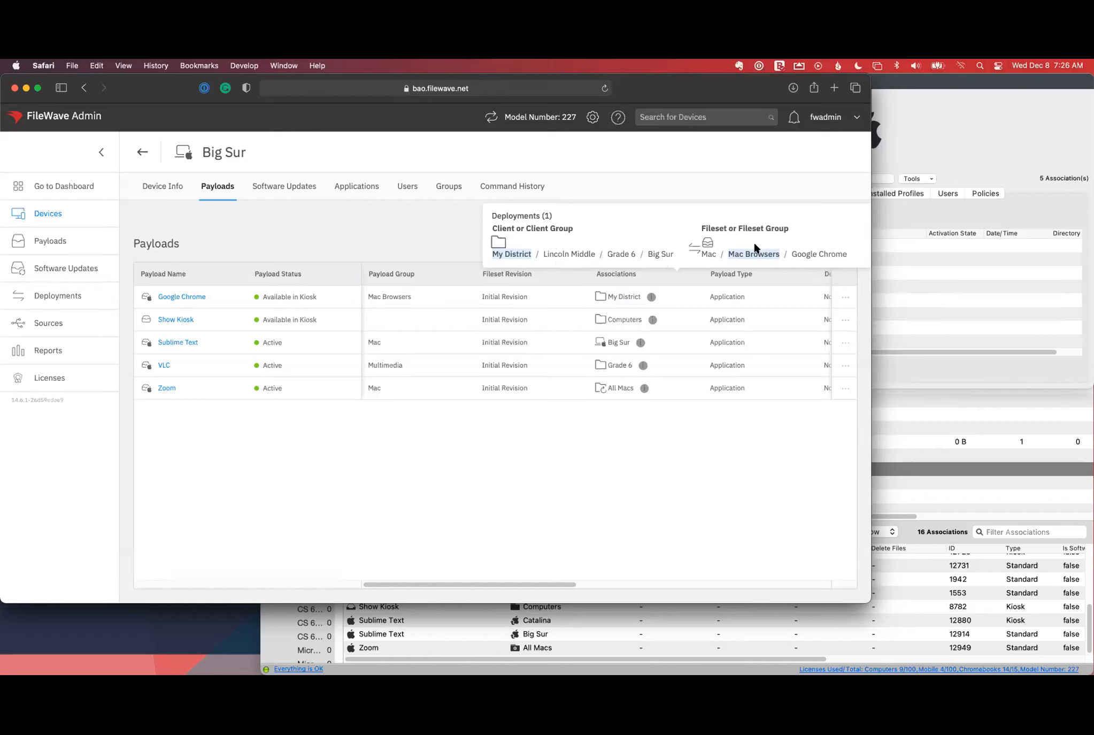
pyautogui.moveTo(755, 242)
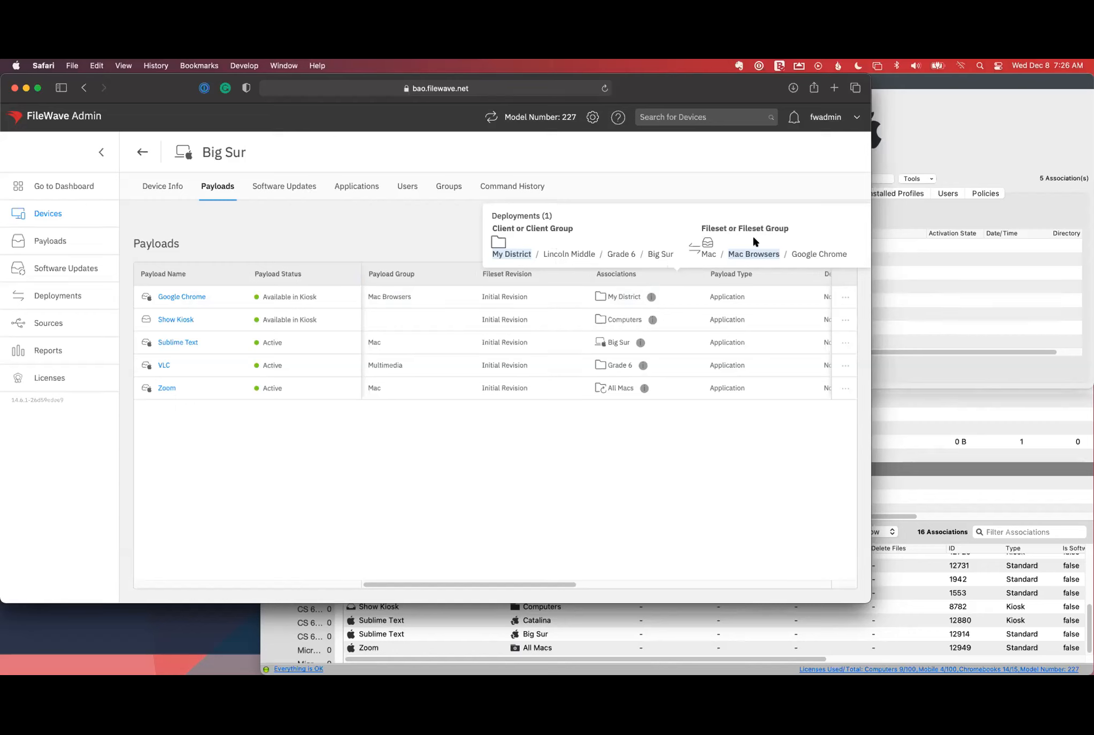
pyautogui.moveTo(765, 263)
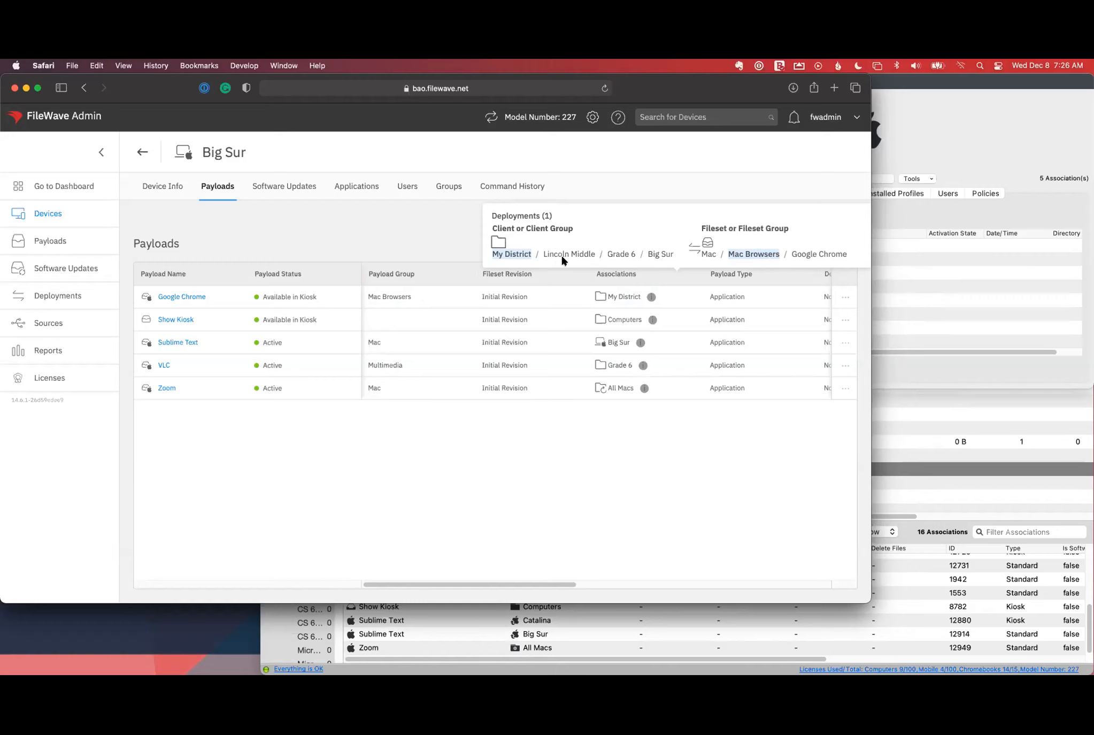
pyautogui.moveTo(657, 253)
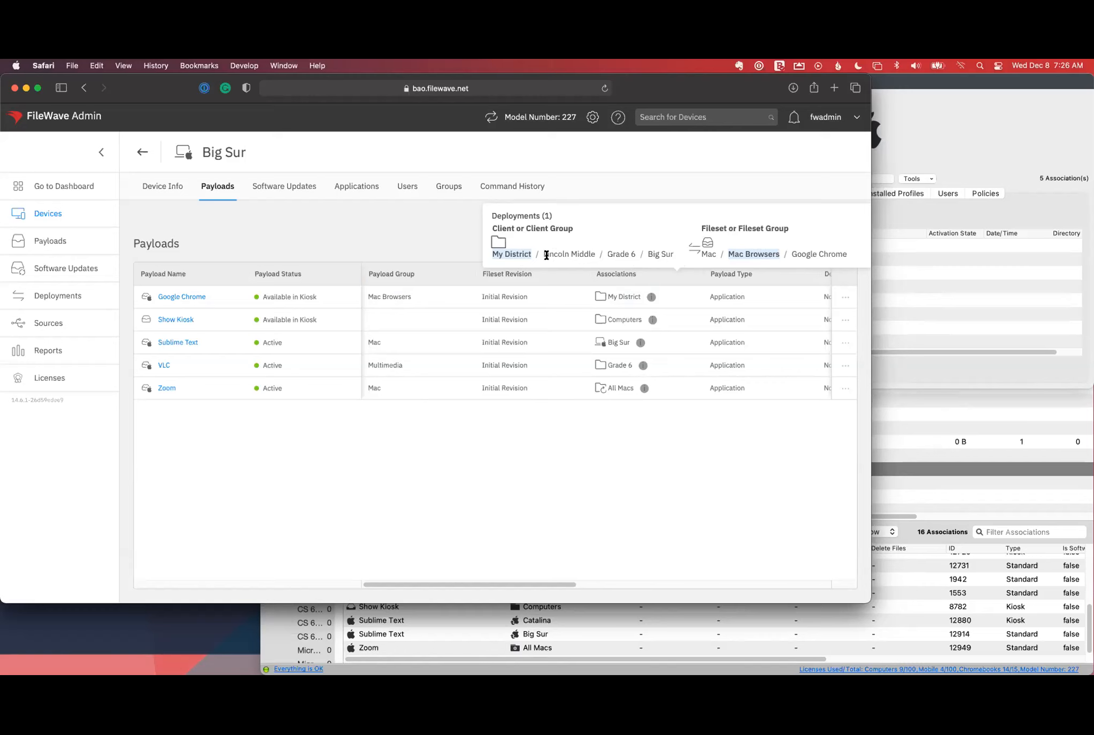
pyautogui.moveTo(786, 247)
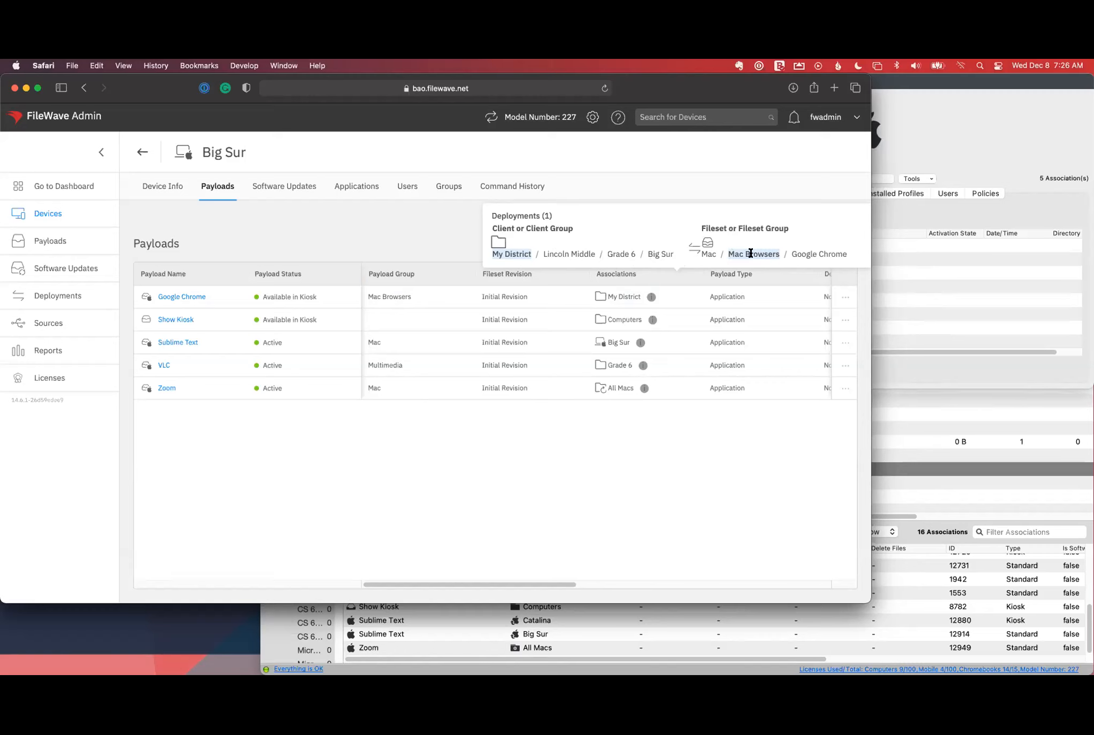
pyautogui.moveTo(724, 256)
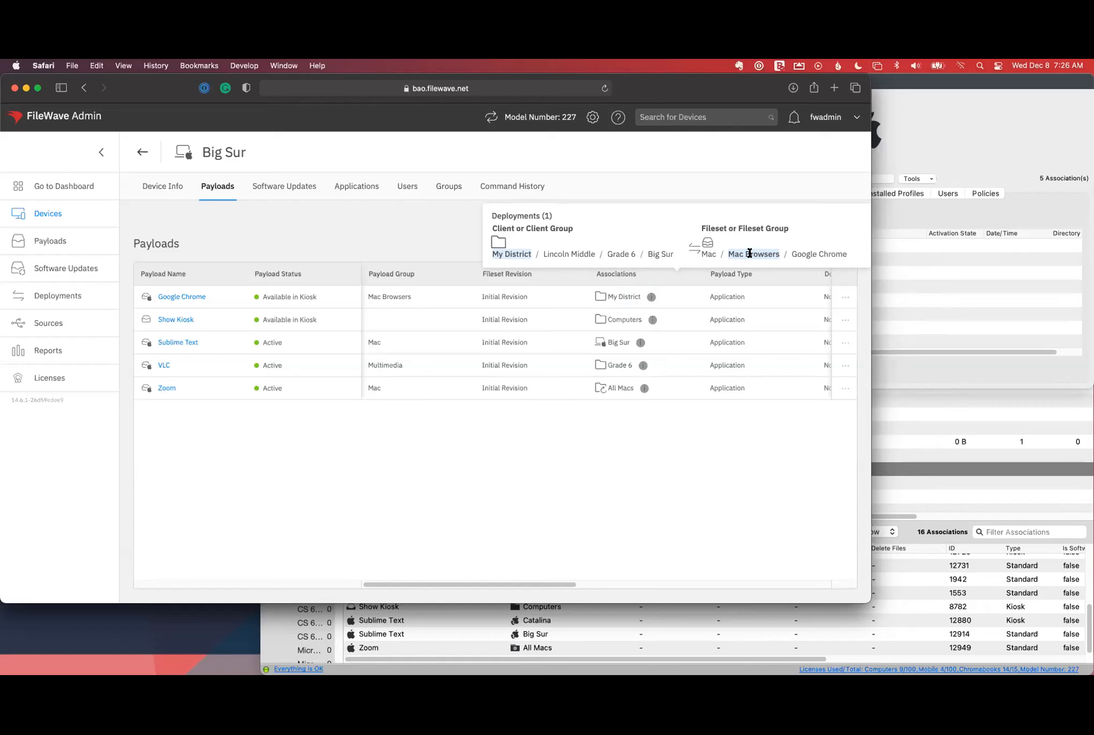
pyautogui.moveTo(787, 265)
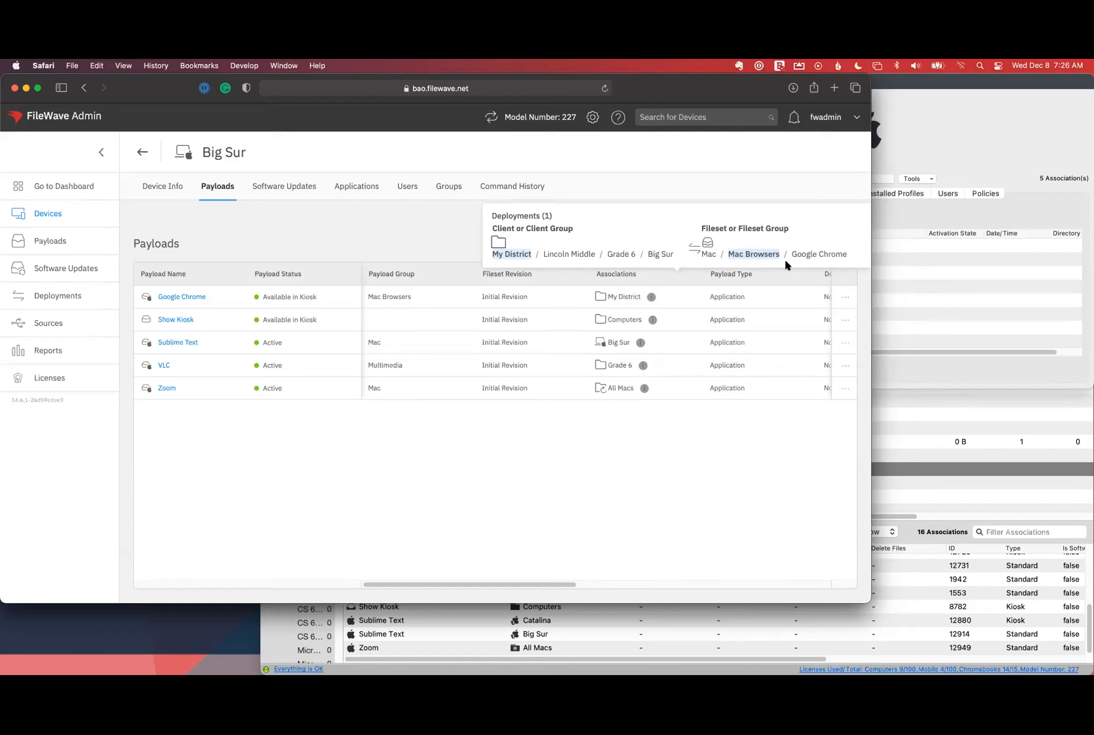
pyautogui.moveTo(755, 254)
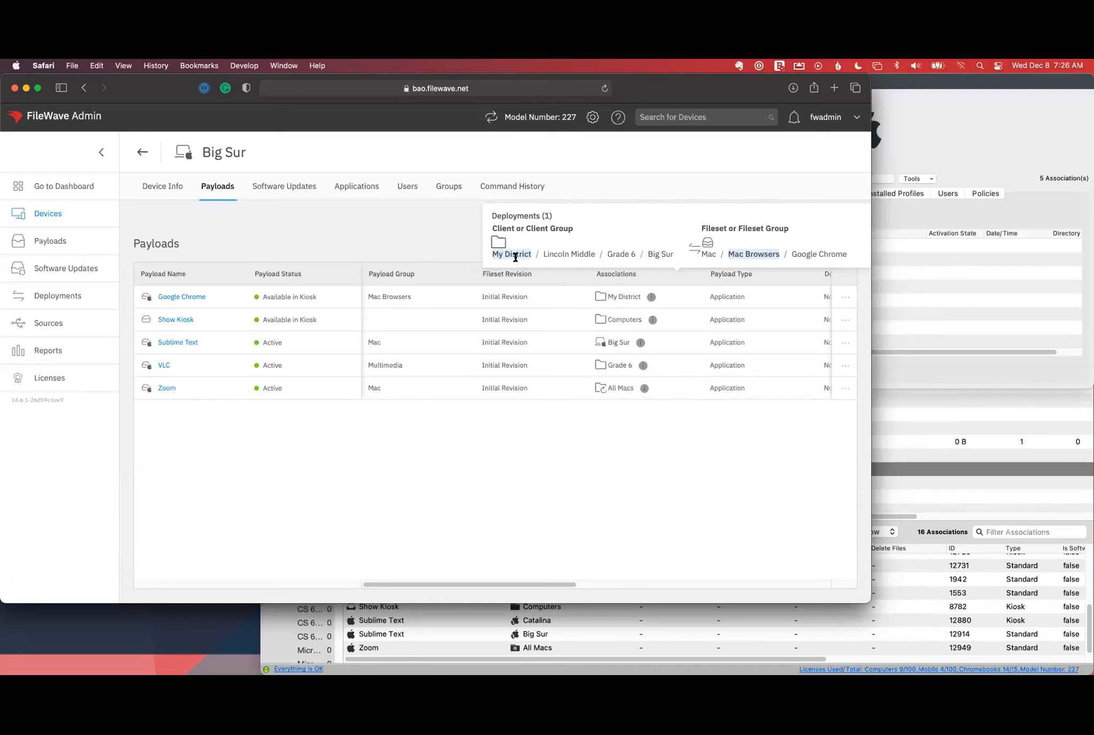
pyautogui.moveTo(516, 236)
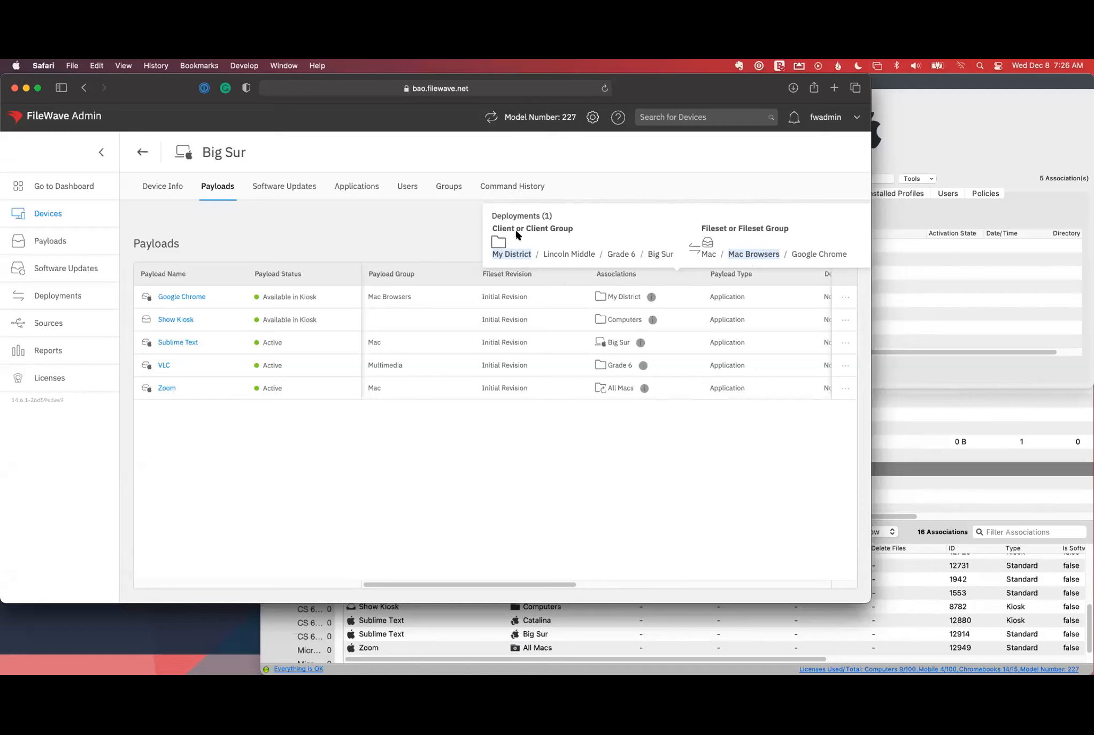
pyautogui.moveTo(886, 479)
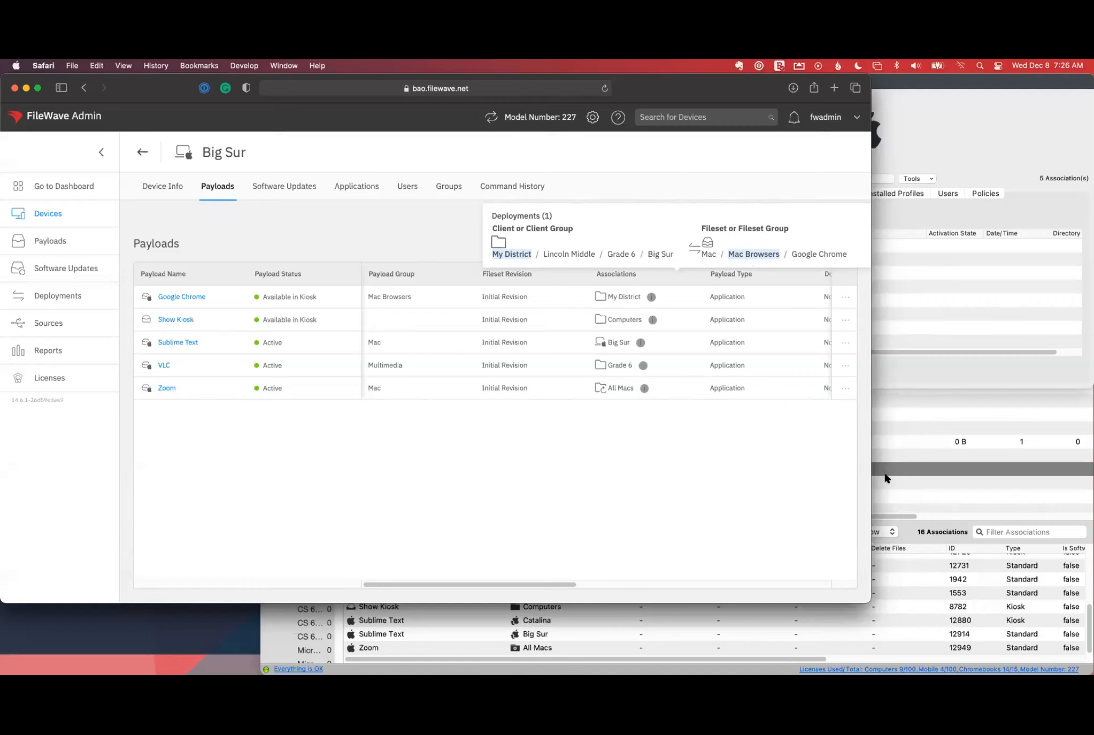
pyautogui.moveTo(912, 488)
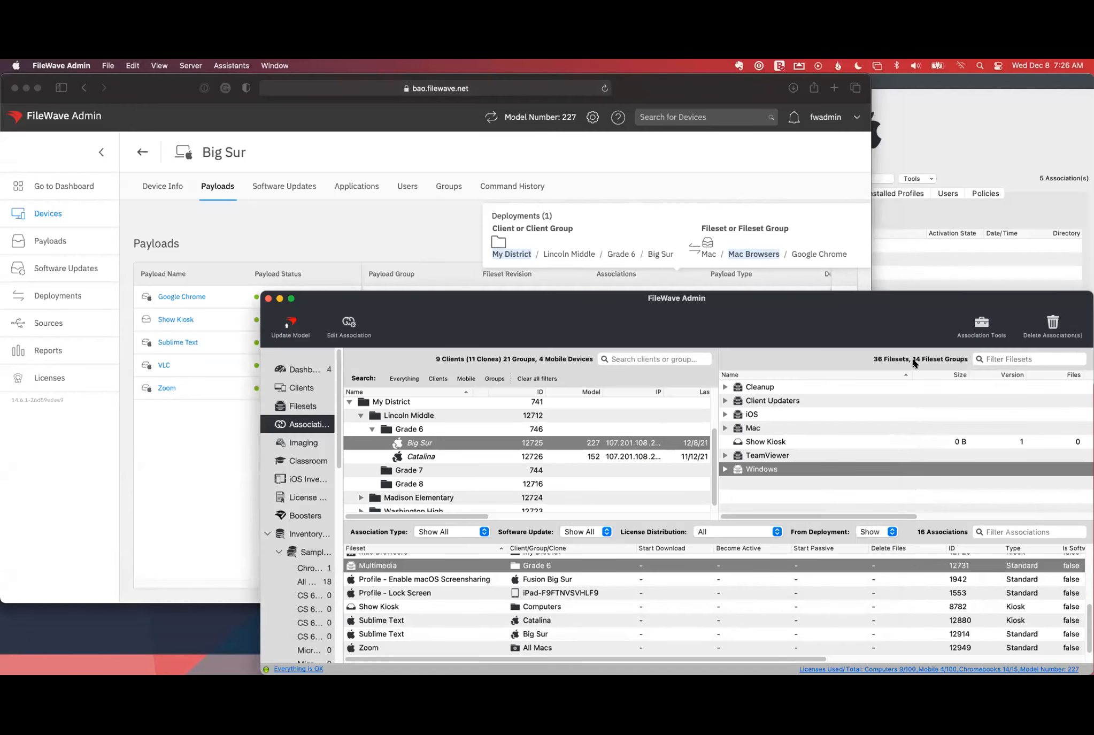
pyautogui.moveTo(1037, 103)
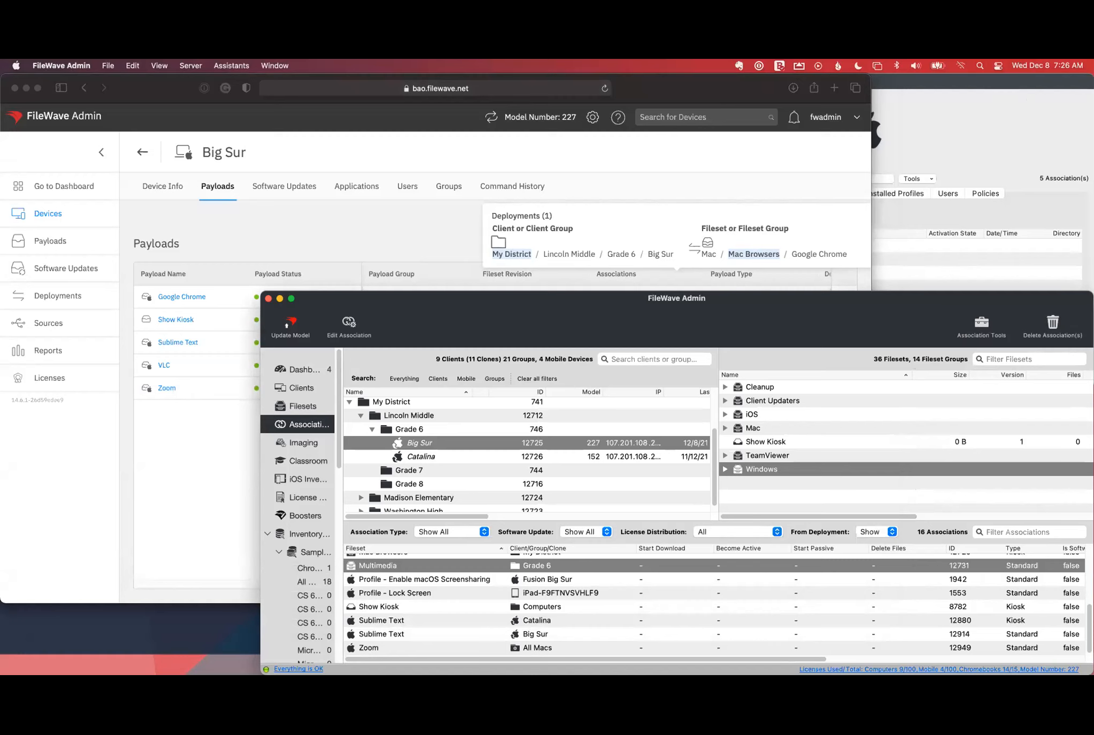
pyautogui.moveTo(1006, 549)
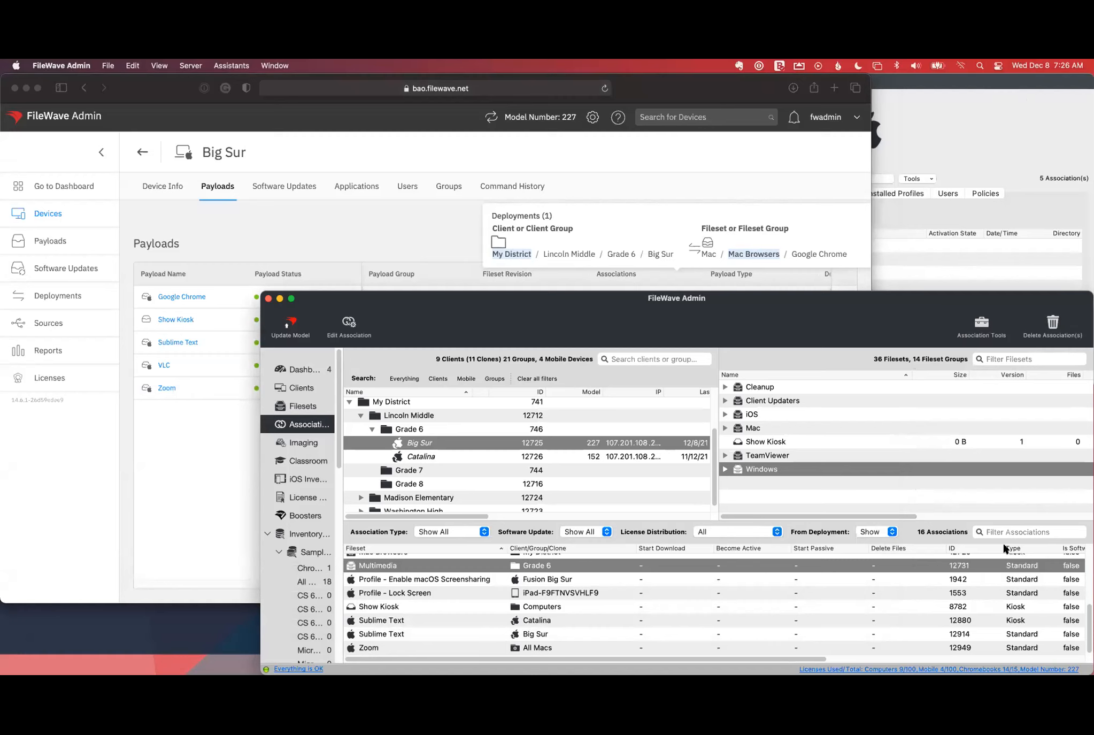
pyautogui.write('g')
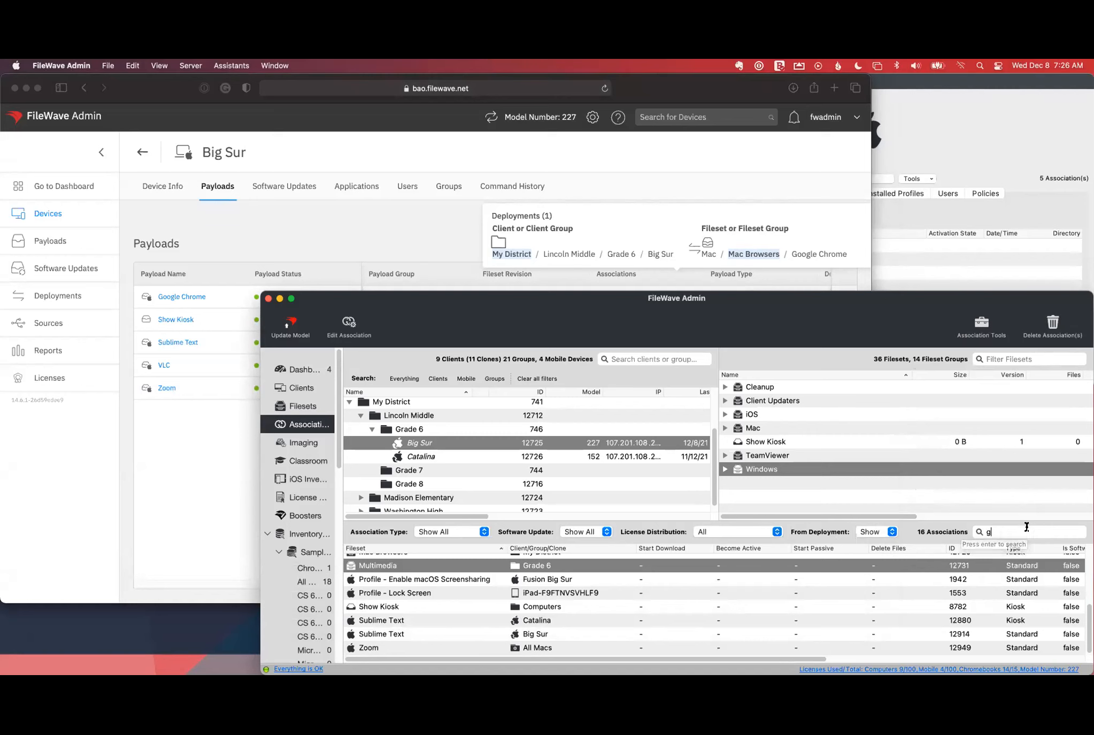
pyautogui.write('google chrome')
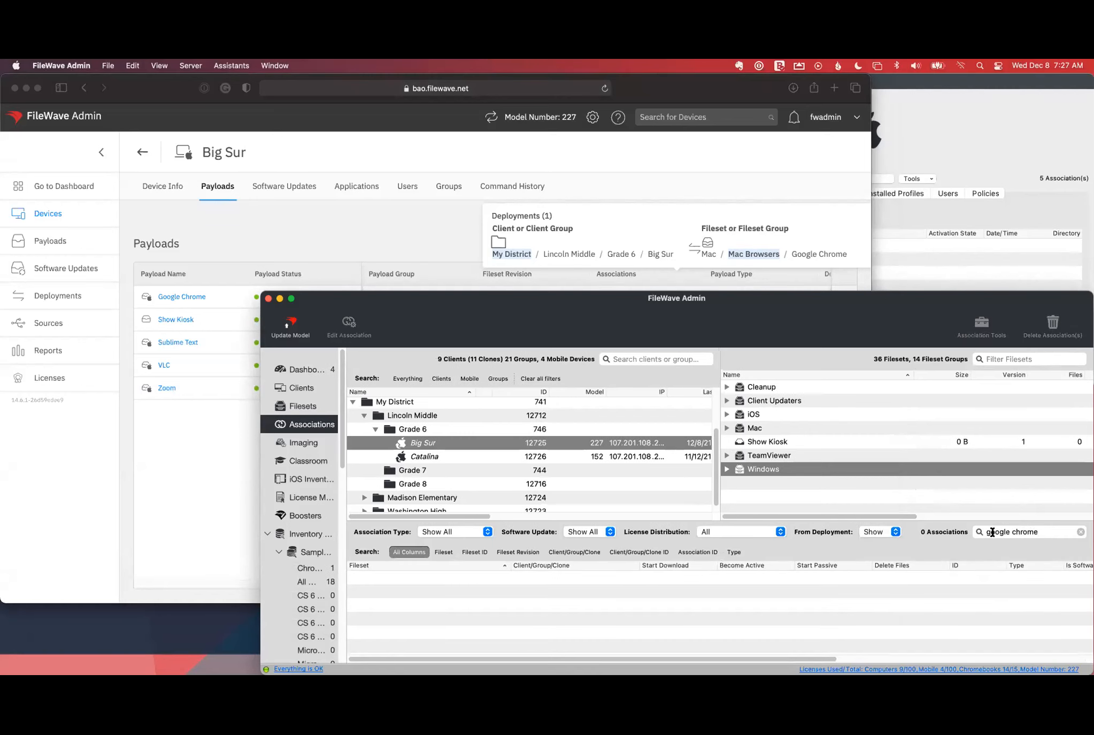
pyautogui.press('BackSpace')
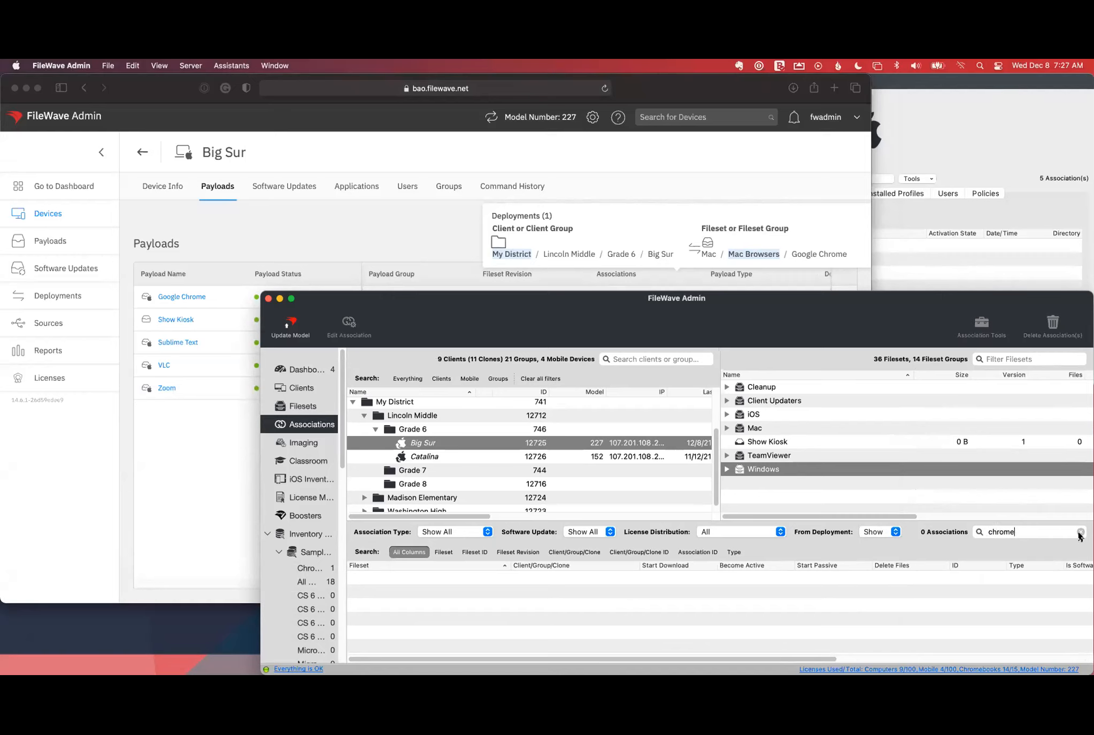
pyautogui.click(1079, 531)
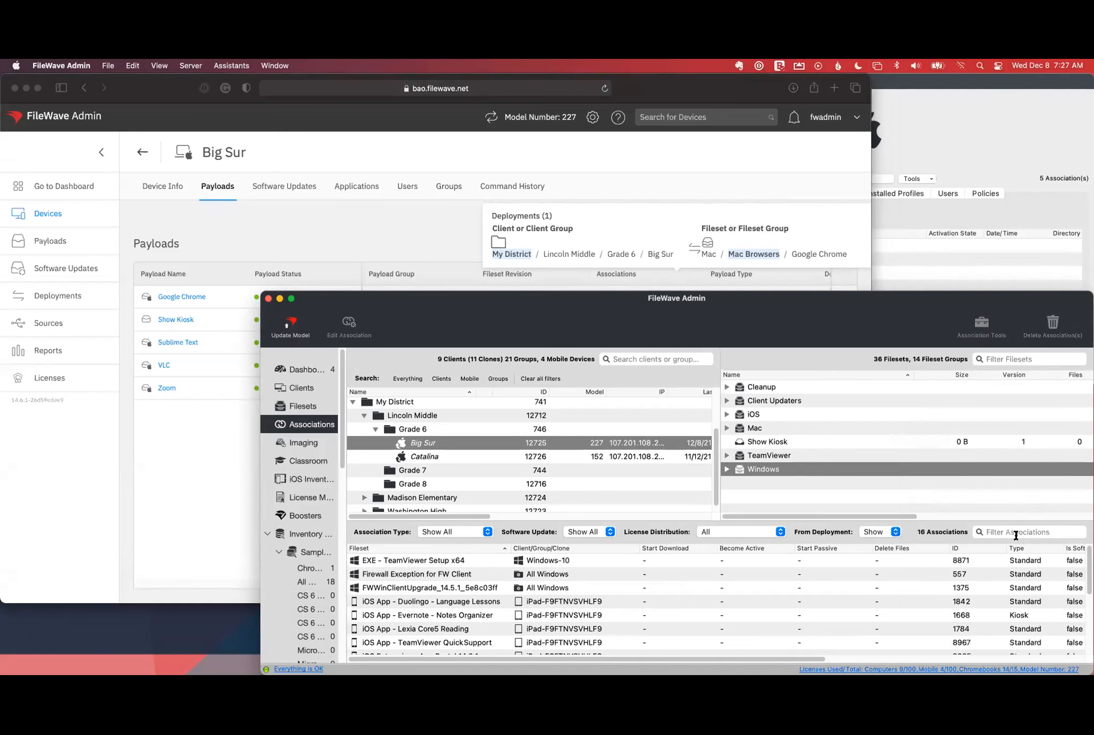
pyautogui.scroll(-3)
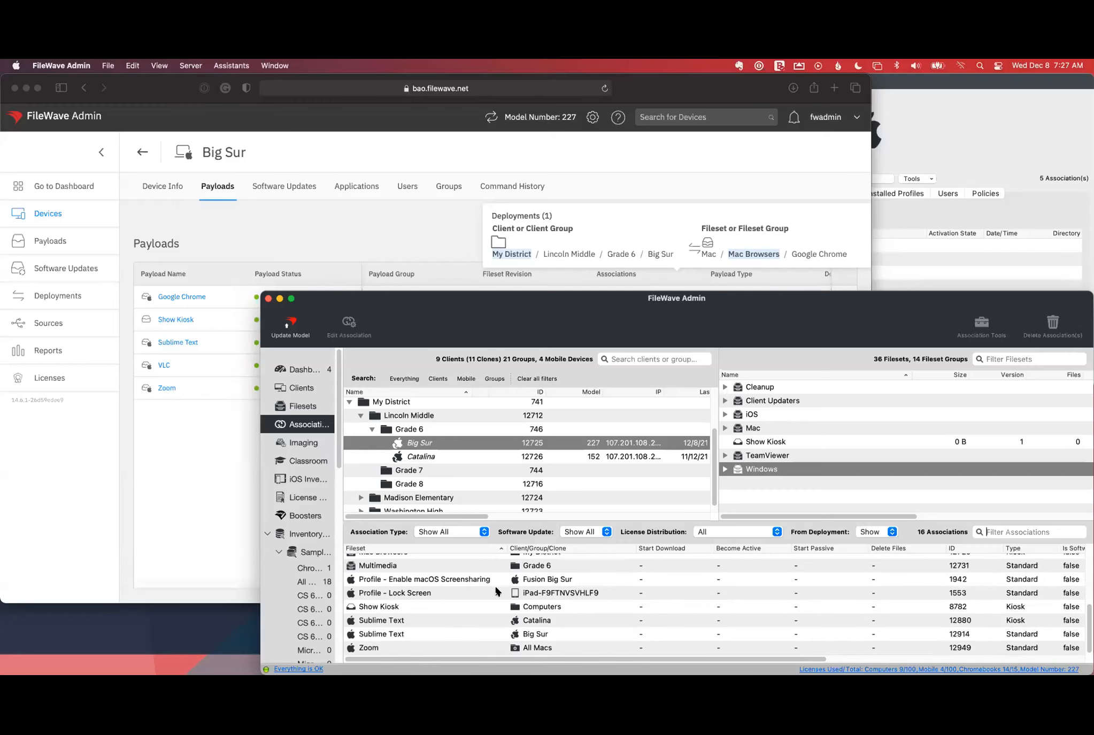
pyautogui.moveTo(636, 189)
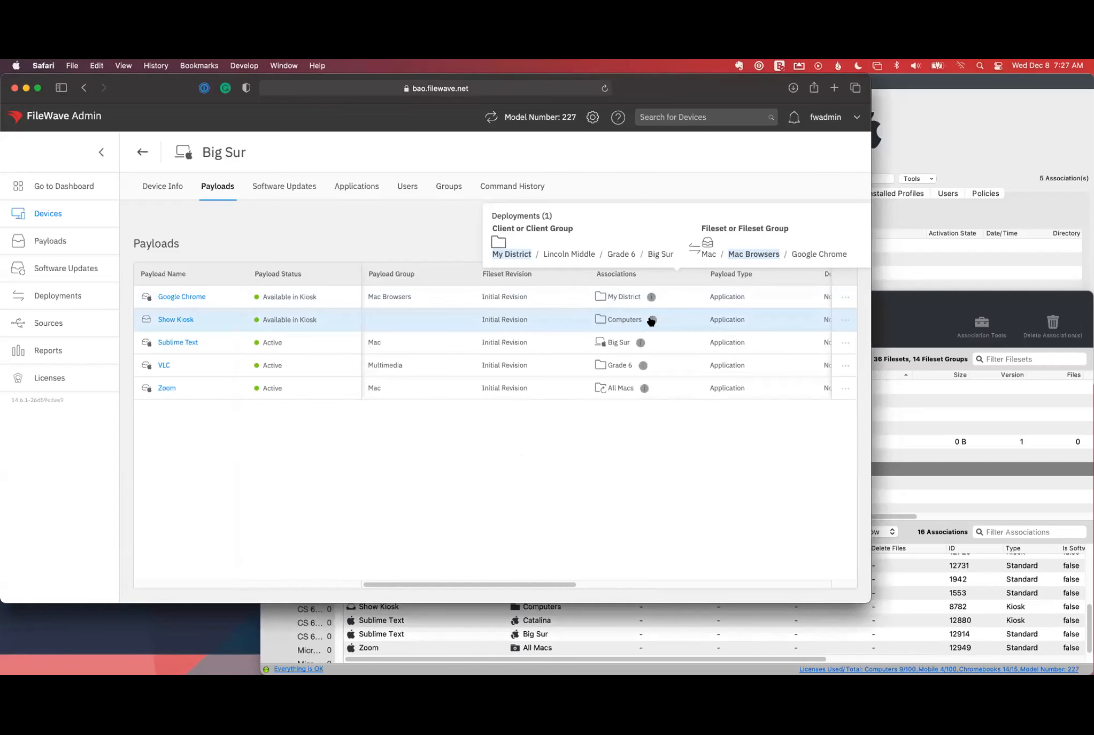
pyautogui.moveTo(639, 346)
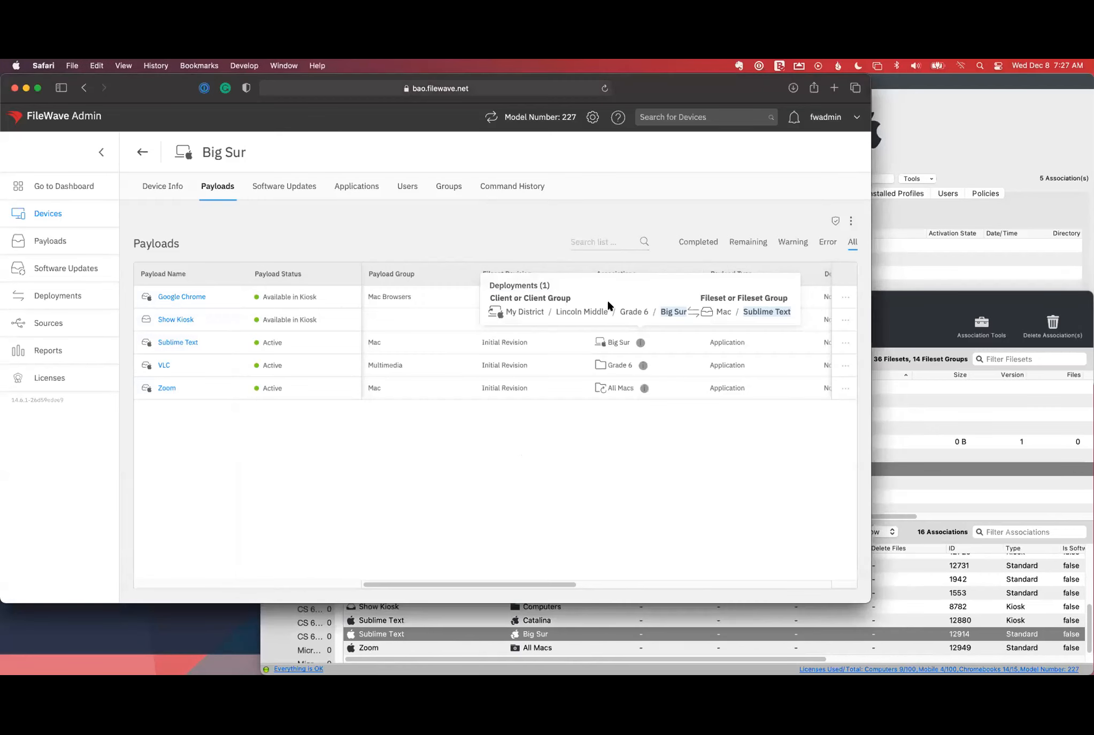
pyautogui.moveTo(659, 318)
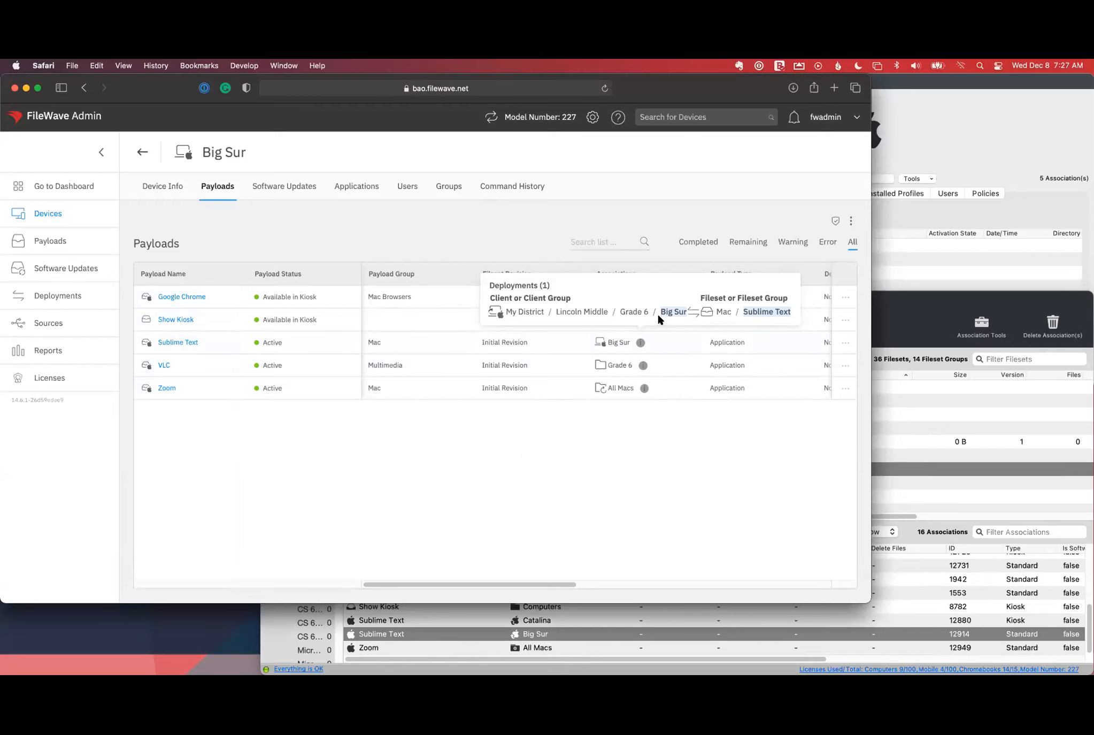
pyautogui.moveTo(764, 311)
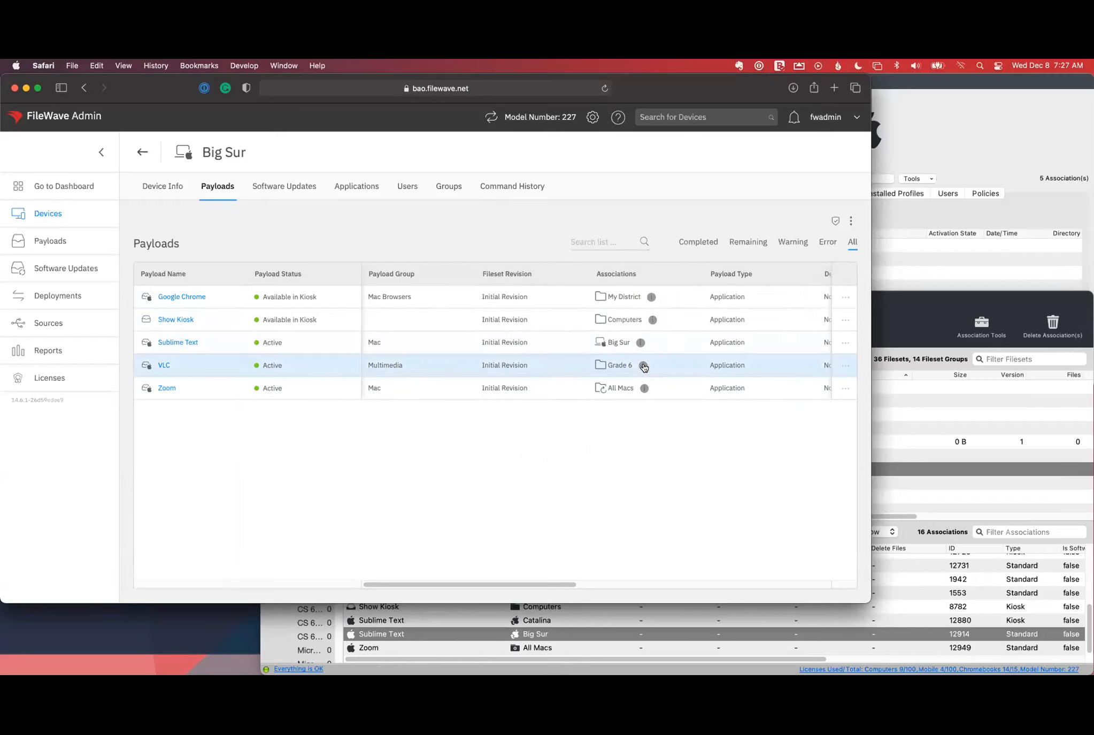
pyautogui.moveTo(644, 364)
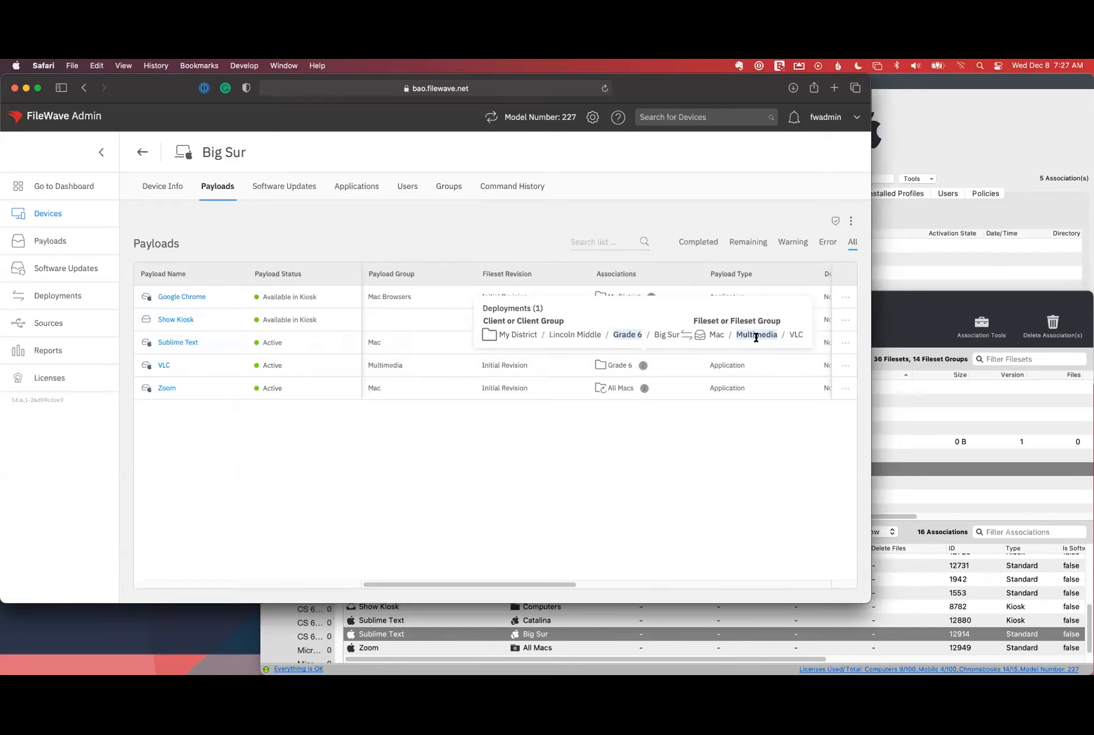
pyautogui.moveTo(626, 335)
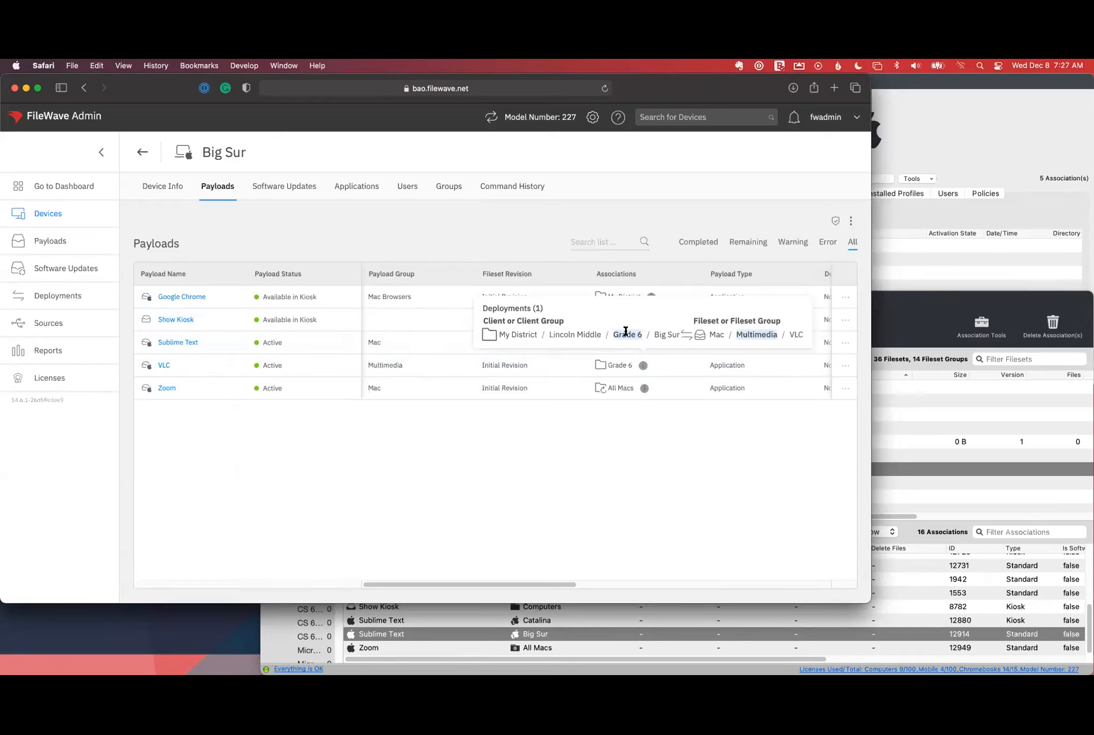
pyautogui.moveTo(749, 334)
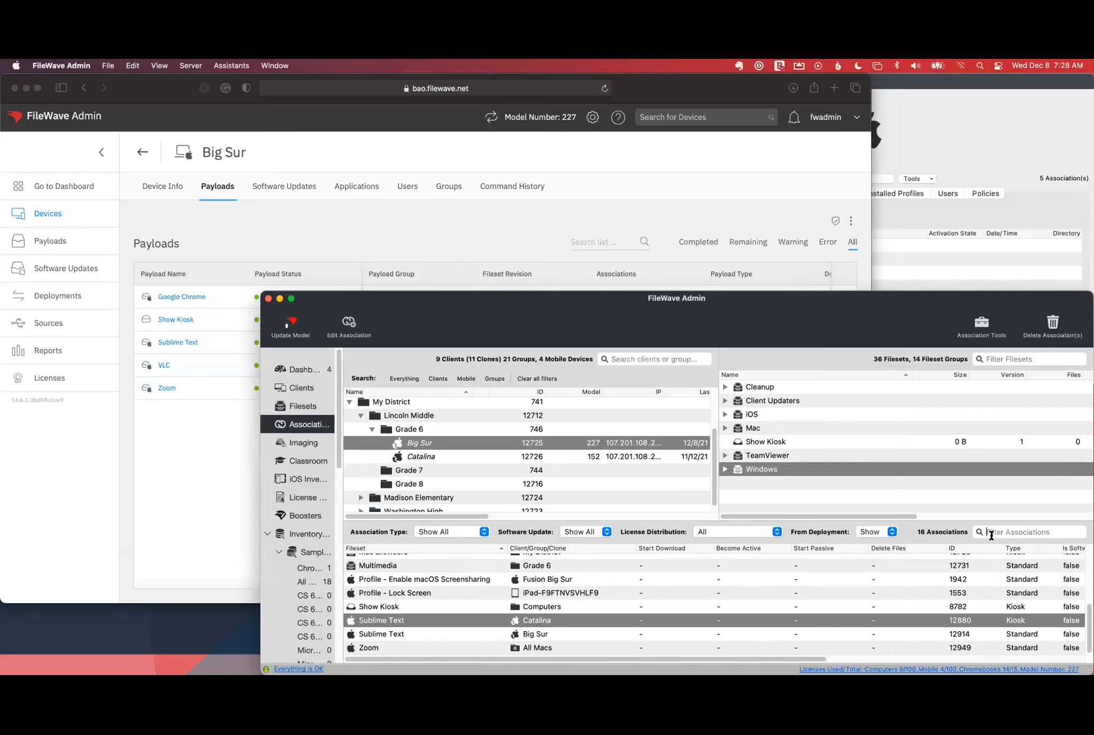
pyautogui.write('vlc')
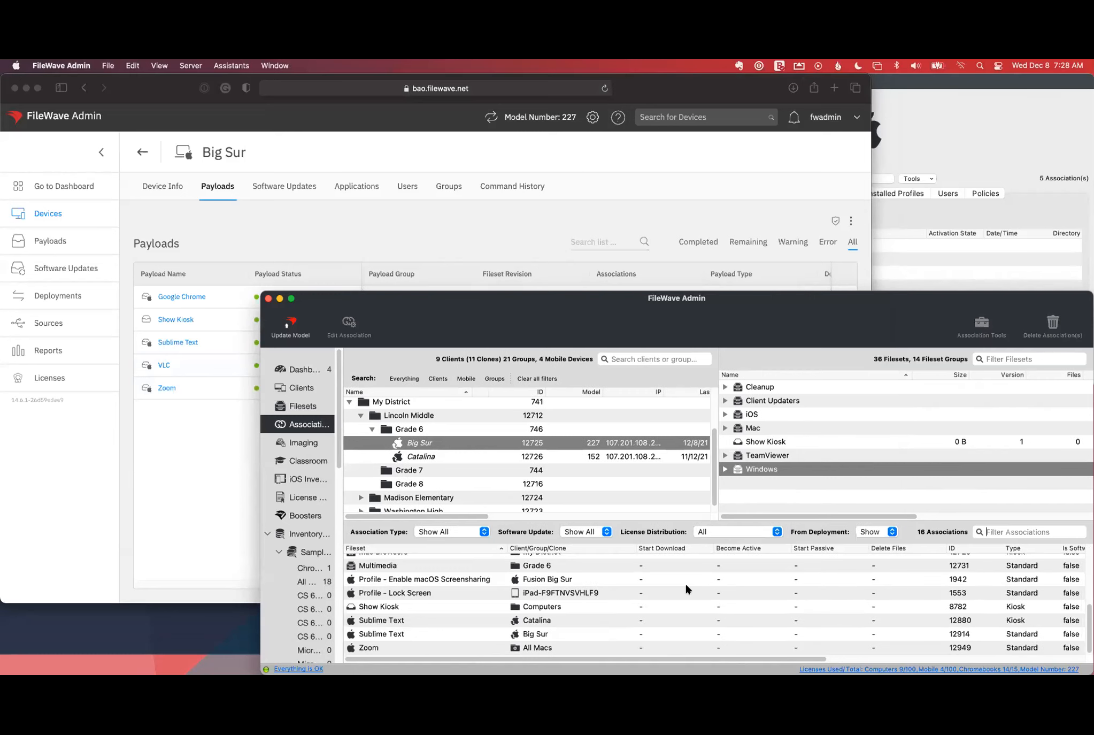
pyautogui.moveTo(519, 649)
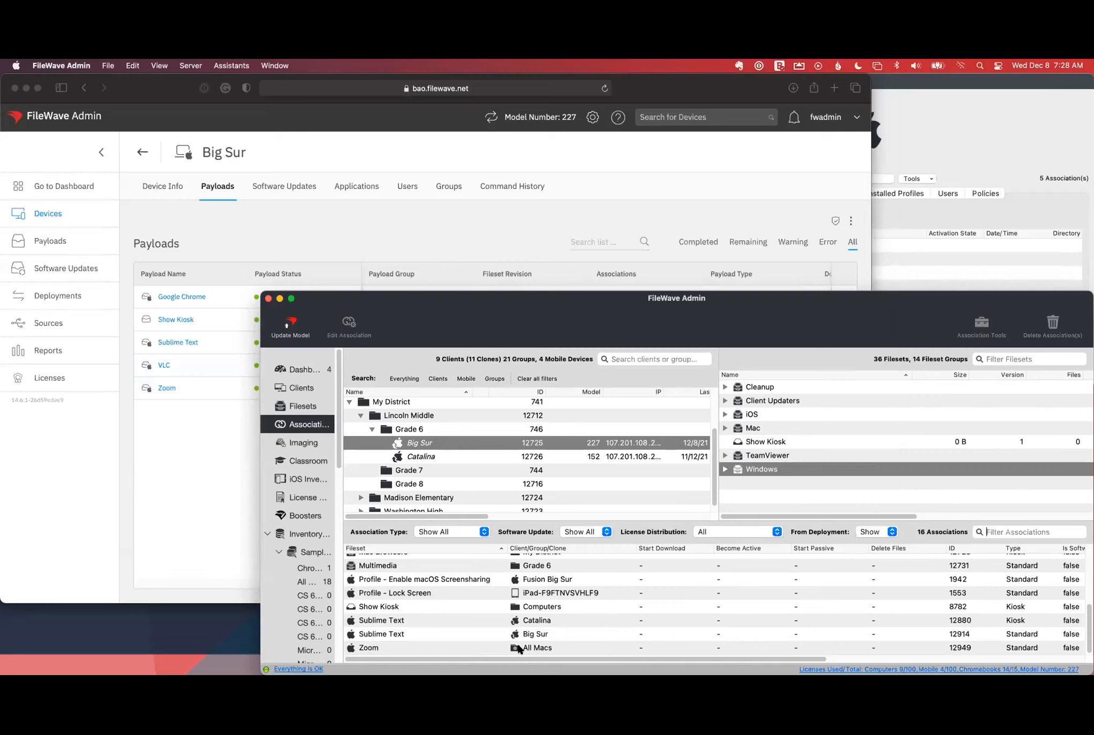
pyautogui.moveTo(316, 357)
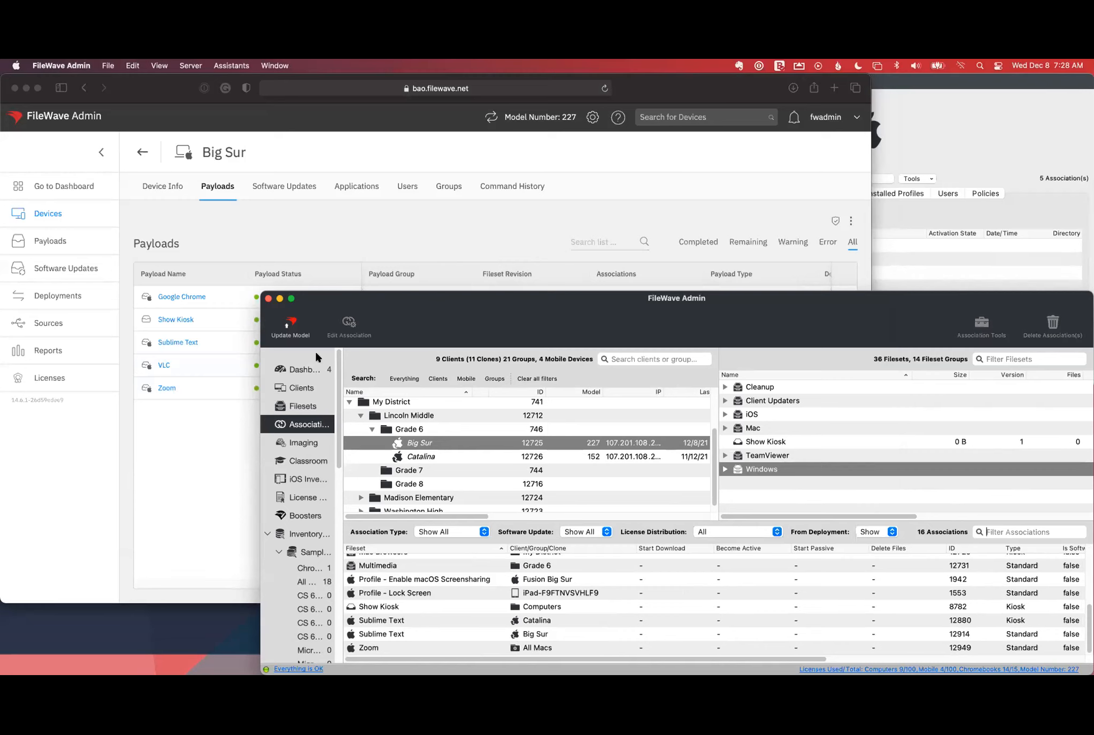
pyautogui.moveTo(470, 304)
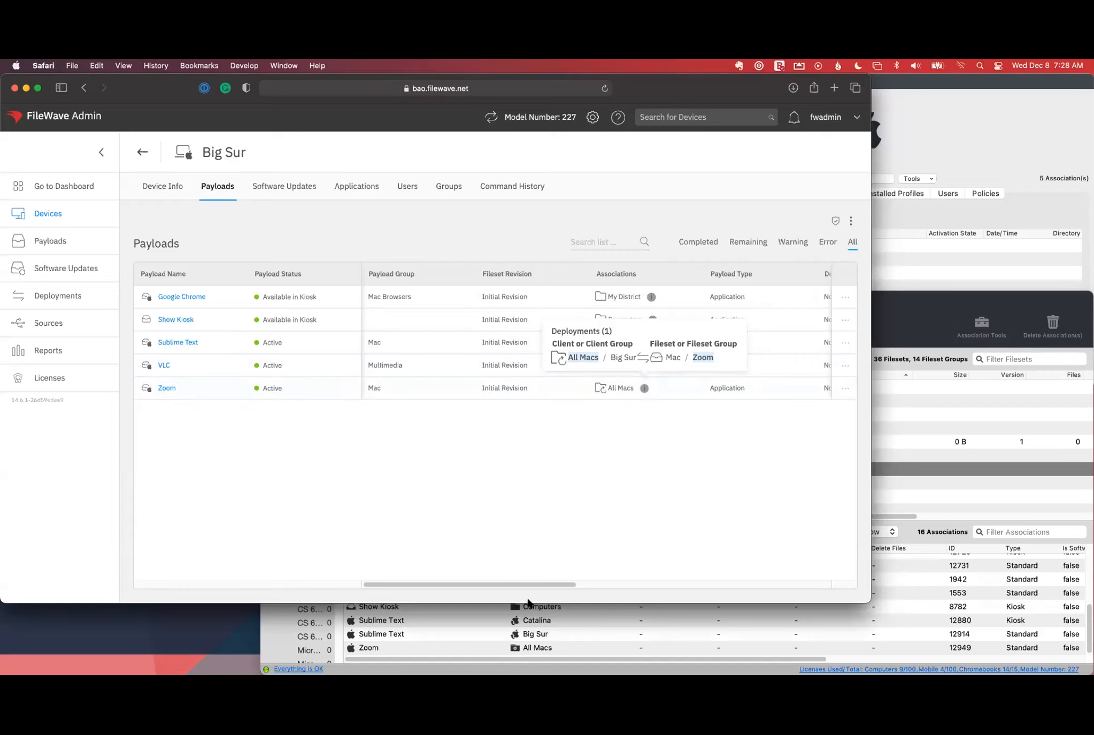
pyautogui.moveTo(399, 648)
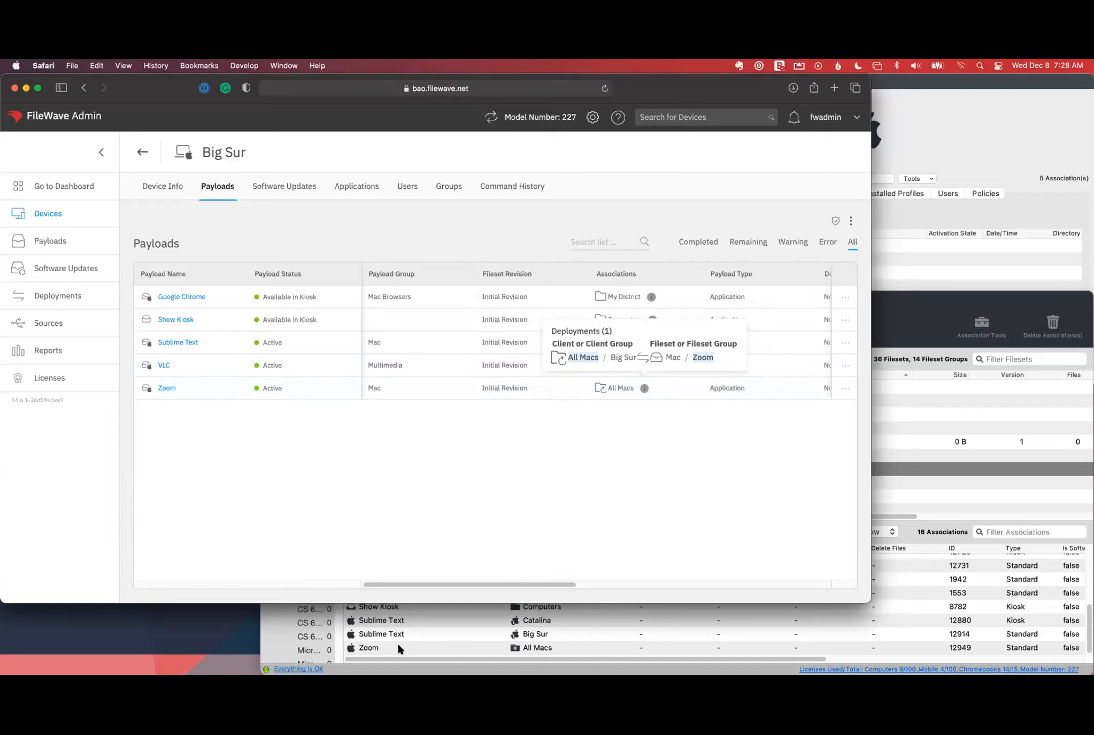
pyautogui.moveTo(392, 647)
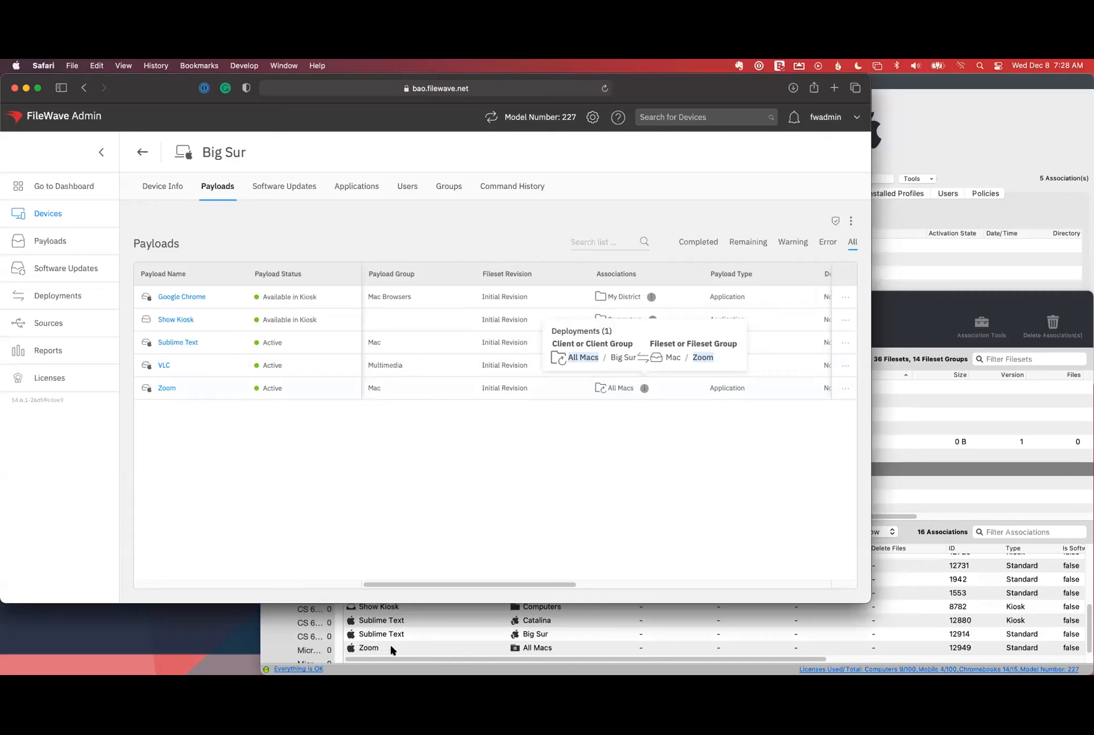
pyautogui.moveTo(626, 361)
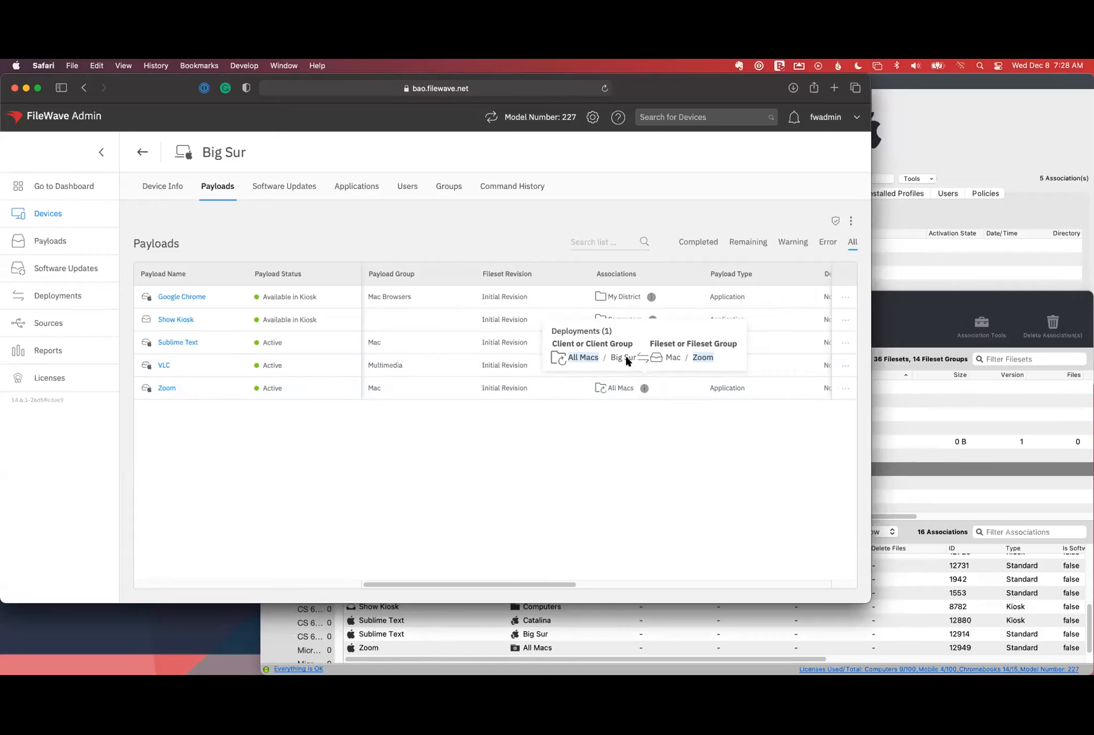
pyautogui.moveTo(436, 655)
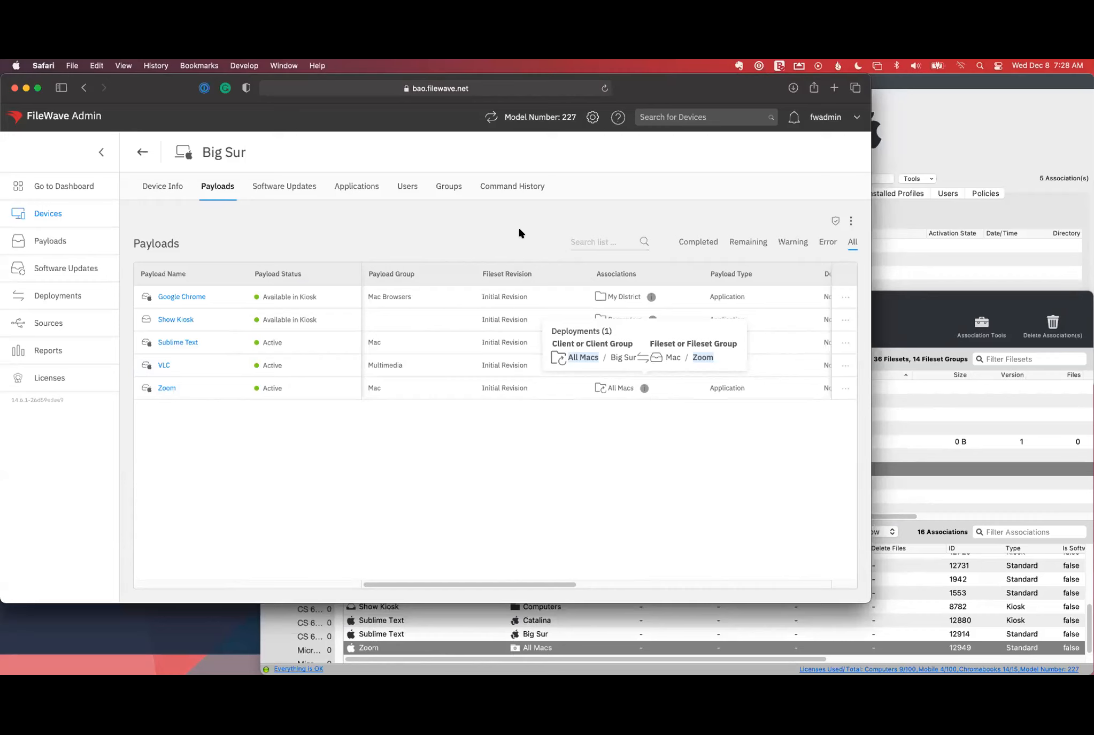
pyautogui.moveTo(510, 231)
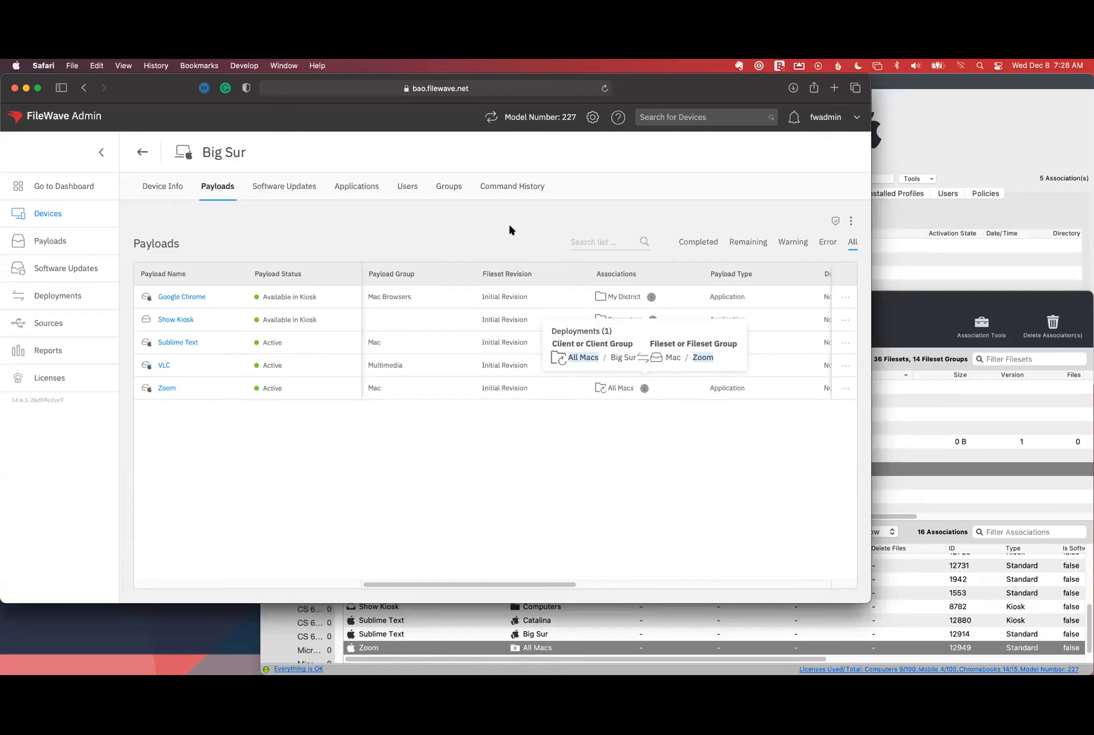
pyautogui.moveTo(502, 229)
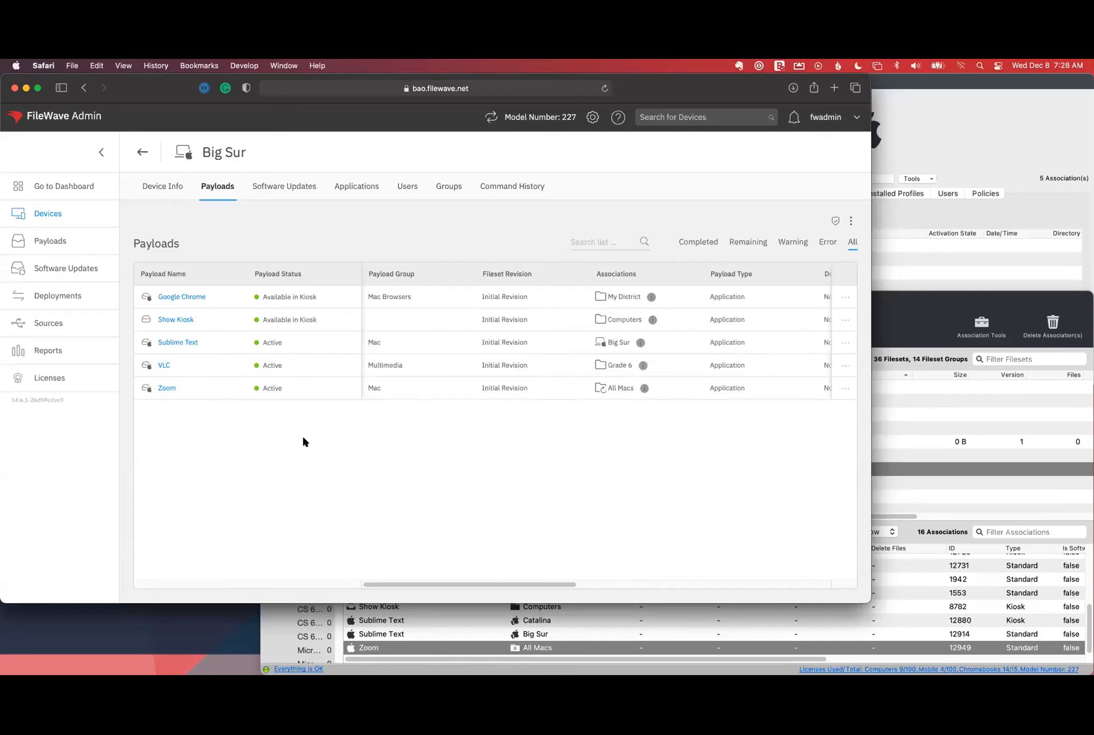
pyautogui.moveTo(87, 272)
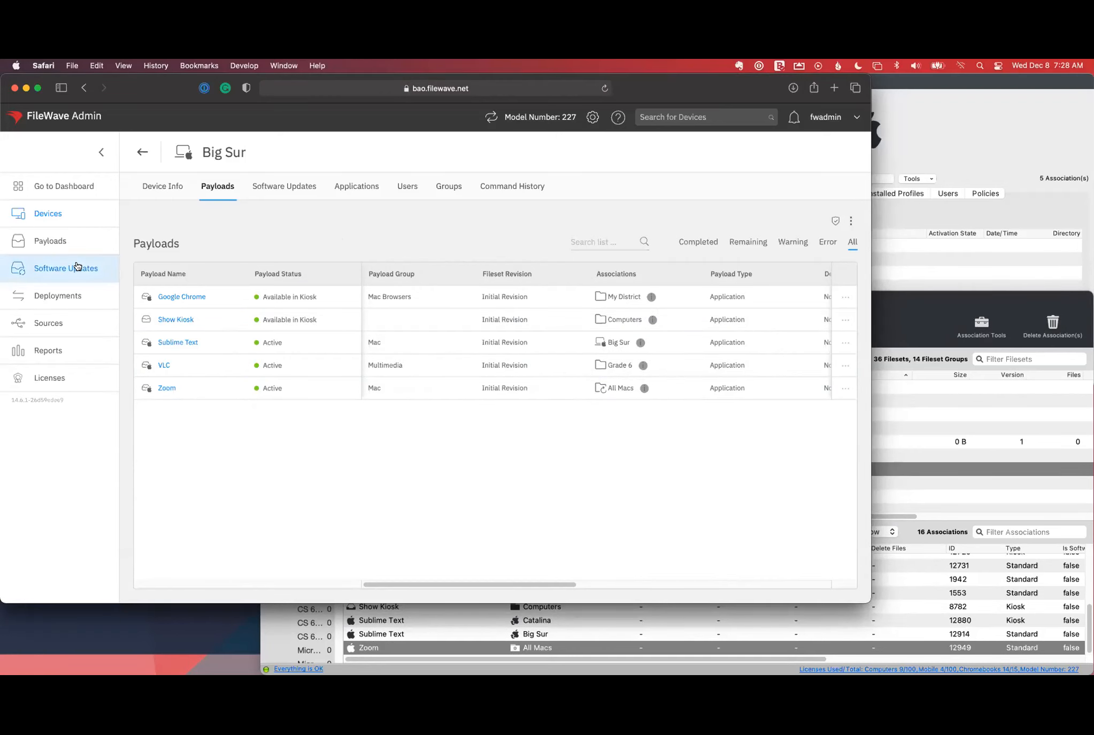
pyautogui.moveTo(75, 268)
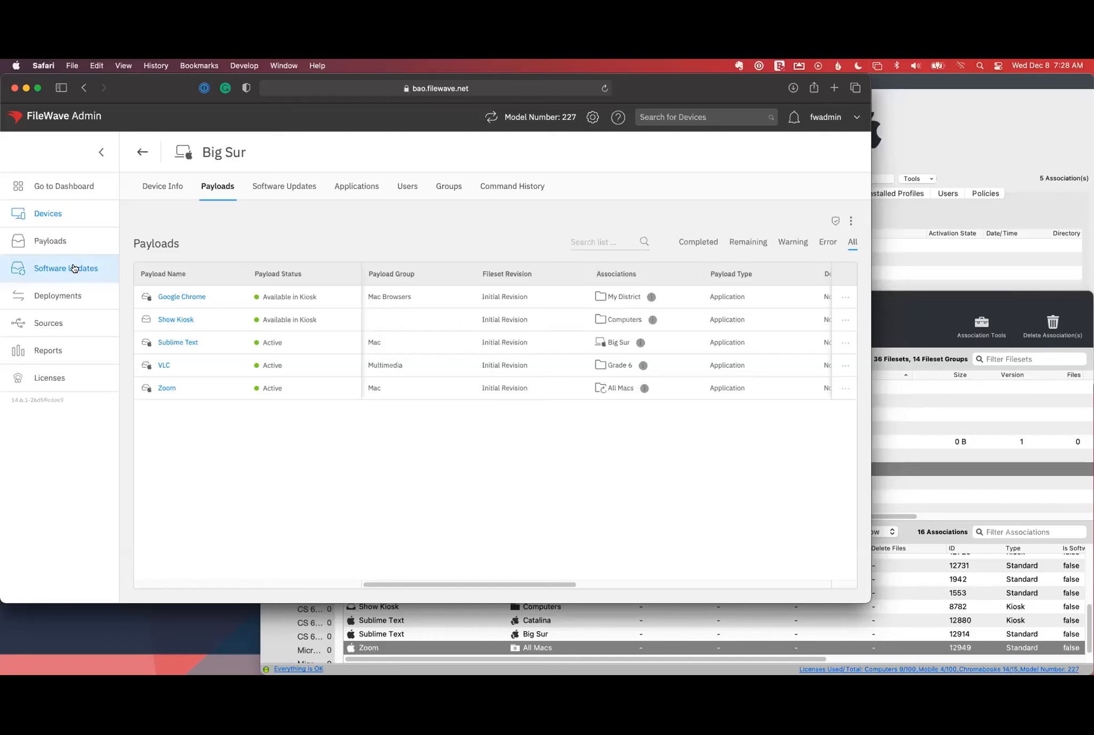
# - Open the Software Updates list of macOS, Windows and iOS updates
pyautogui.click(66, 268)
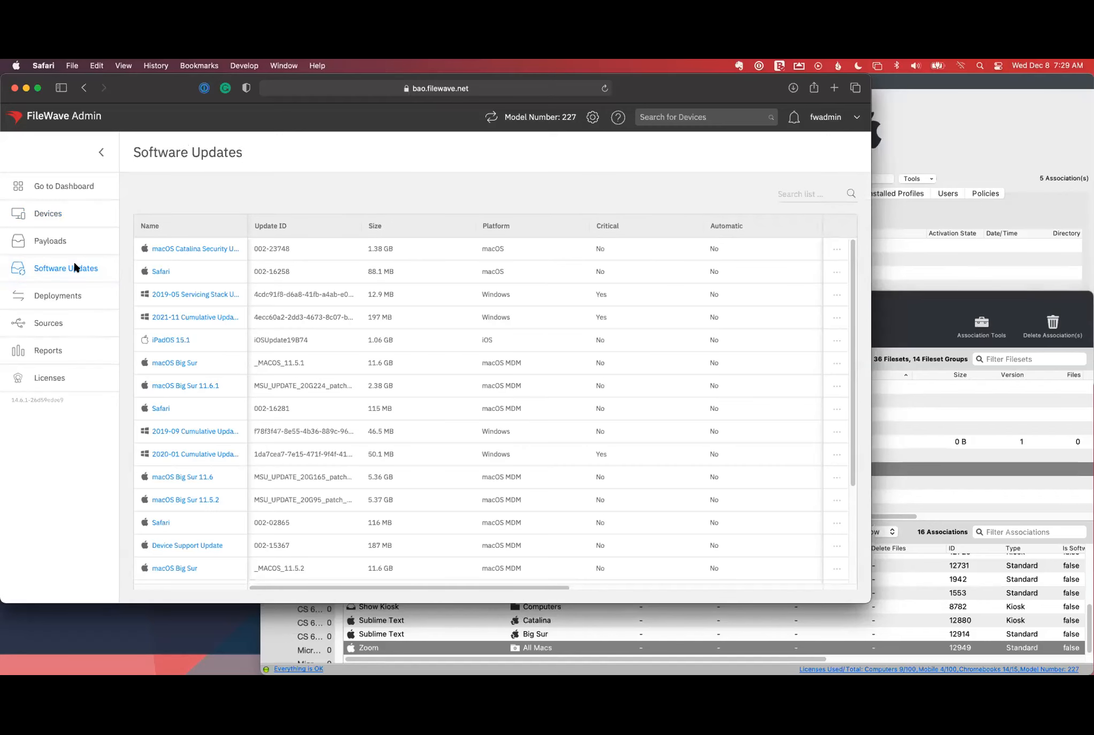
pyautogui.moveTo(58, 295)
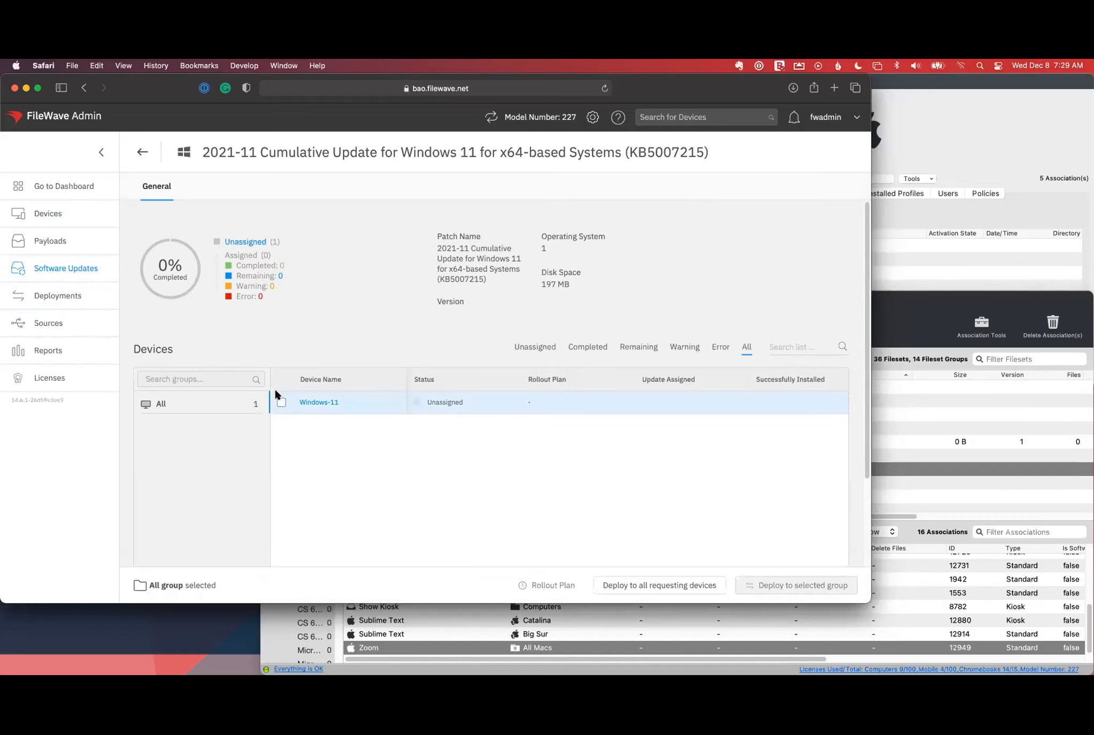
# - Select the Windows-11 device and review rollout plans such as Weekend
pyautogui.click(281, 402)
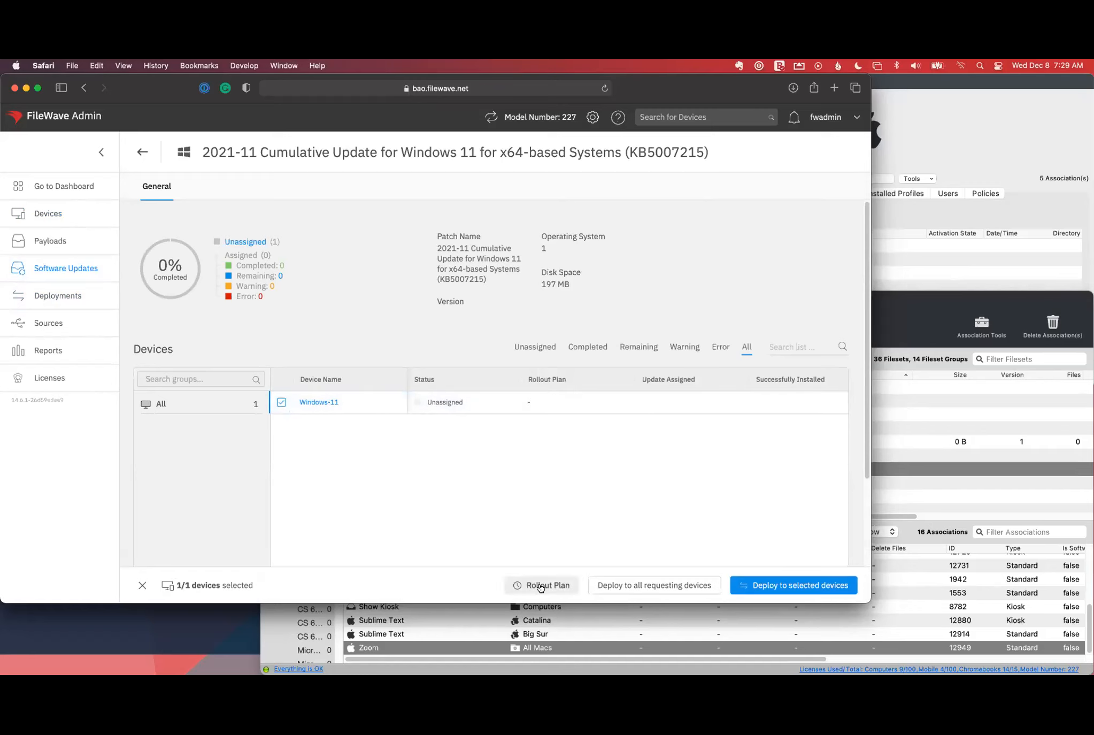
pyautogui.click(547, 585)
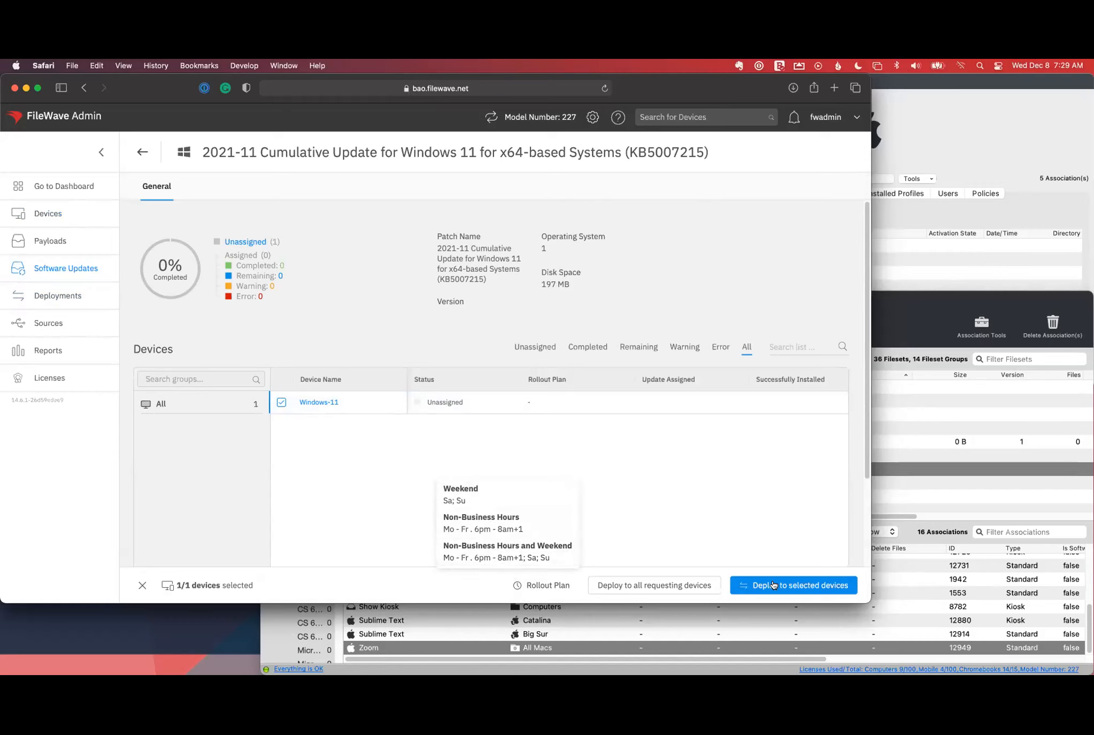
pyautogui.moveTo(637, 556)
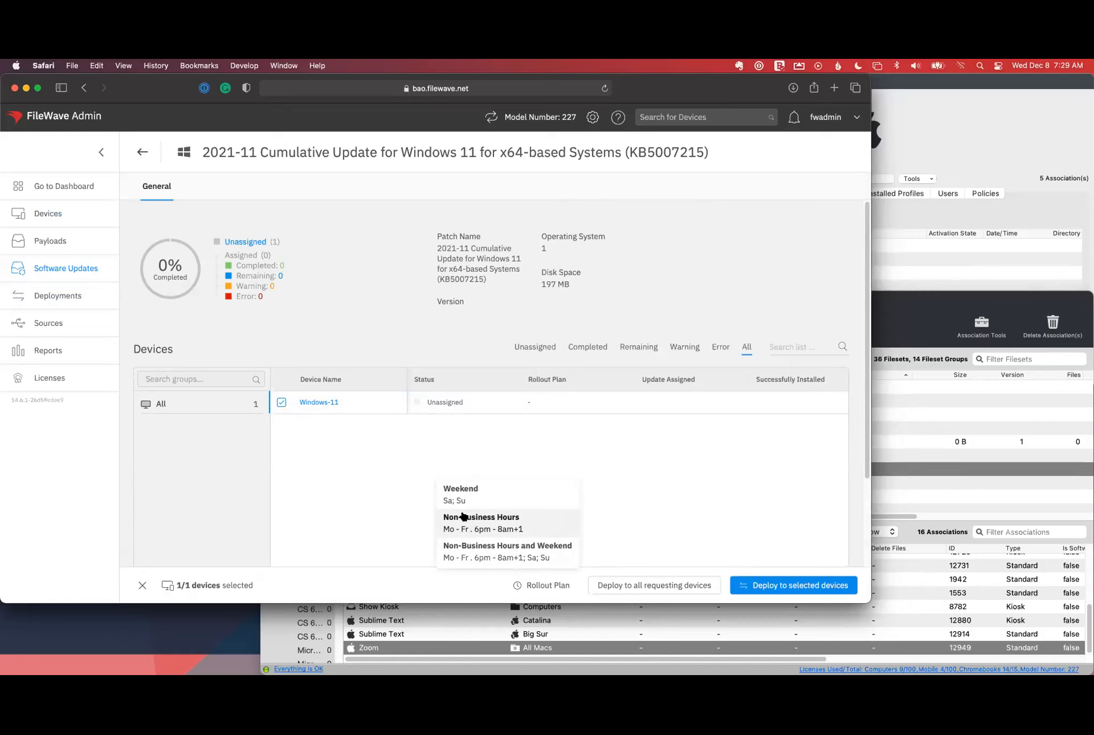
pyautogui.moveTo(466, 537)
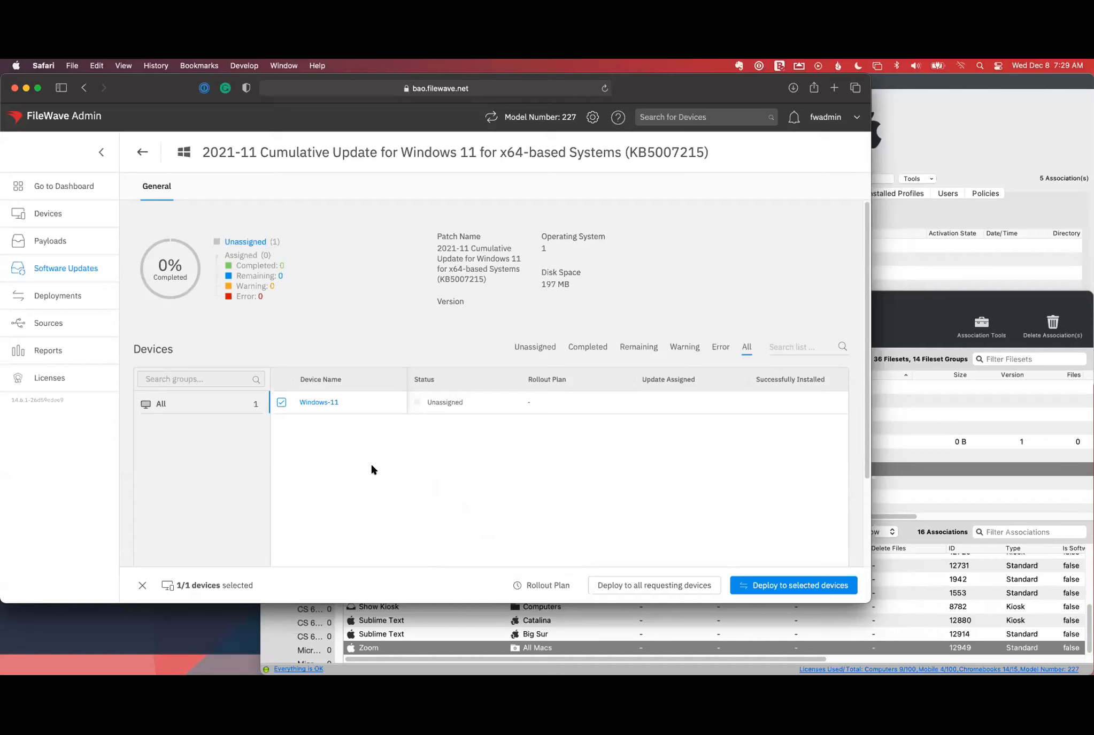
pyautogui.moveTo(349, 462)
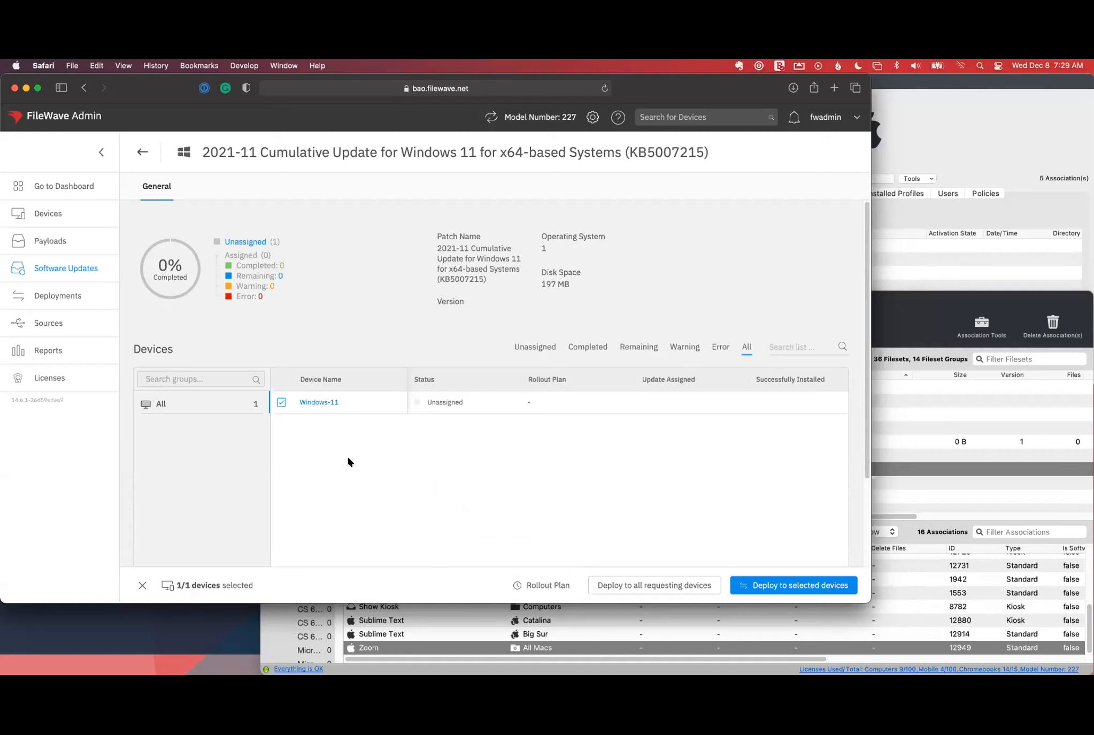
pyautogui.moveTo(284, 421)
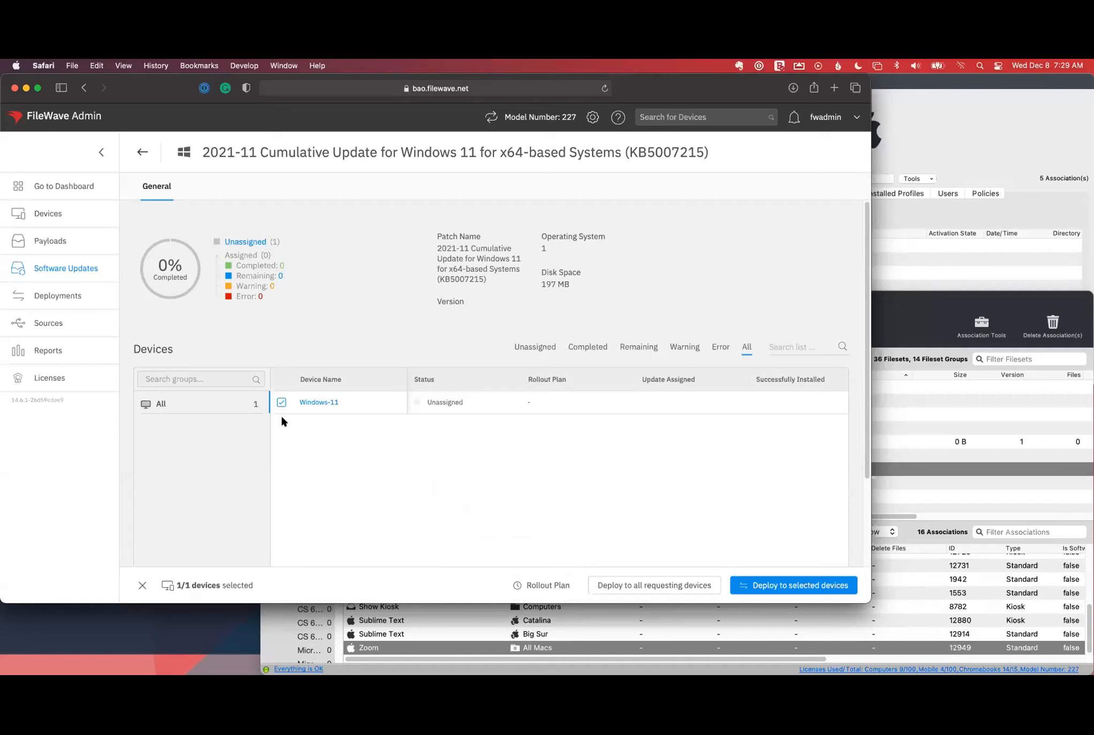
pyautogui.moveTo(49, 241)
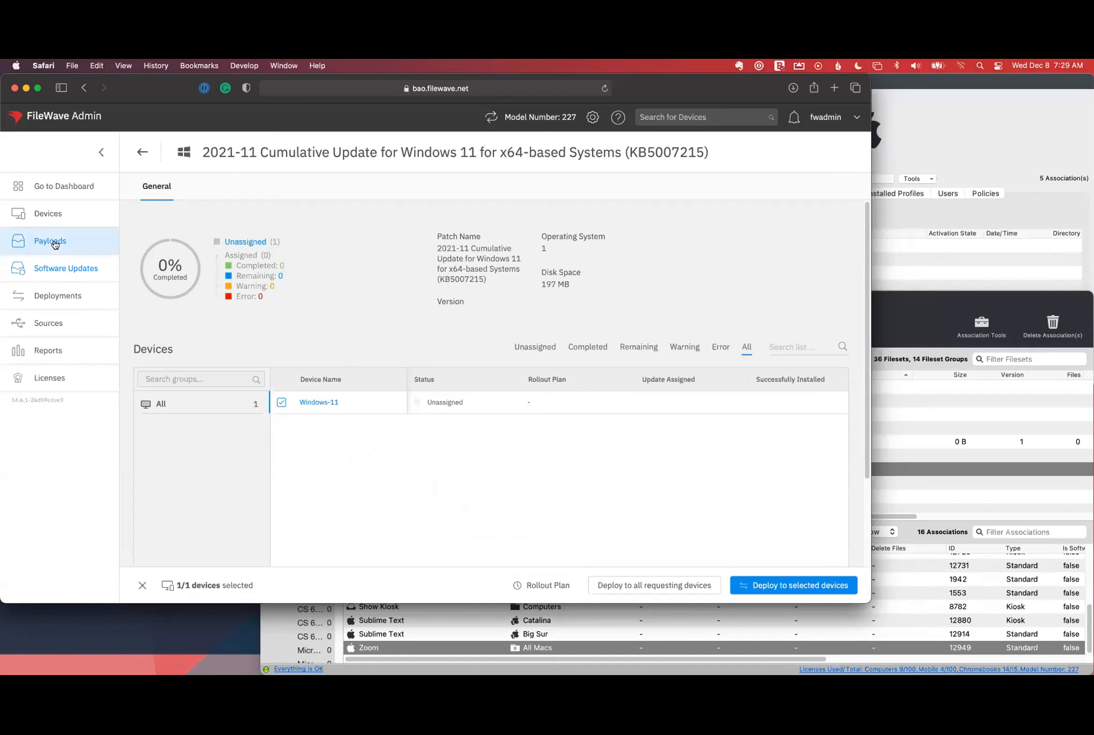
# - Open the Payloads list and scroll down to find the Zoom payload
pyautogui.click(50, 240)
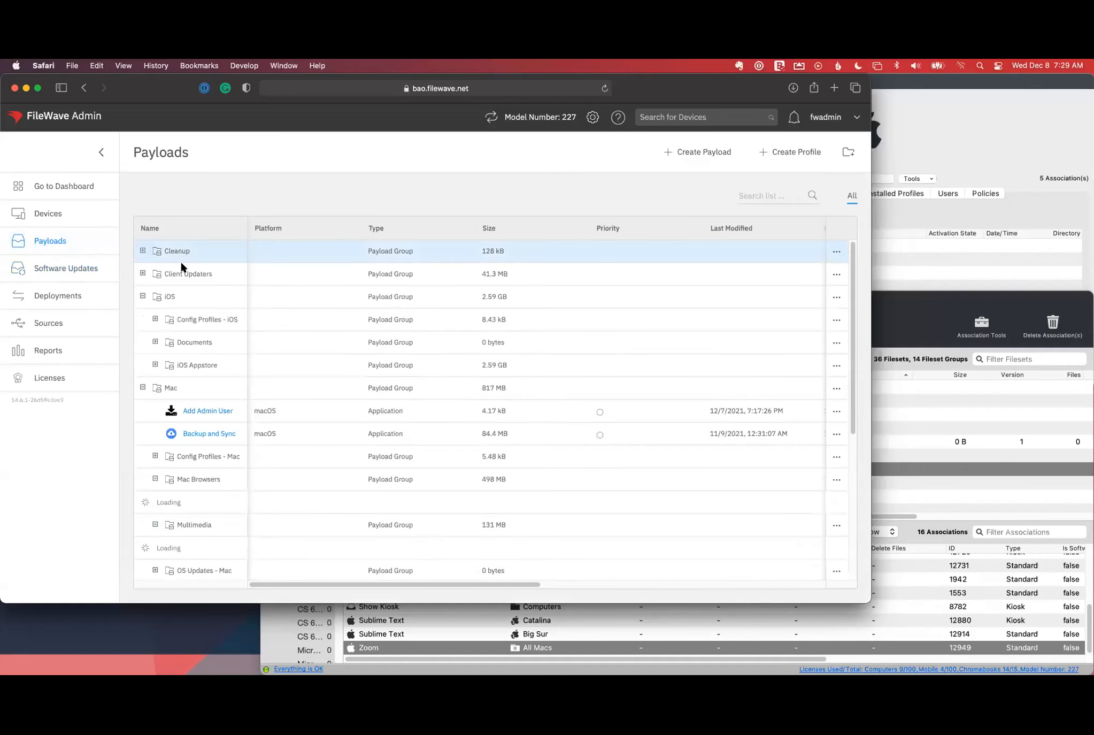
pyautogui.scroll(-3)
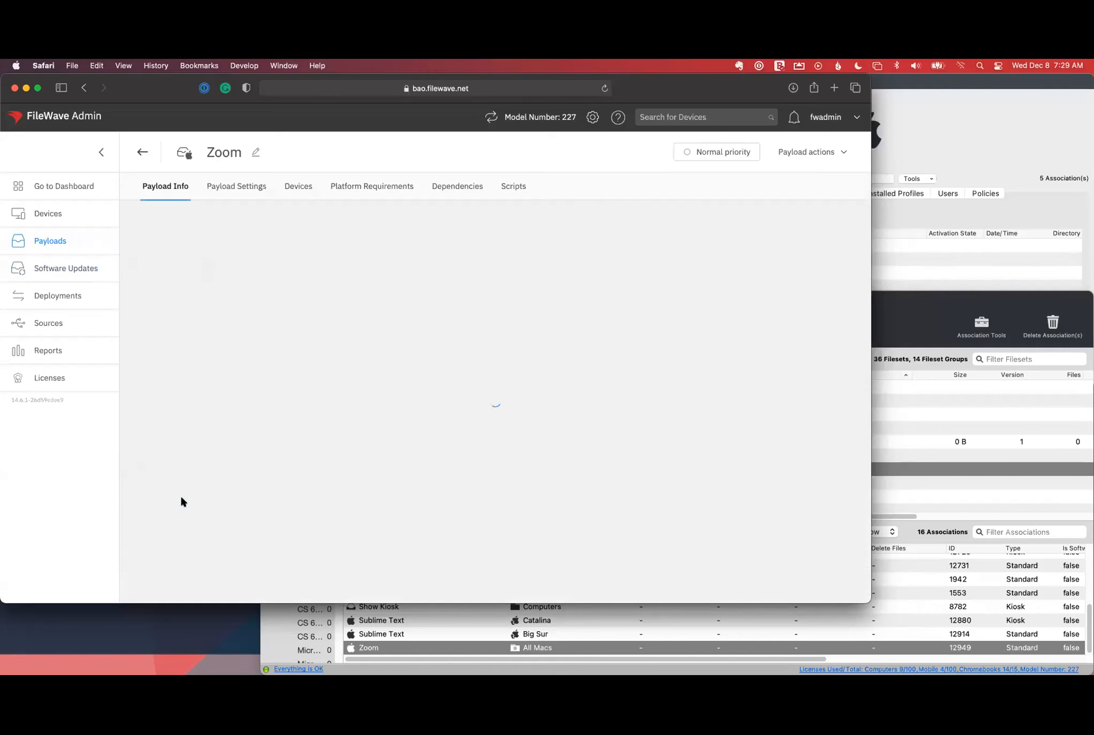
pyautogui.moveTo(490, 401)
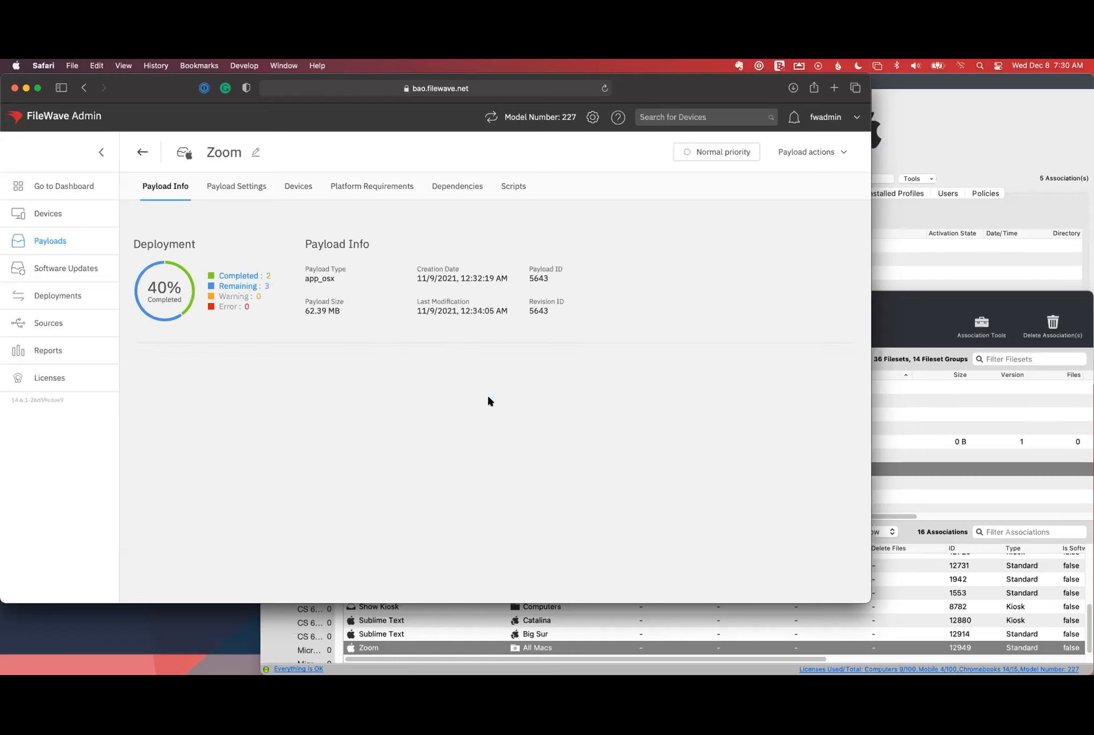
pyautogui.moveTo(180, 278)
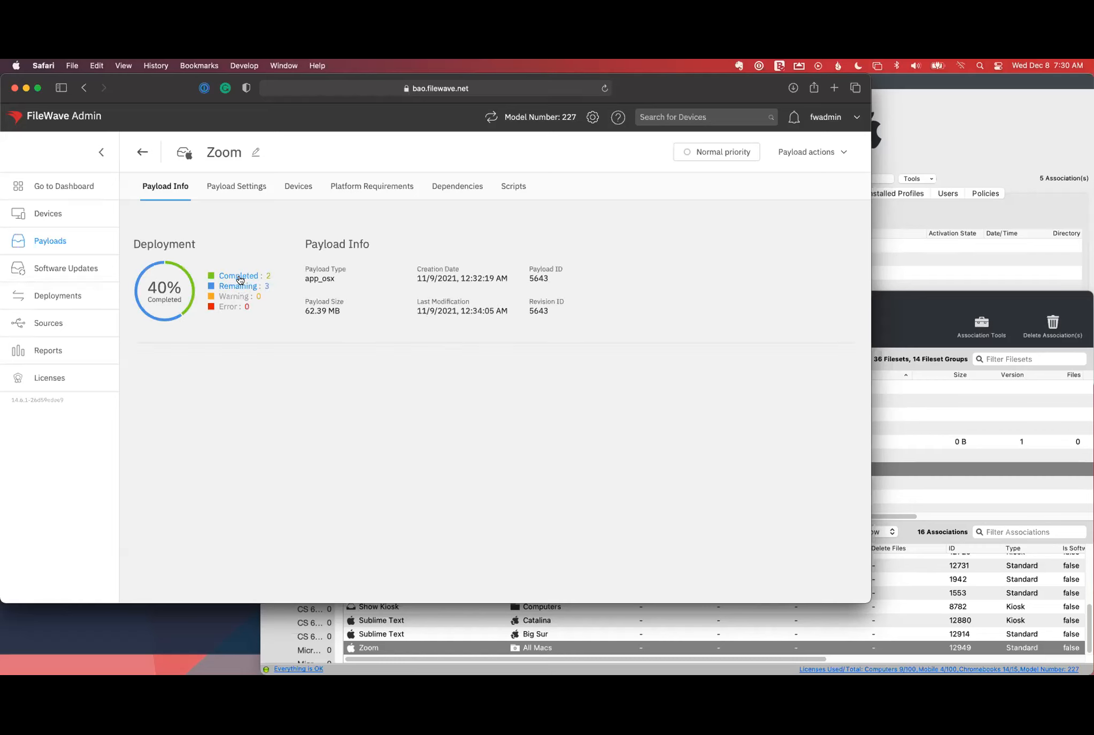
pyautogui.moveTo(250, 286)
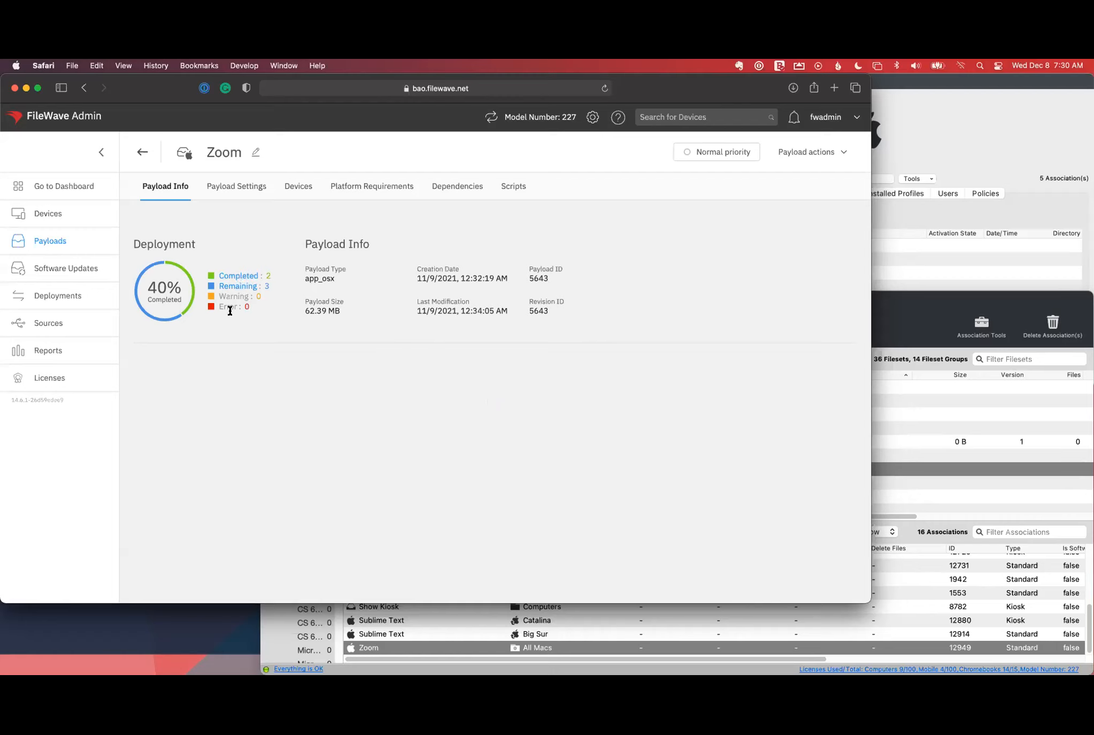
# - Review the Zoom payload's five target Macs, then open its Payload Info details
pyautogui.click(297, 186)
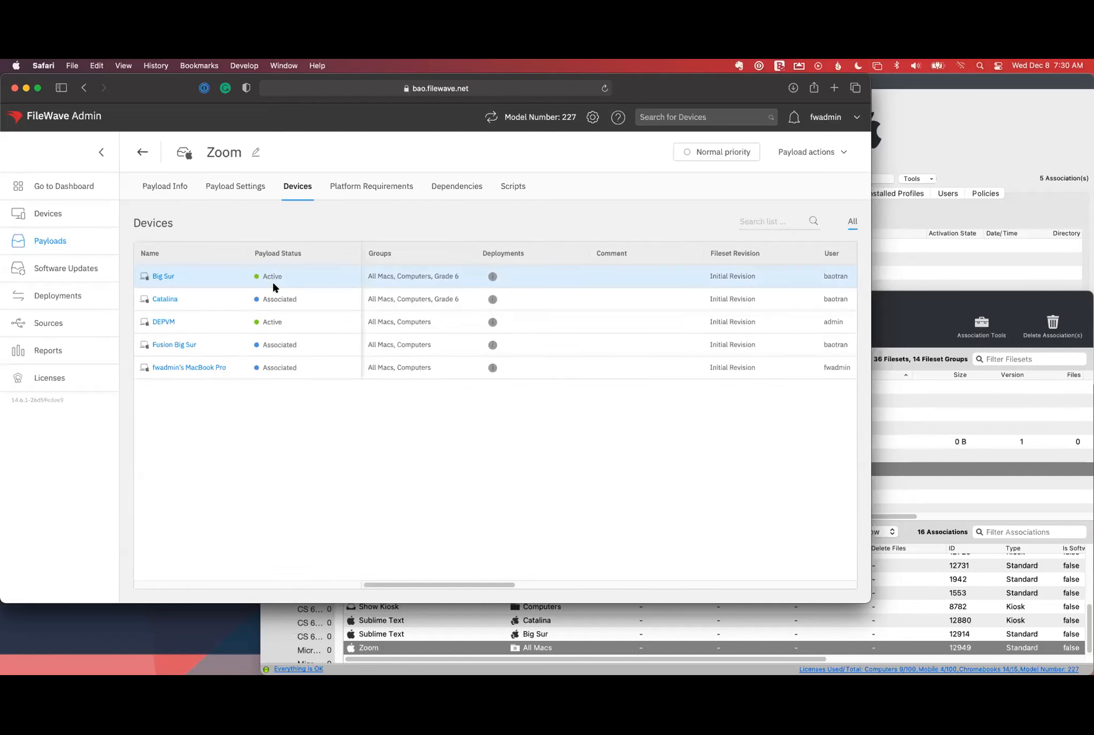
pyautogui.moveTo(270, 284)
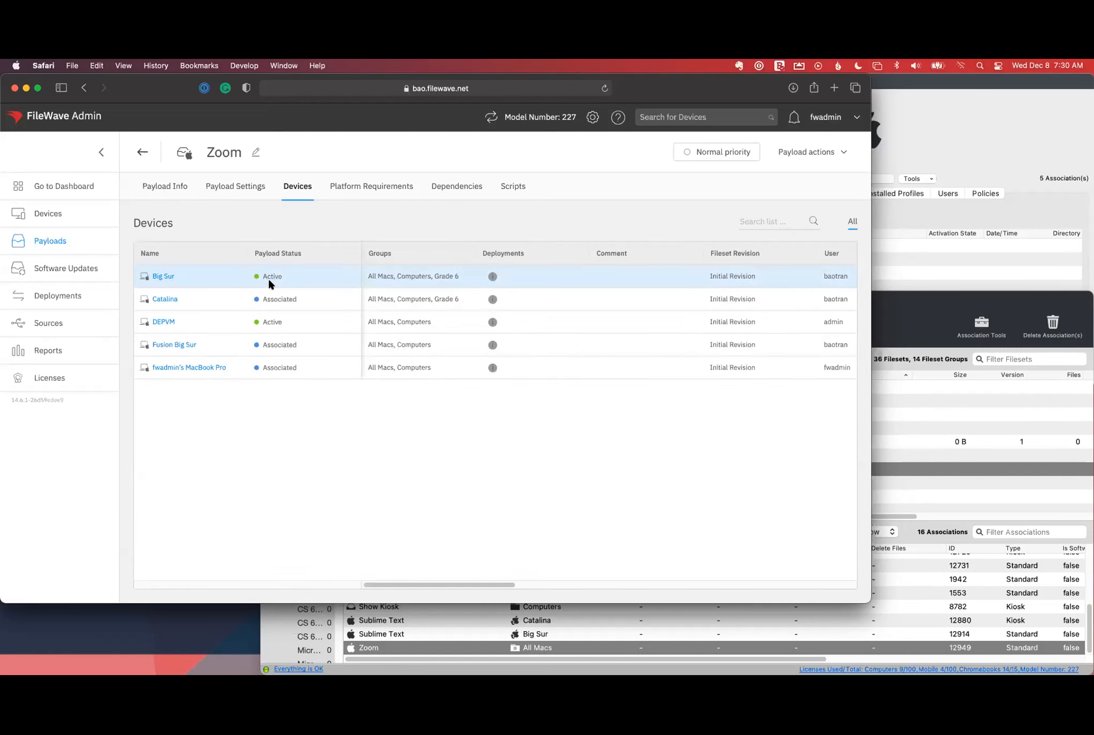
pyautogui.moveTo(298, 269)
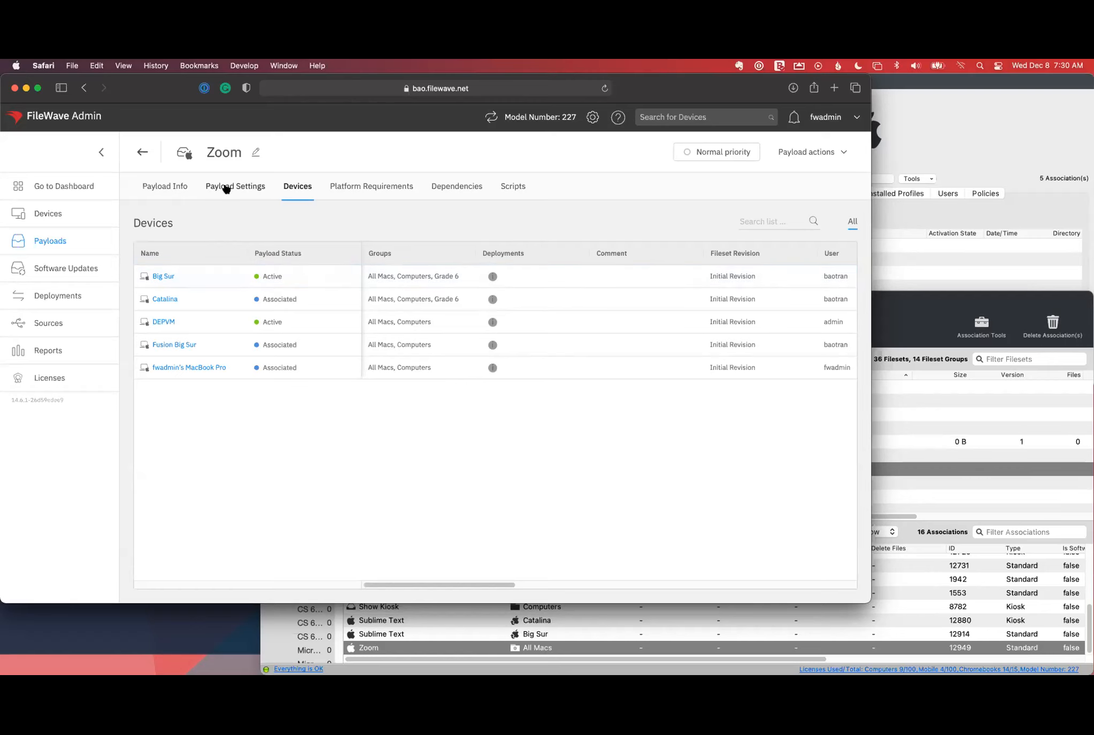
pyautogui.click(166, 185)
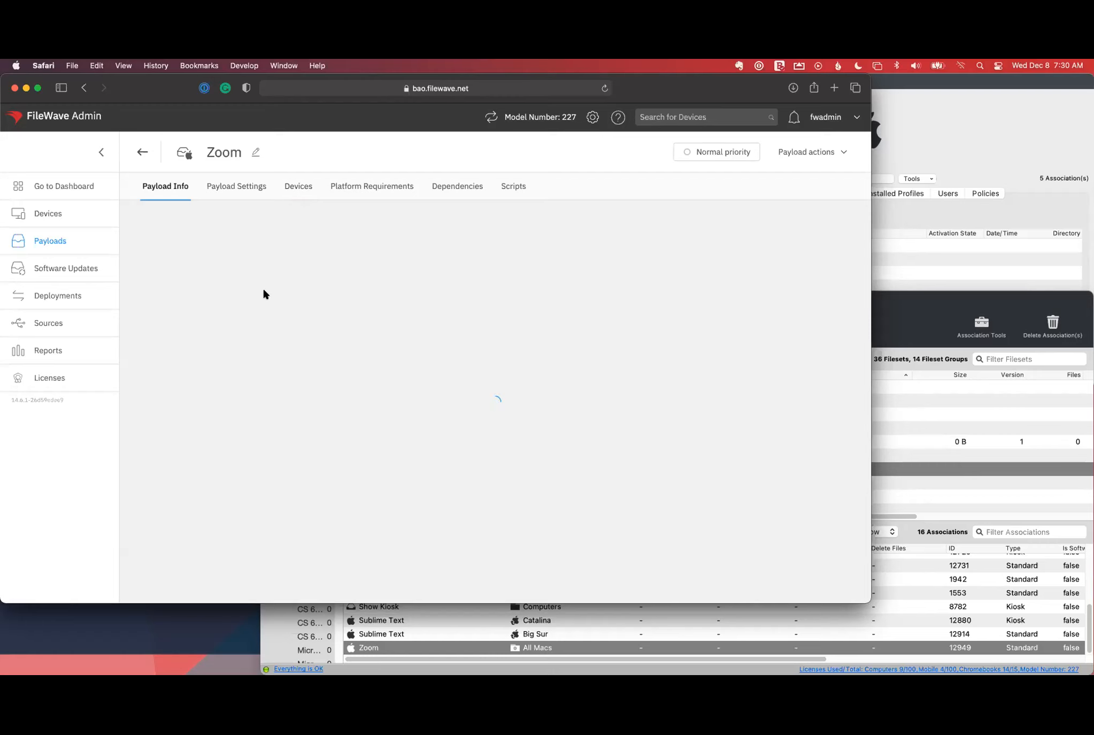
pyautogui.moveTo(316, 402)
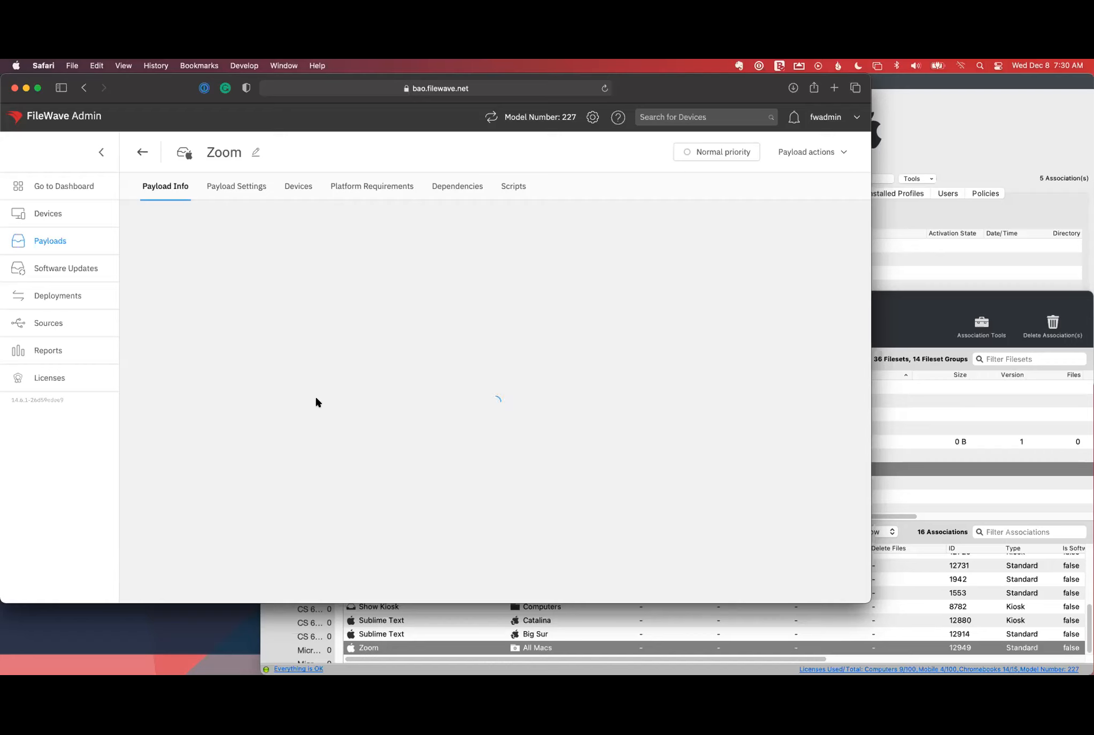
pyautogui.moveTo(277, 364)
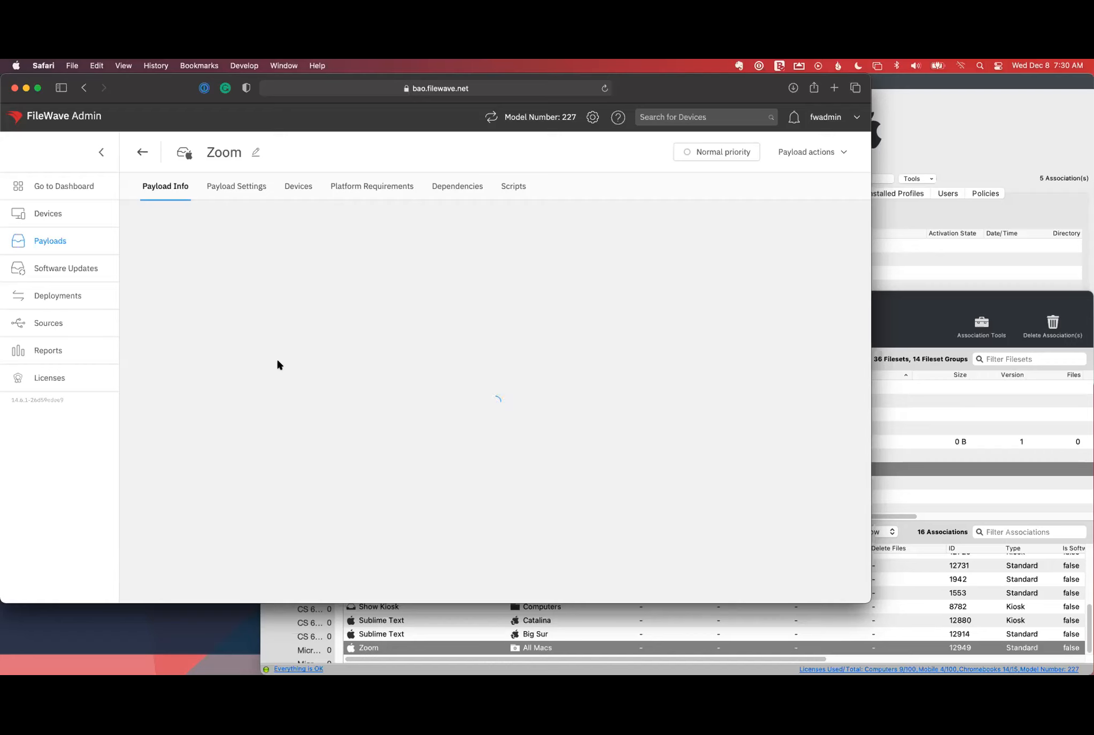
pyautogui.moveTo(58, 295)
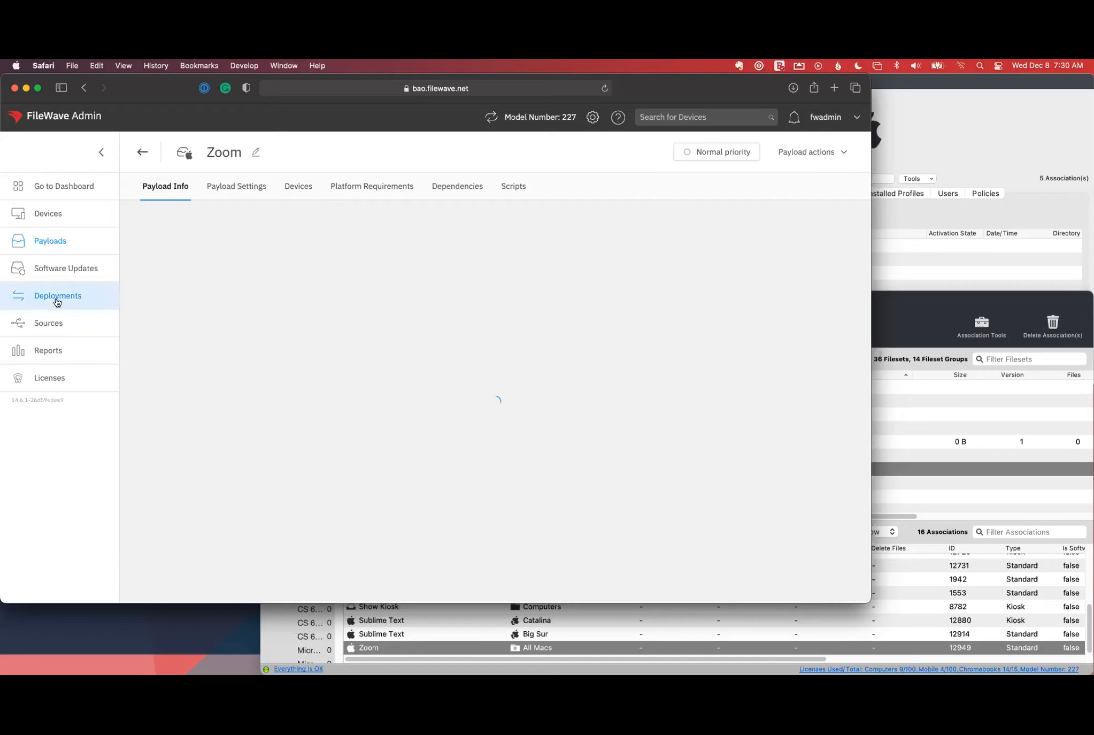
# - Open Deployments from the sidebar to view the empty Active Deployments list
pyautogui.click(58, 296)
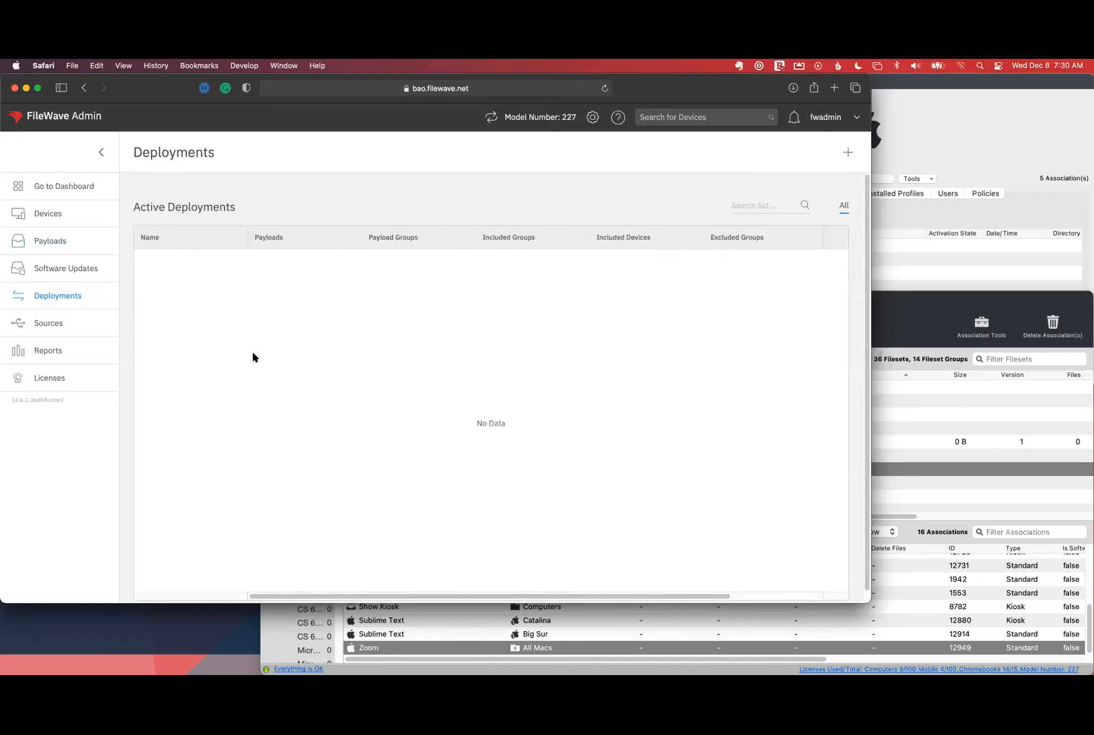
pyautogui.moveTo(517, 412)
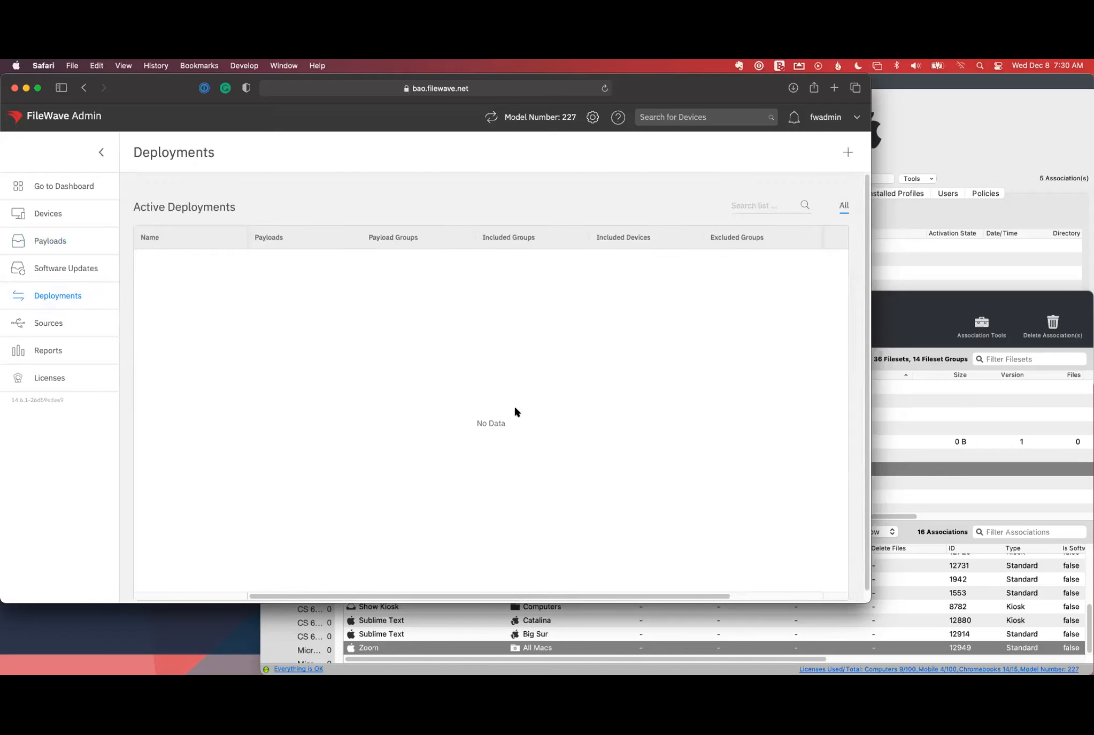
pyautogui.moveTo(508, 324)
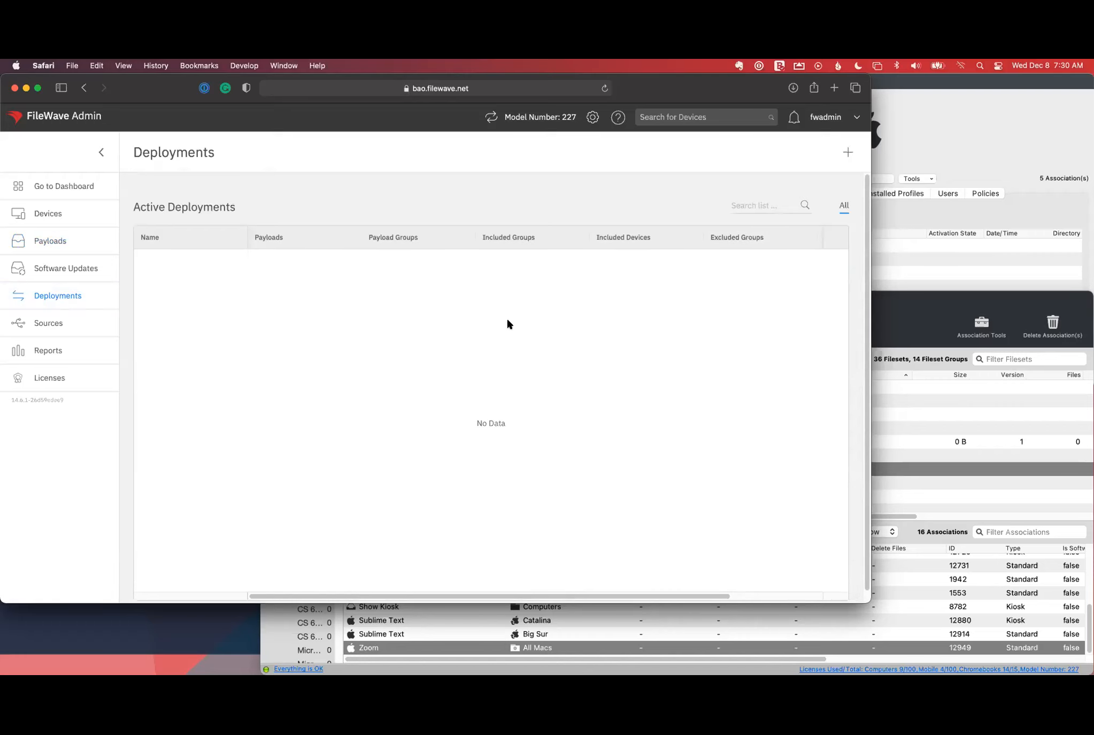
pyautogui.moveTo(501, 629)
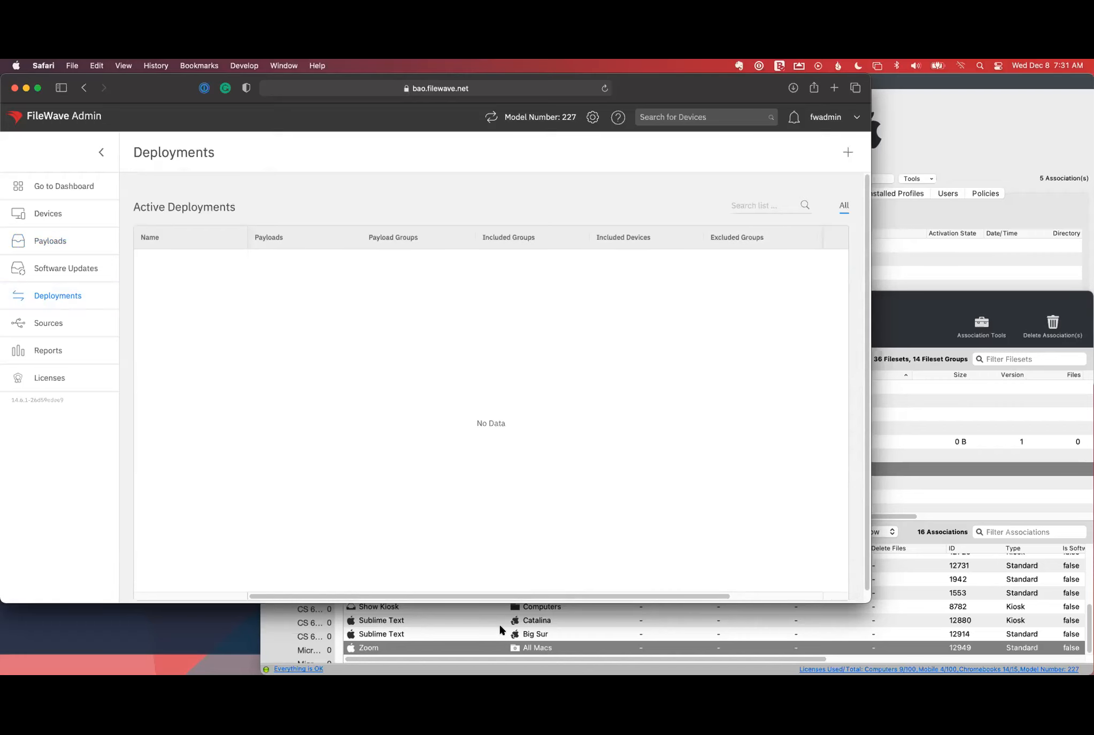
pyautogui.click(489, 631)
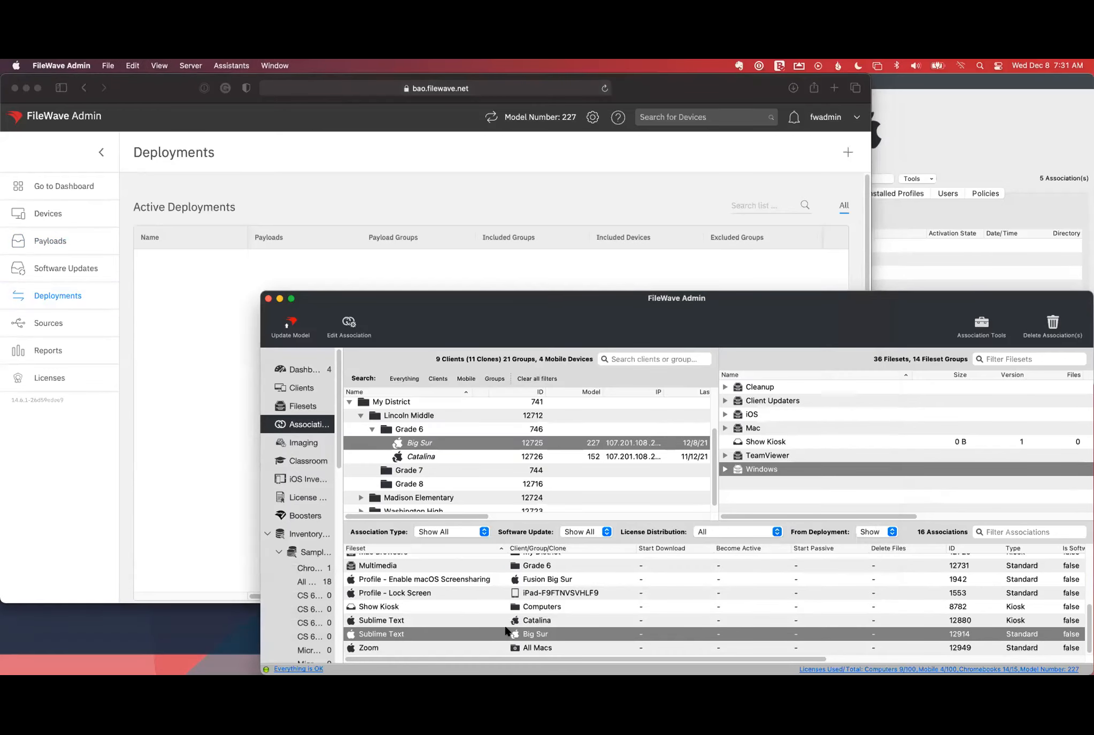
pyautogui.moveTo(445, 633)
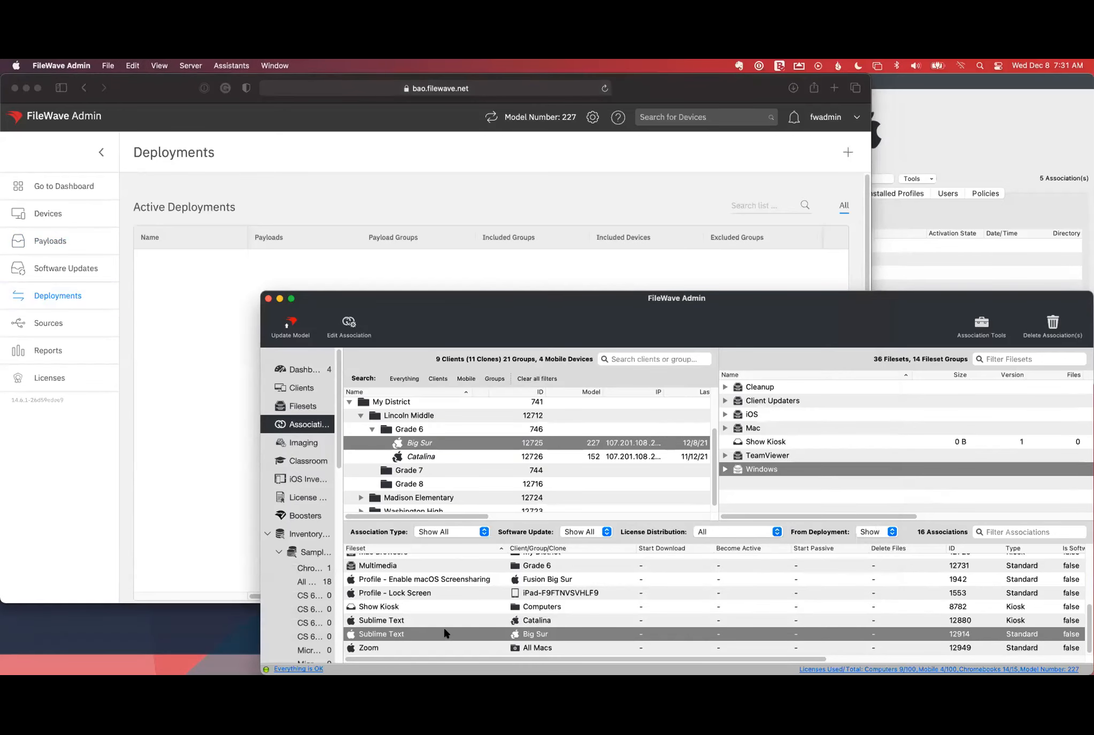
pyautogui.moveTo(498, 634)
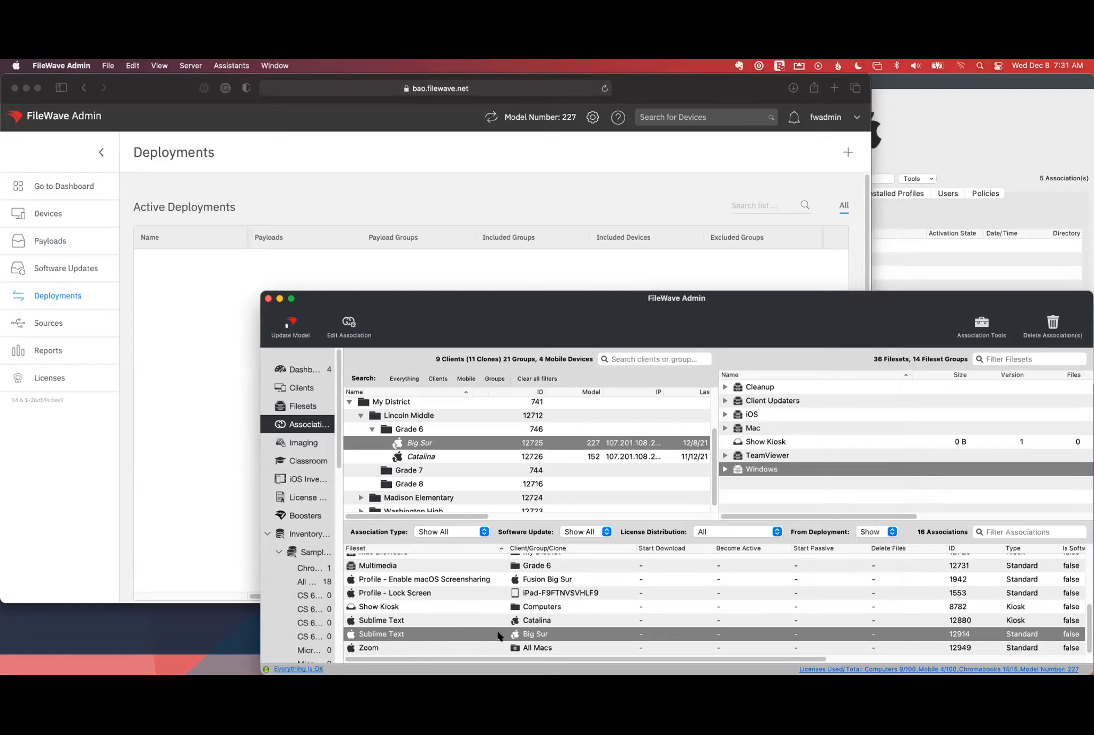
pyautogui.moveTo(538, 636)
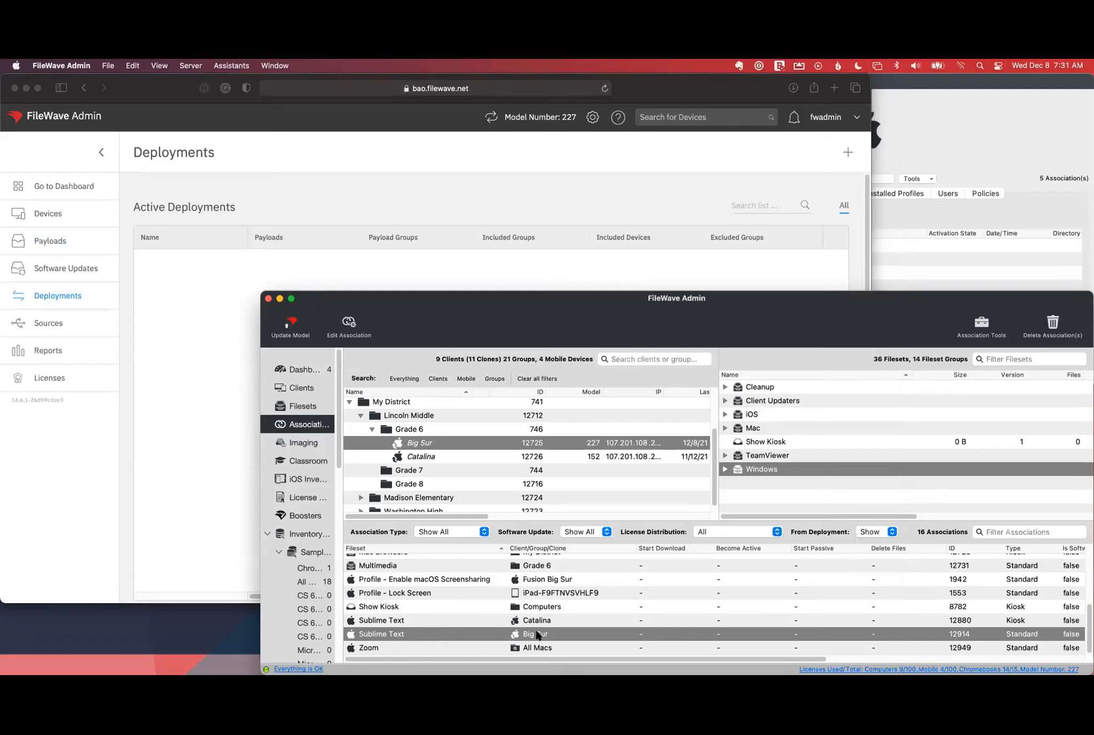
pyautogui.moveTo(519, 412)
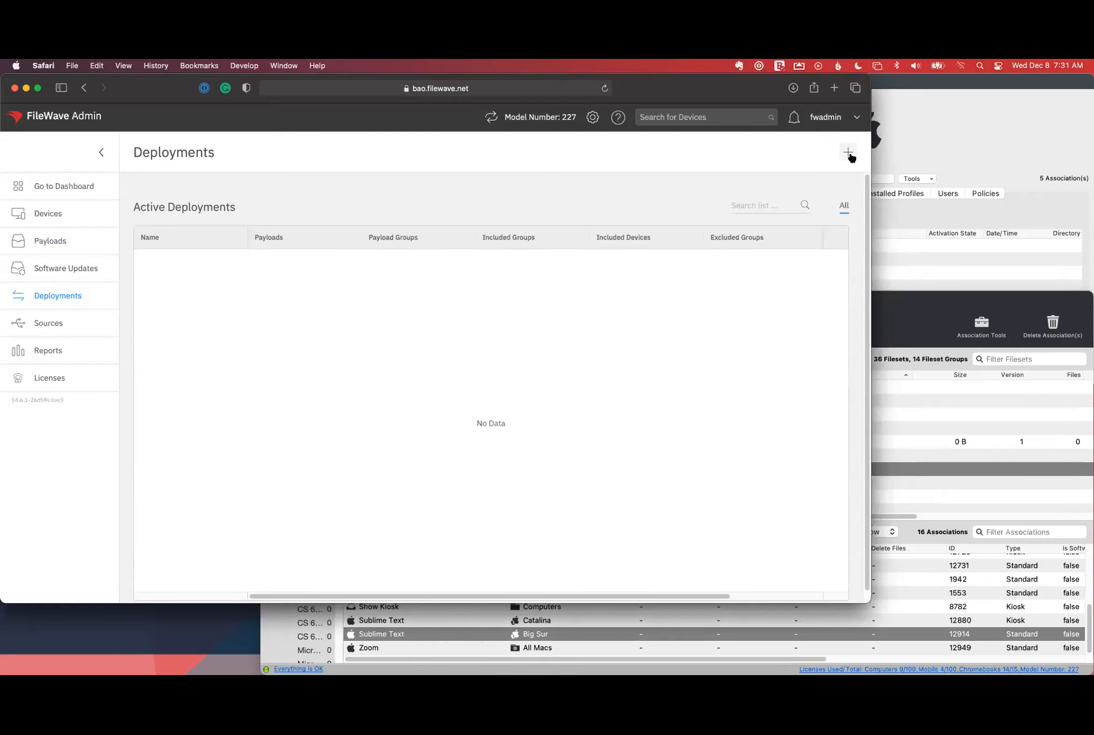
# - Create a new deployment and bring up its target group selection dialog
pyautogui.click(848, 152)
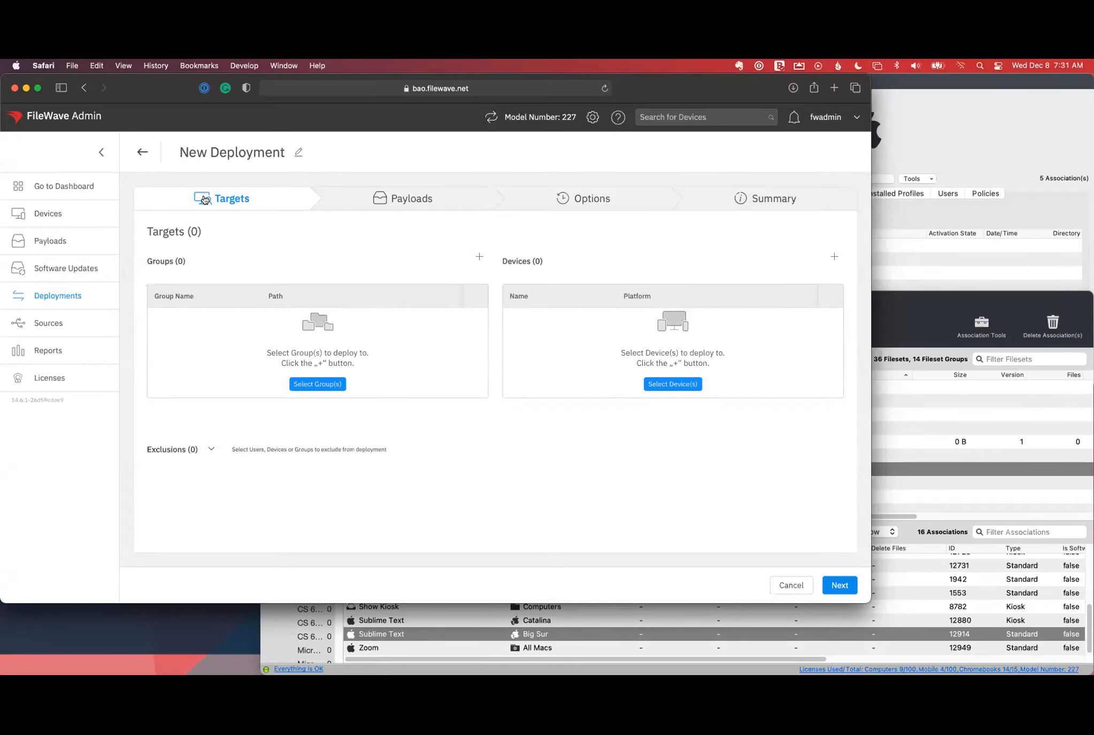
pyautogui.moveTo(316, 204)
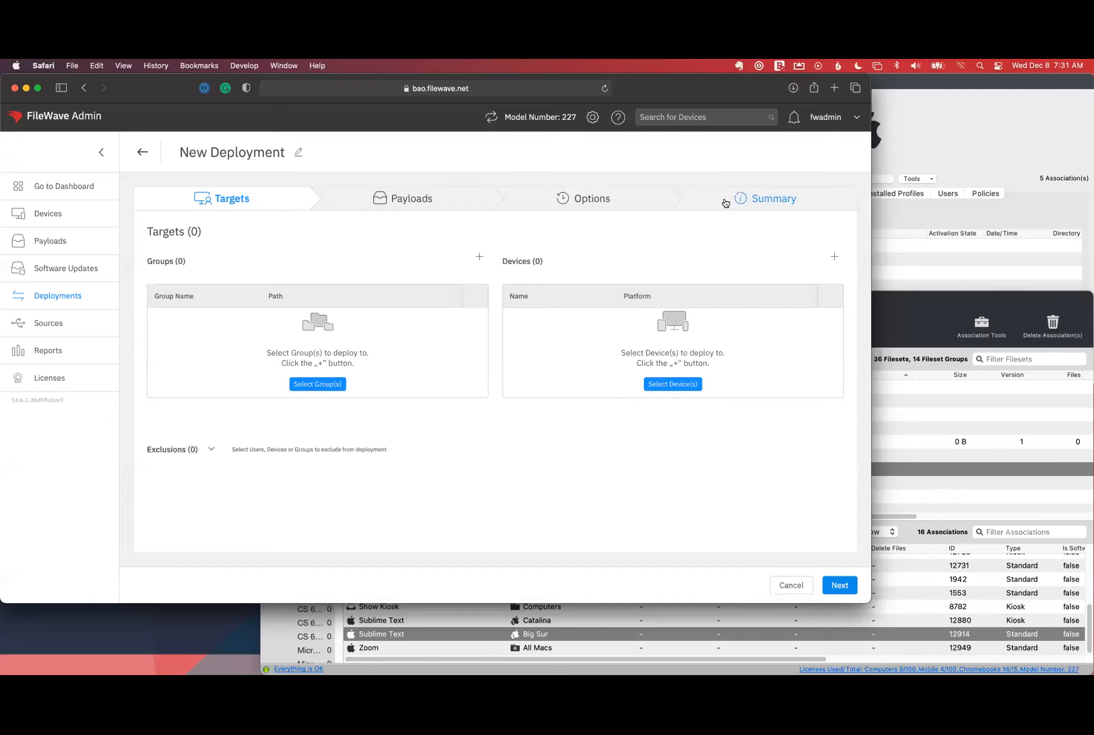
pyautogui.moveTo(256, 194)
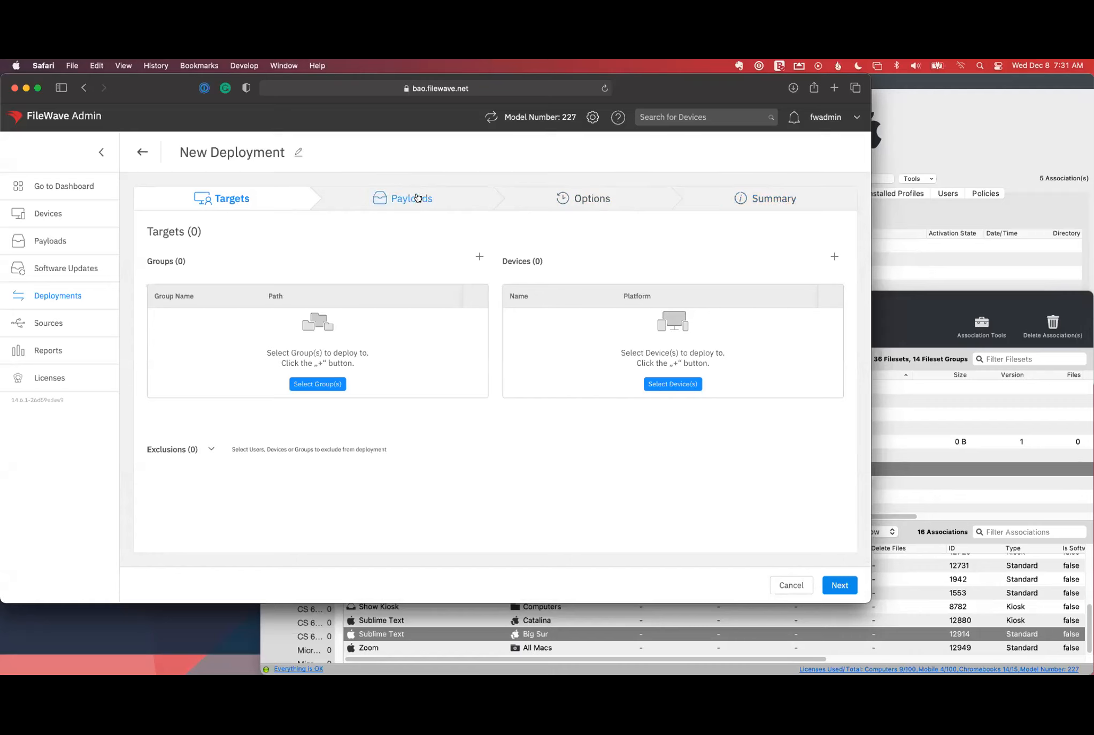
pyautogui.moveTo(591, 198)
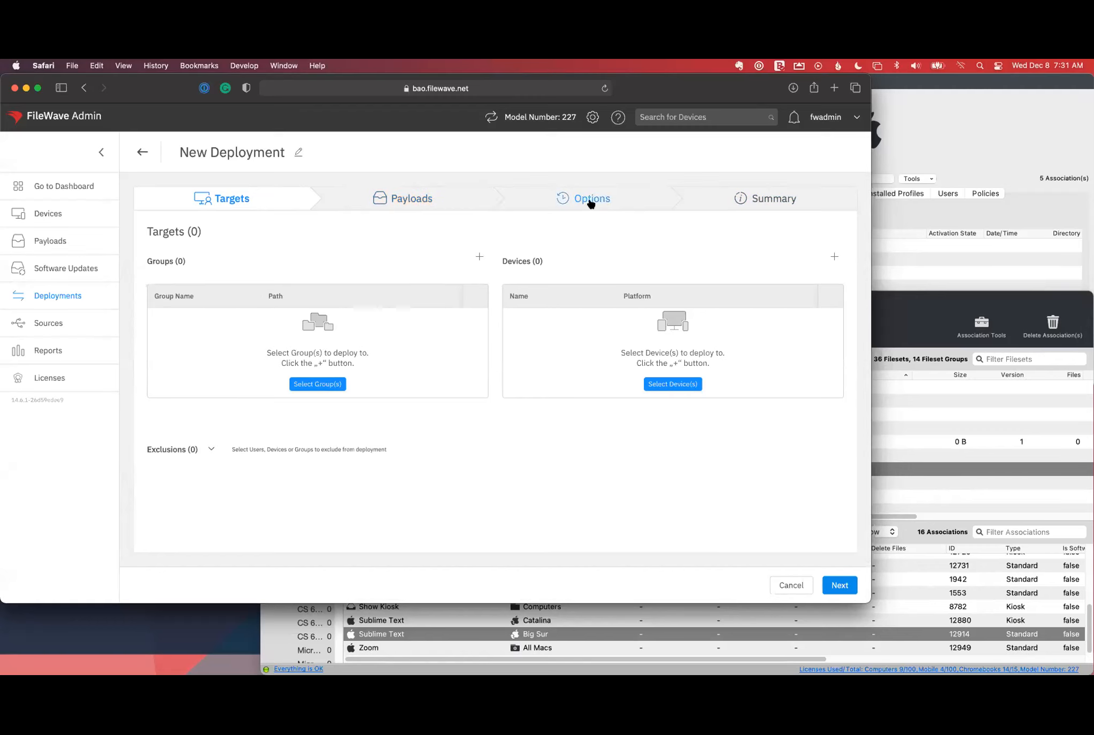
pyautogui.moveTo(588, 202)
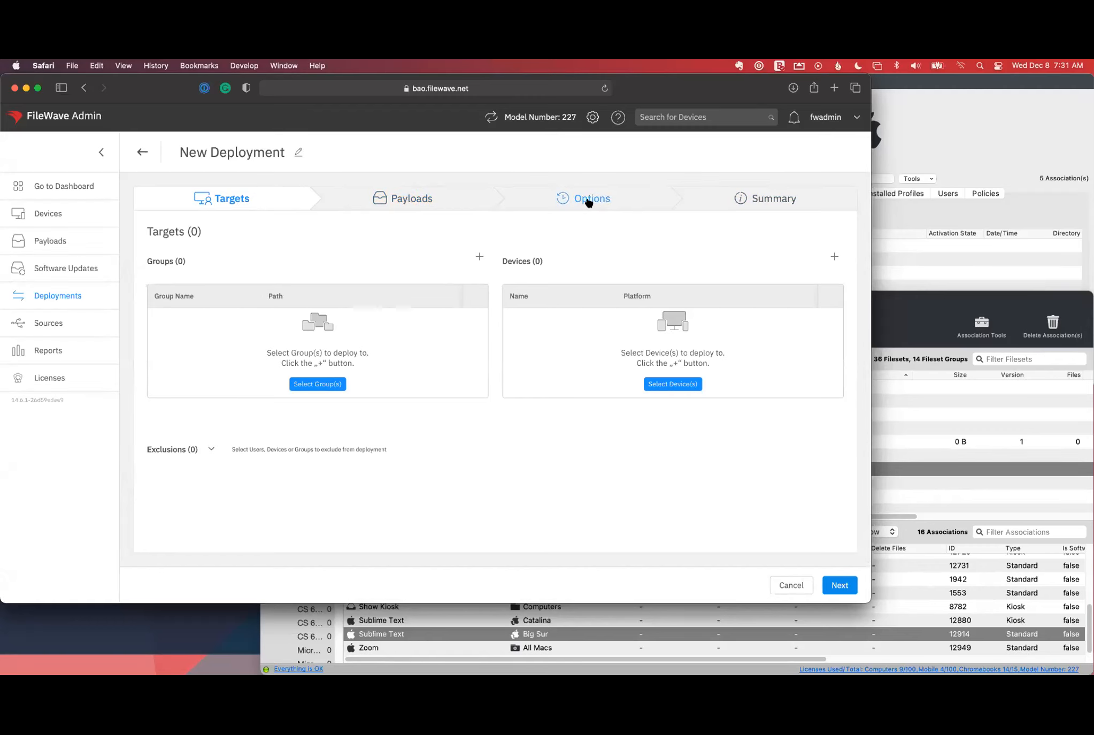
pyautogui.moveTo(772, 198)
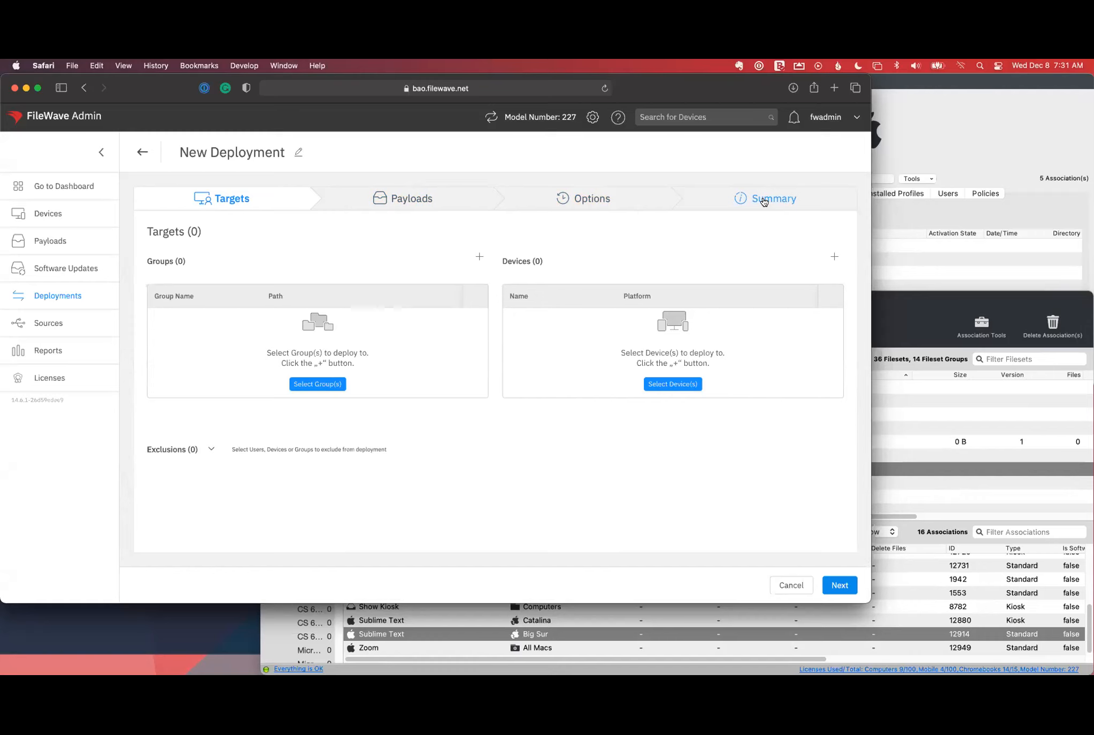
pyautogui.click(316, 384)
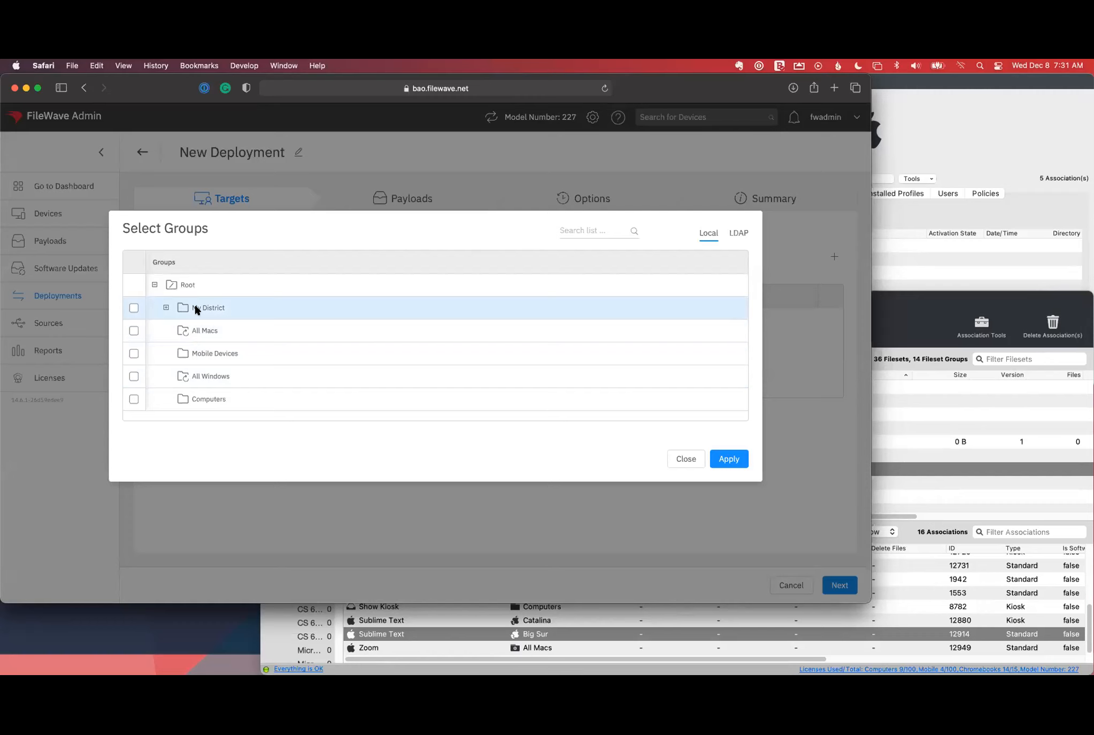
# - Tick My District and apply it as the deployment's target group
pyautogui.click(134, 307)
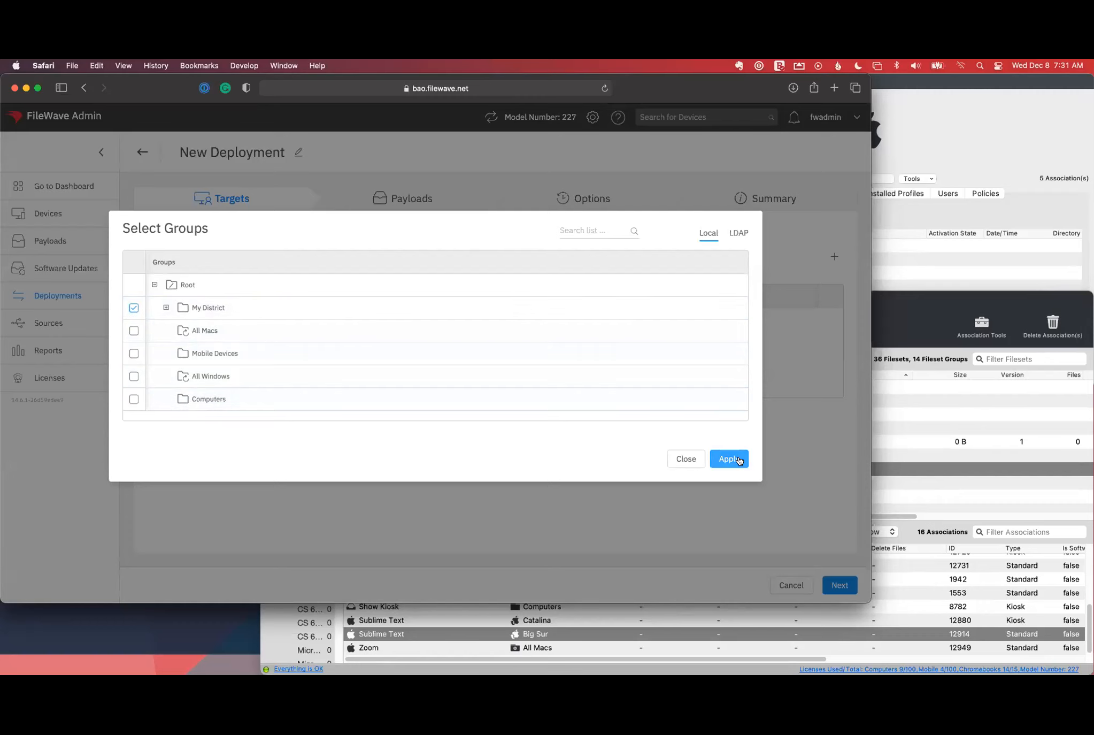
pyautogui.click(729, 458)
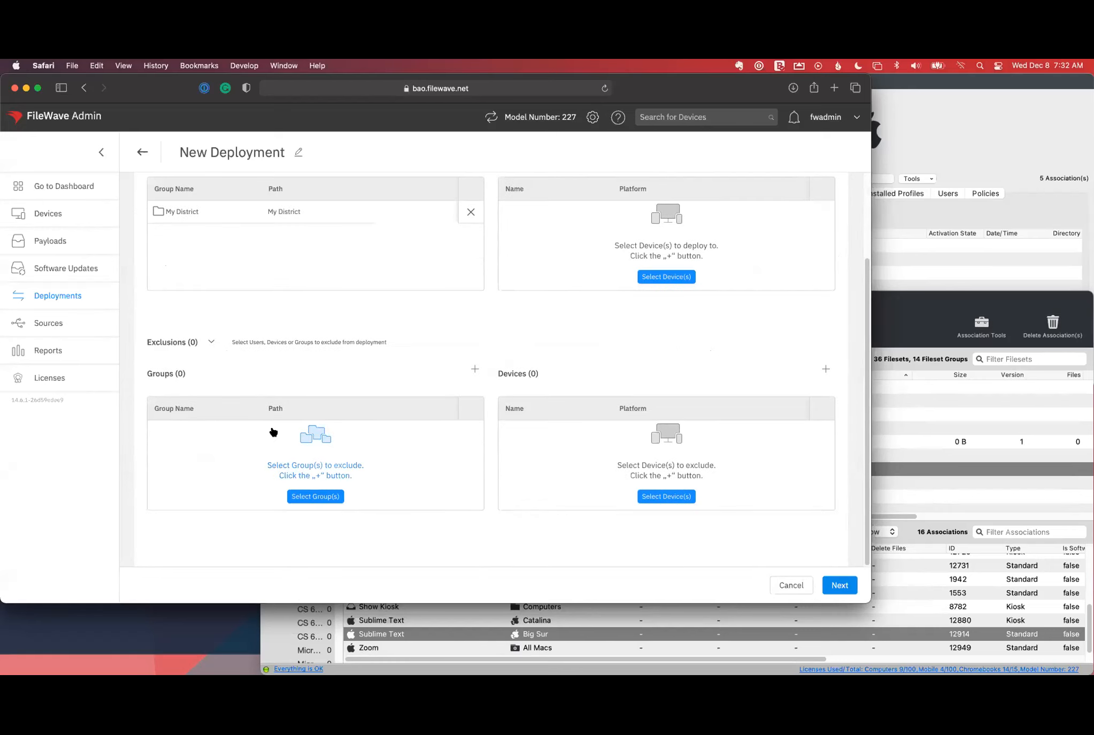
# - Add Washington High under My District as an excluded group
pyautogui.click(314, 496)
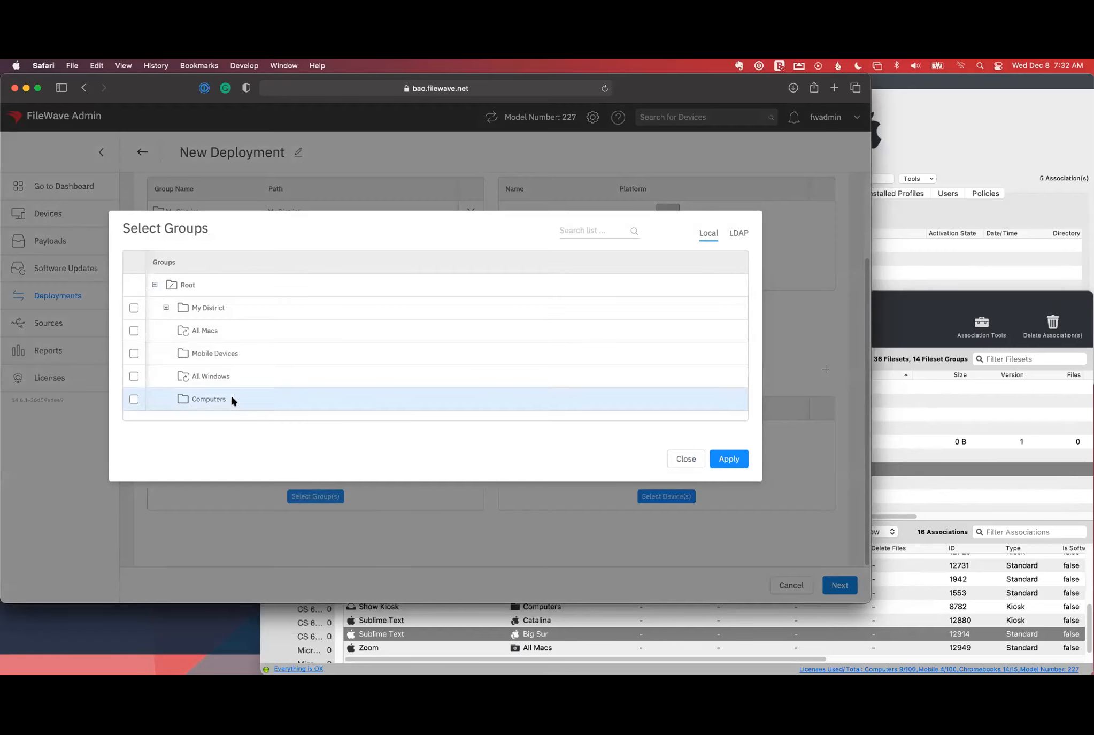
pyautogui.moveTo(208, 376)
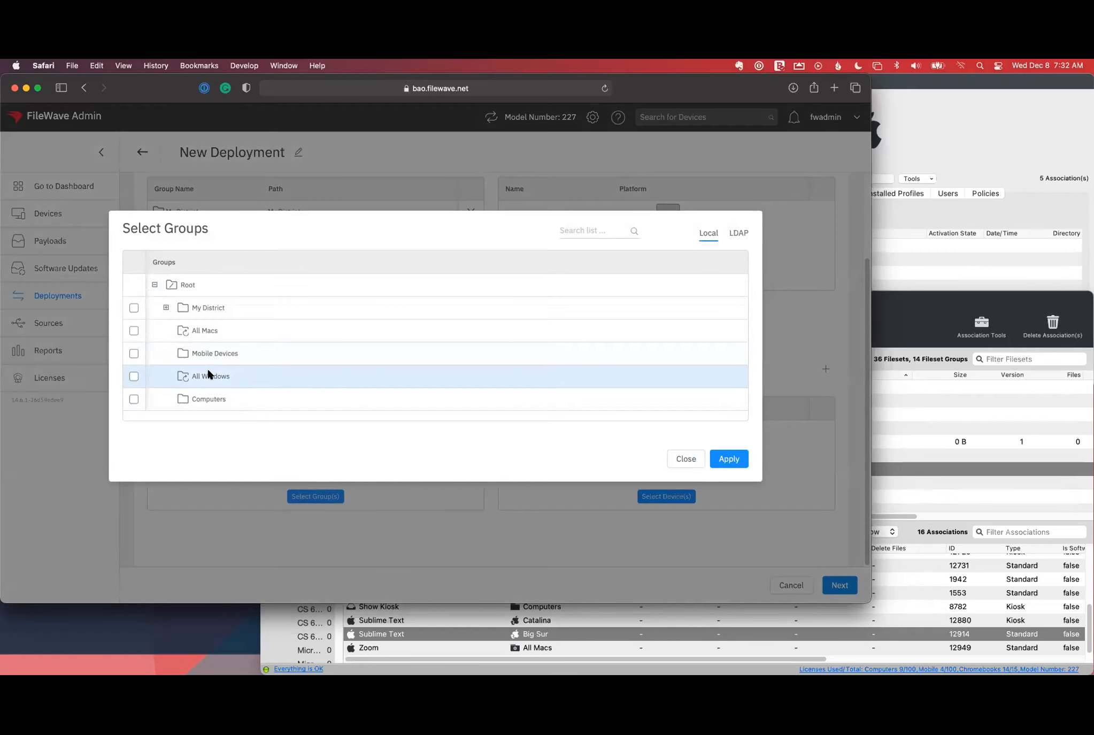
pyautogui.moveTo(205, 330)
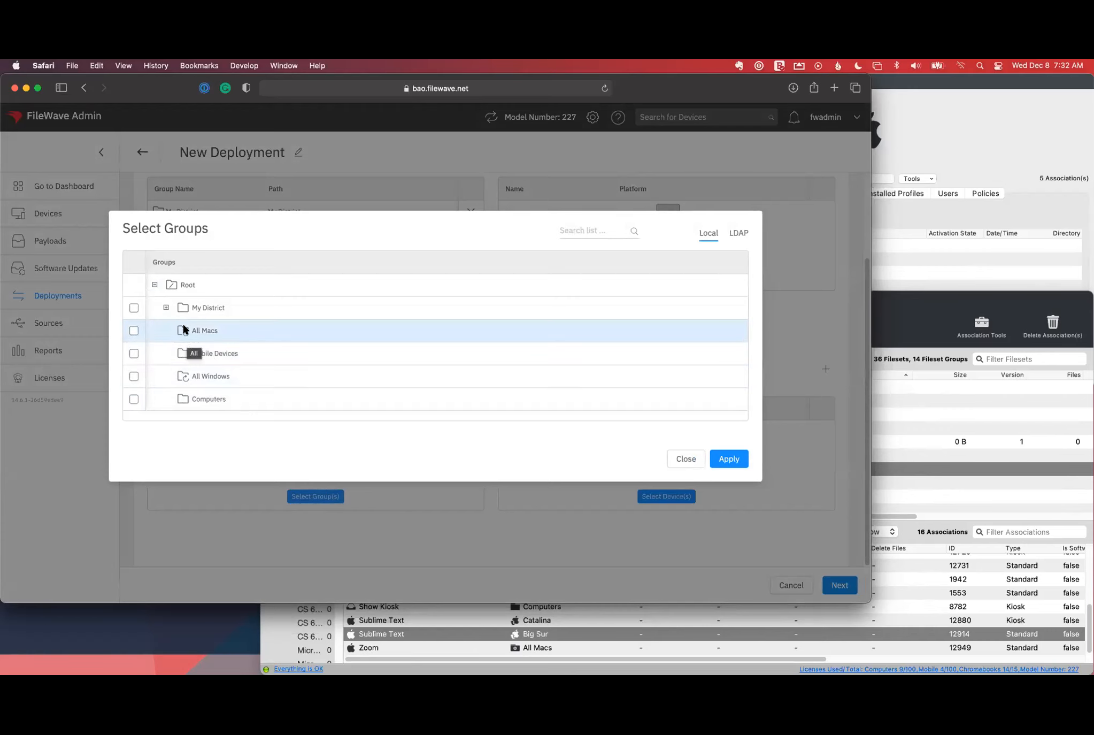
pyautogui.moveTo(214, 353)
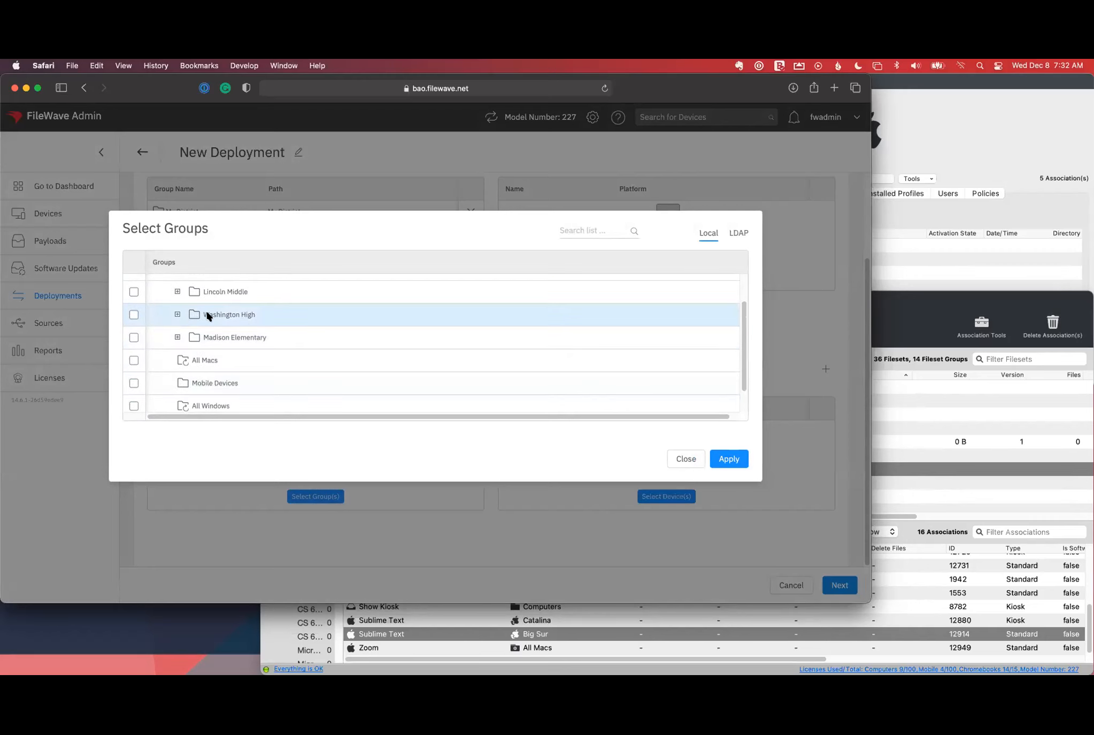
pyautogui.click(134, 314)
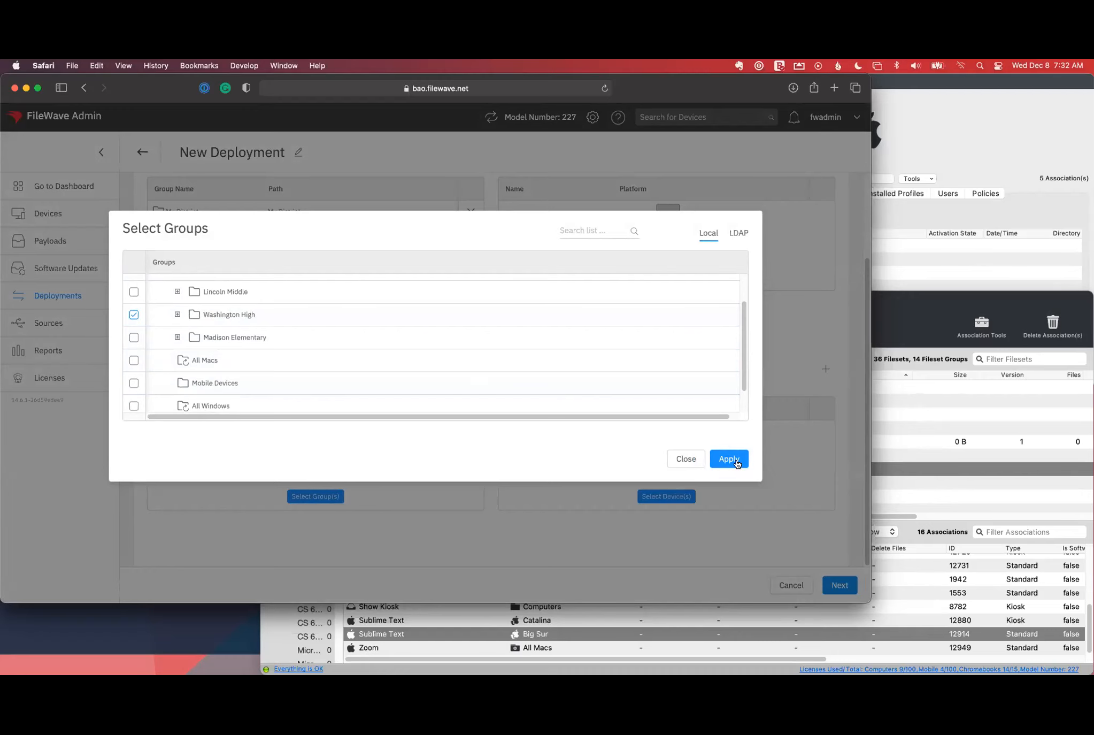
pyautogui.click(728, 459)
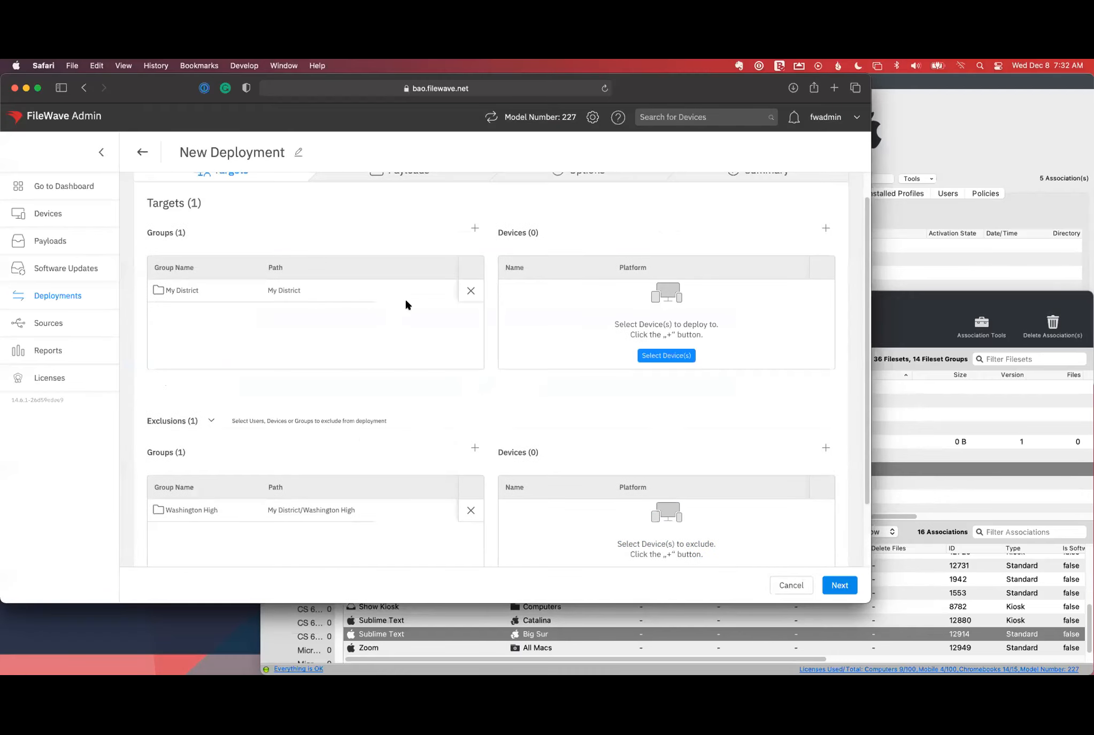
pyautogui.moveTo(505, 305)
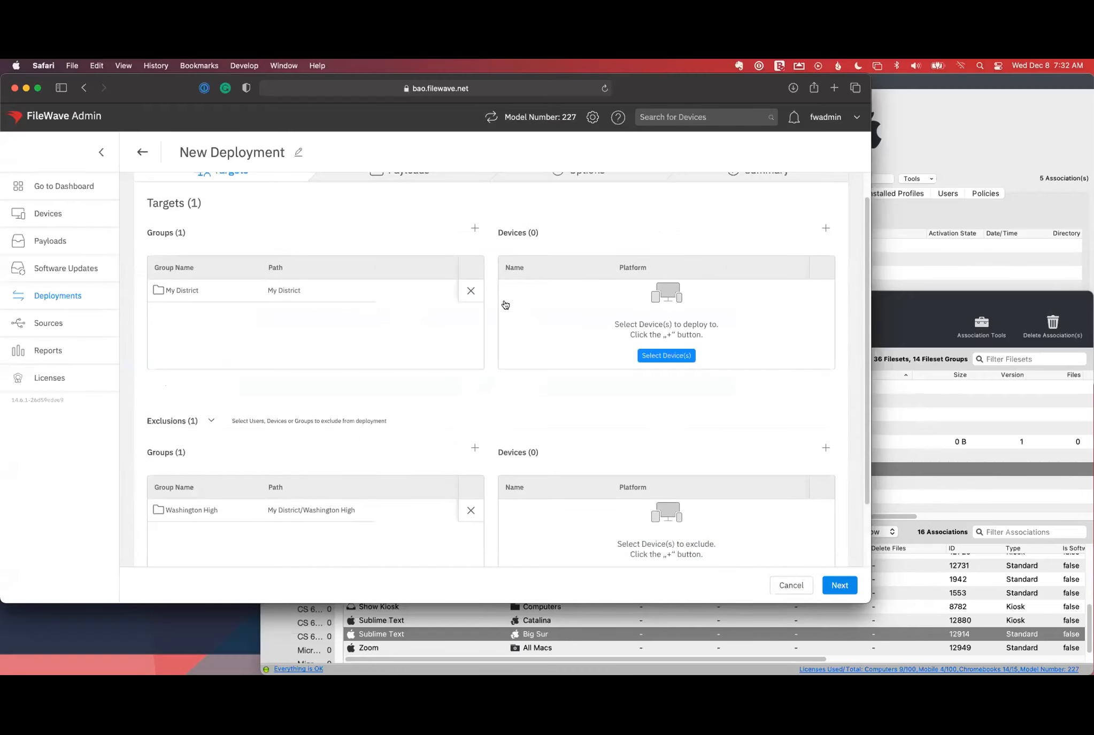
pyautogui.moveTo(335, 417)
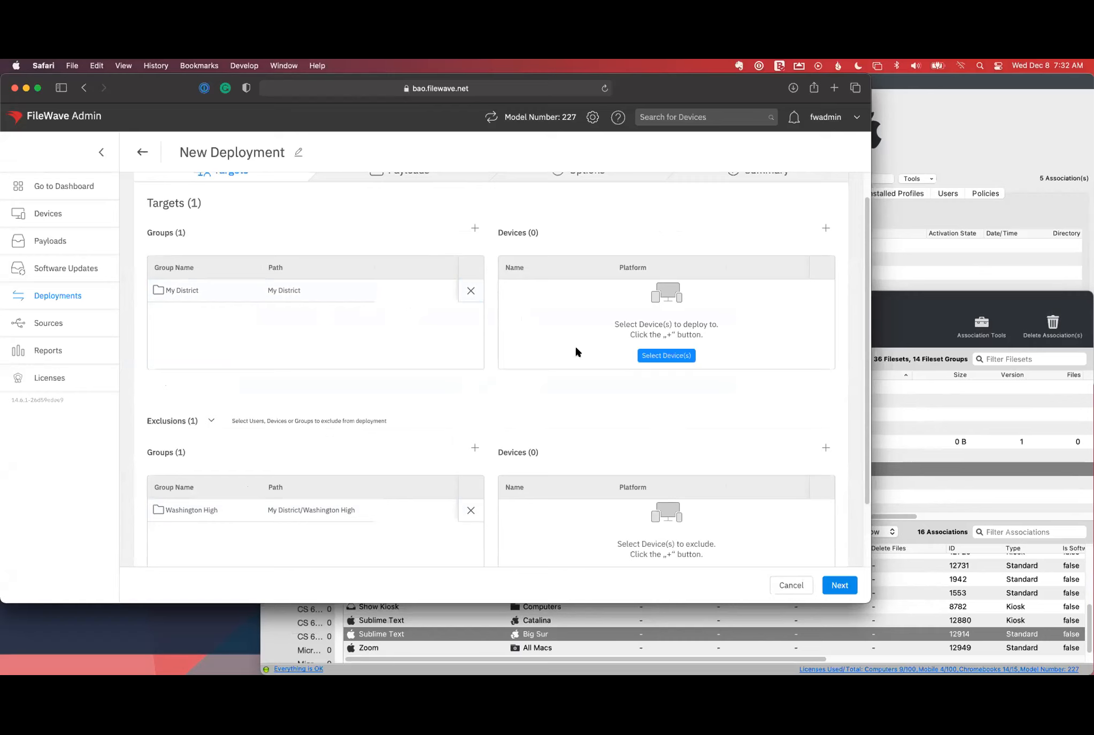
pyautogui.moveTo(665, 355)
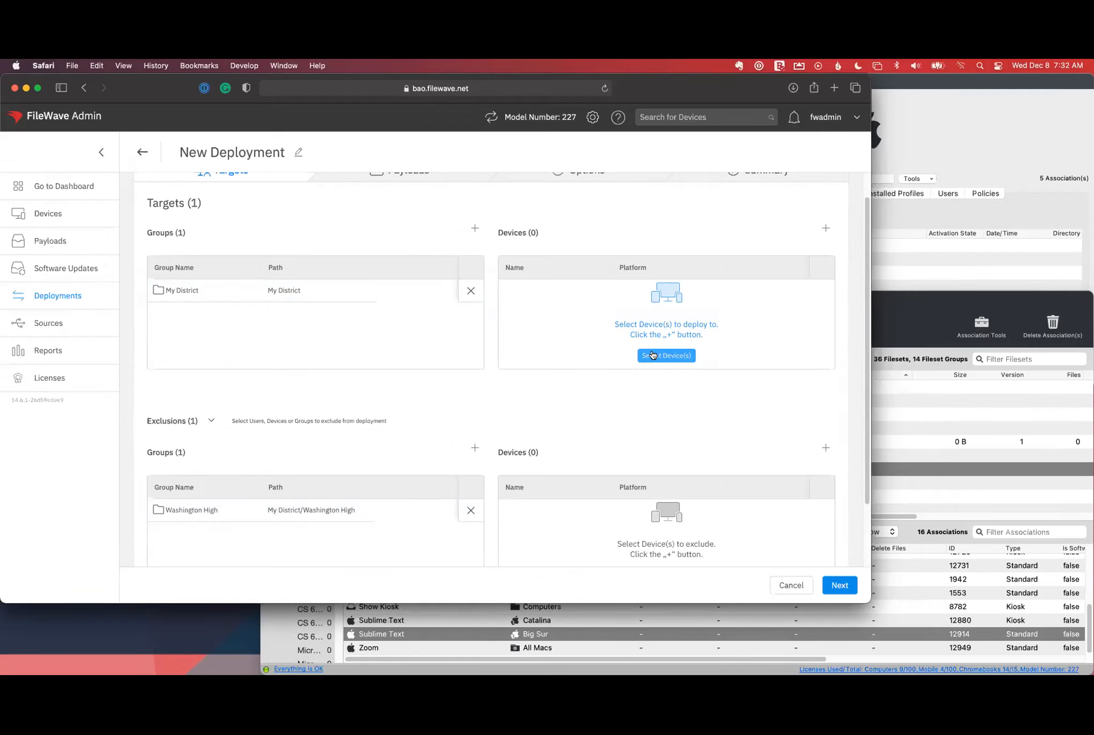
# - Add Big Sur as a target device and mark Catalina as an excluded device
pyautogui.click(665, 355)
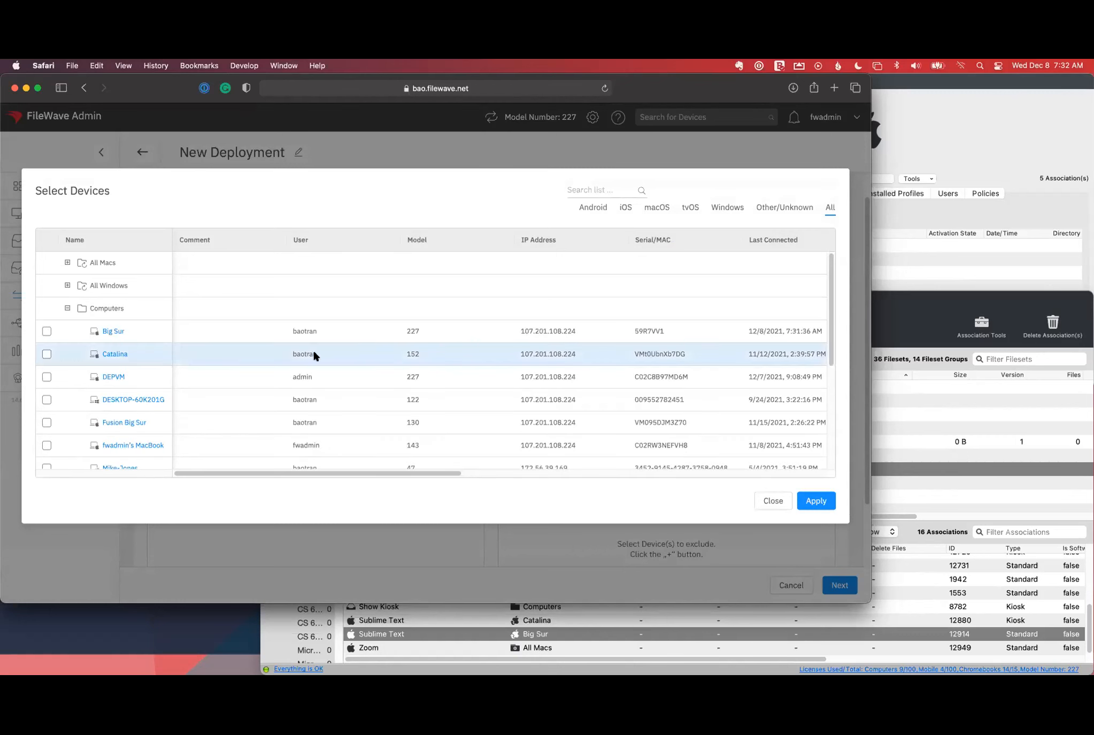
pyautogui.click(47, 330)
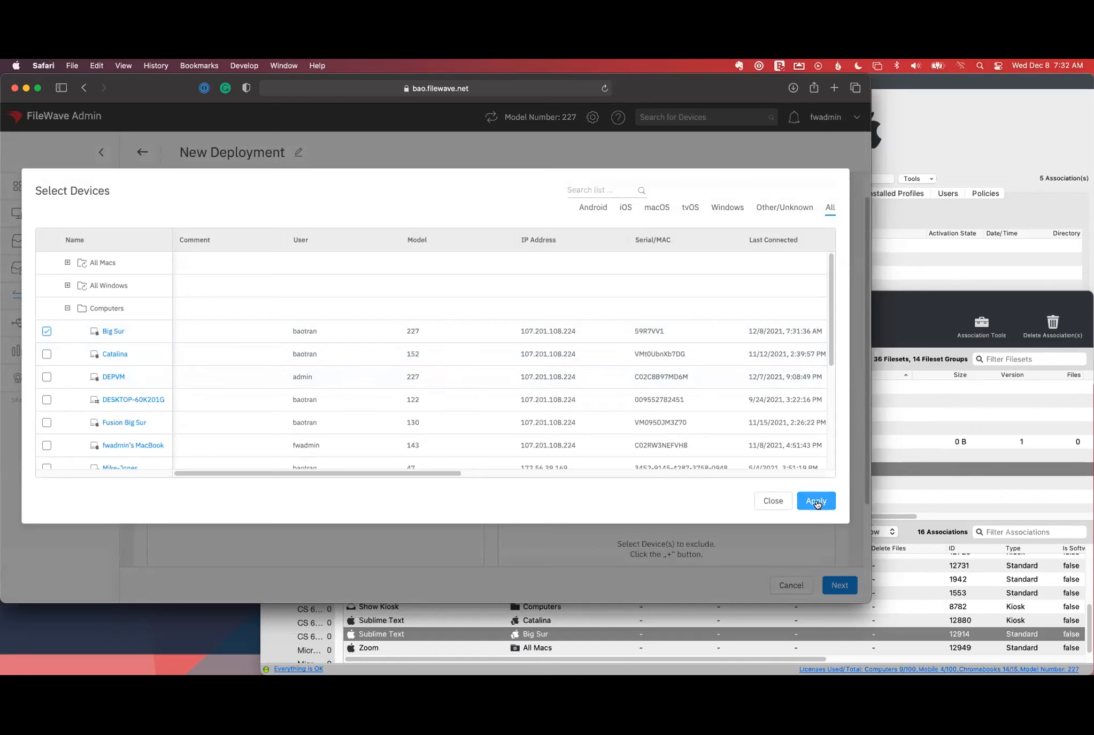
pyautogui.click(815, 500)
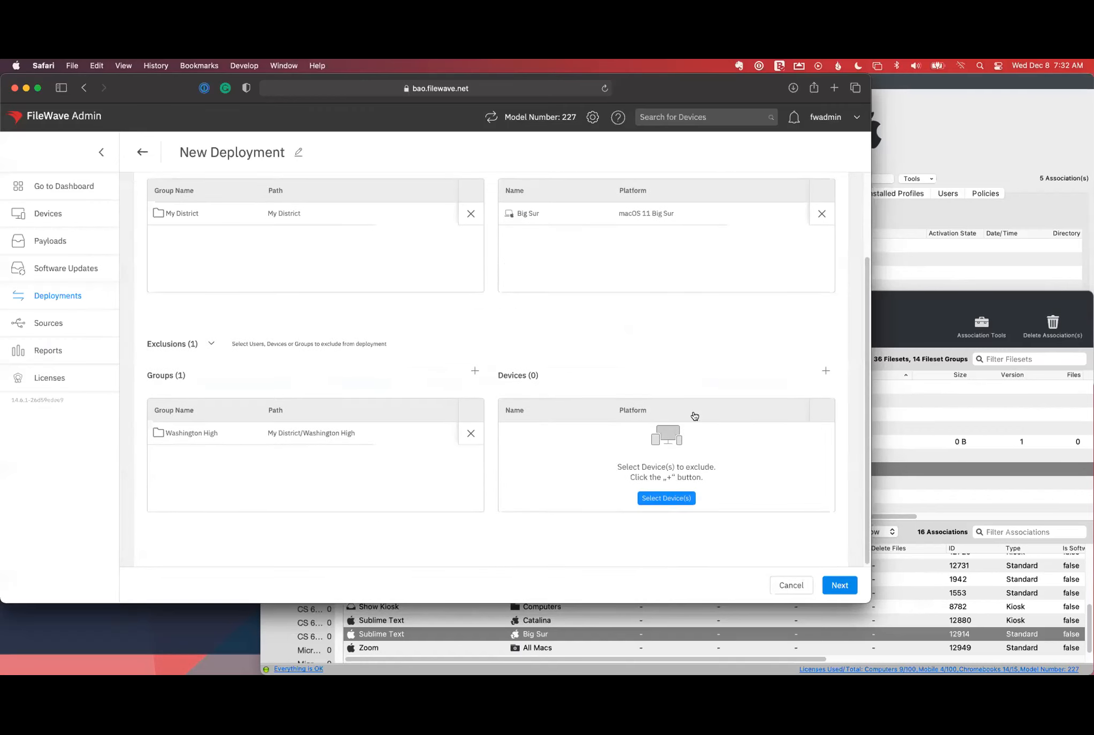
pyautogui.click(665, 497)
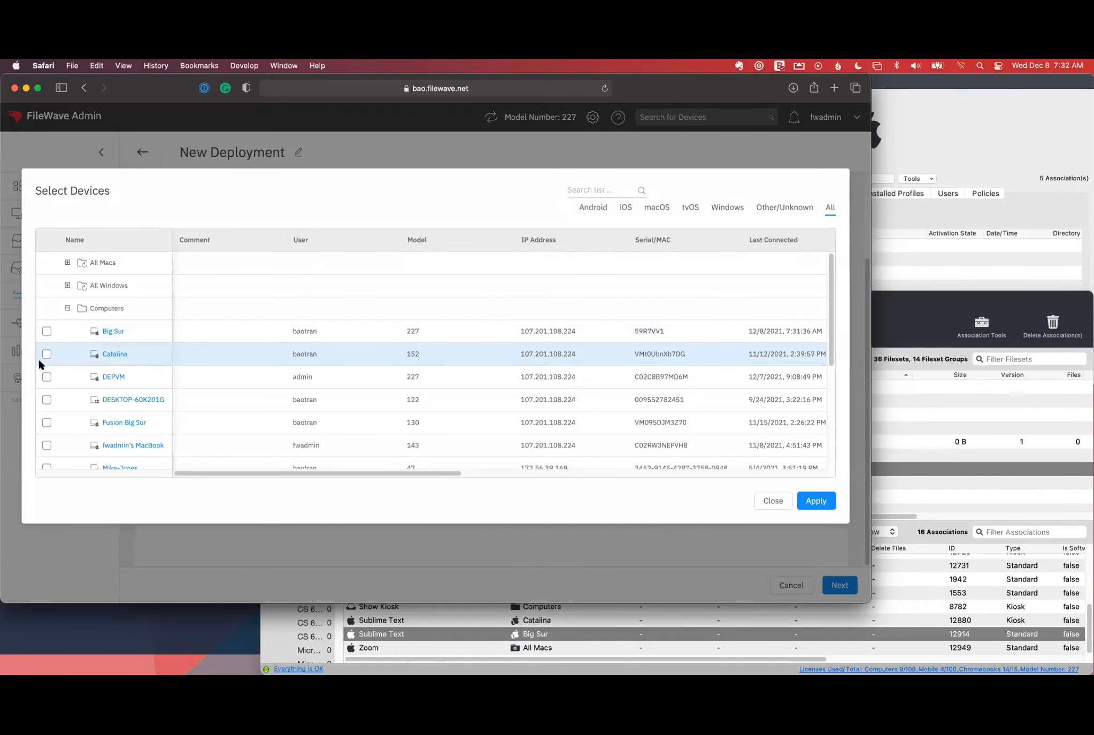
pyautogui.click(46, 354)
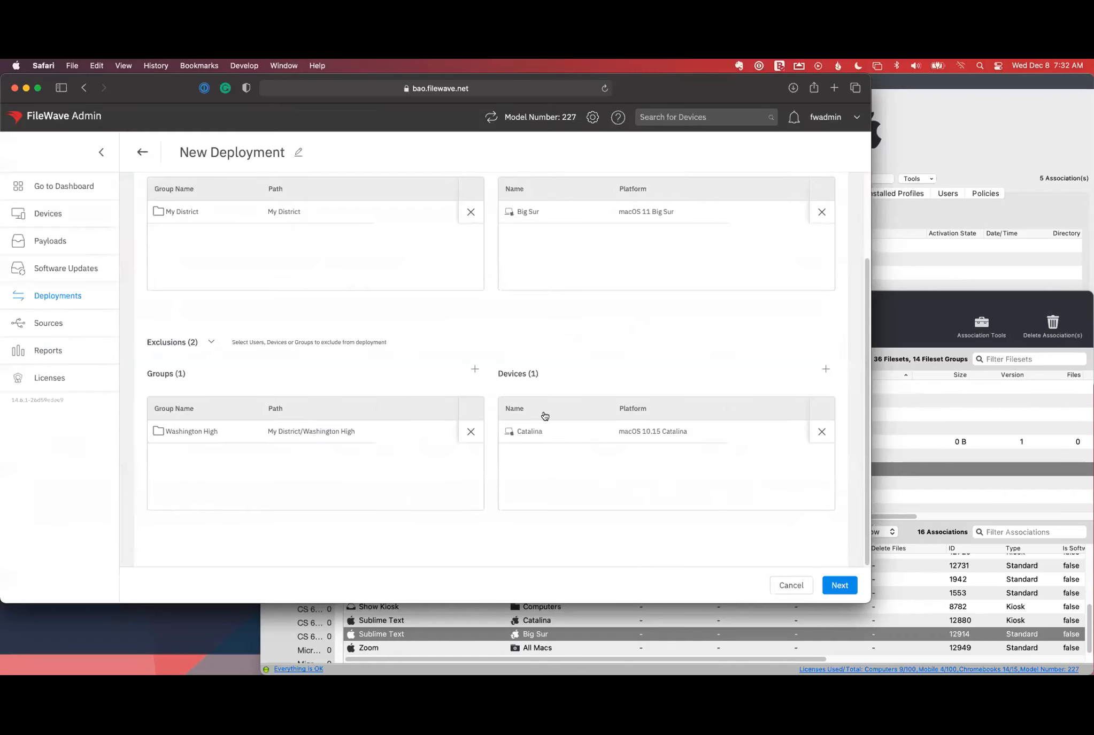
pyautogui.moveTo(535, 352)
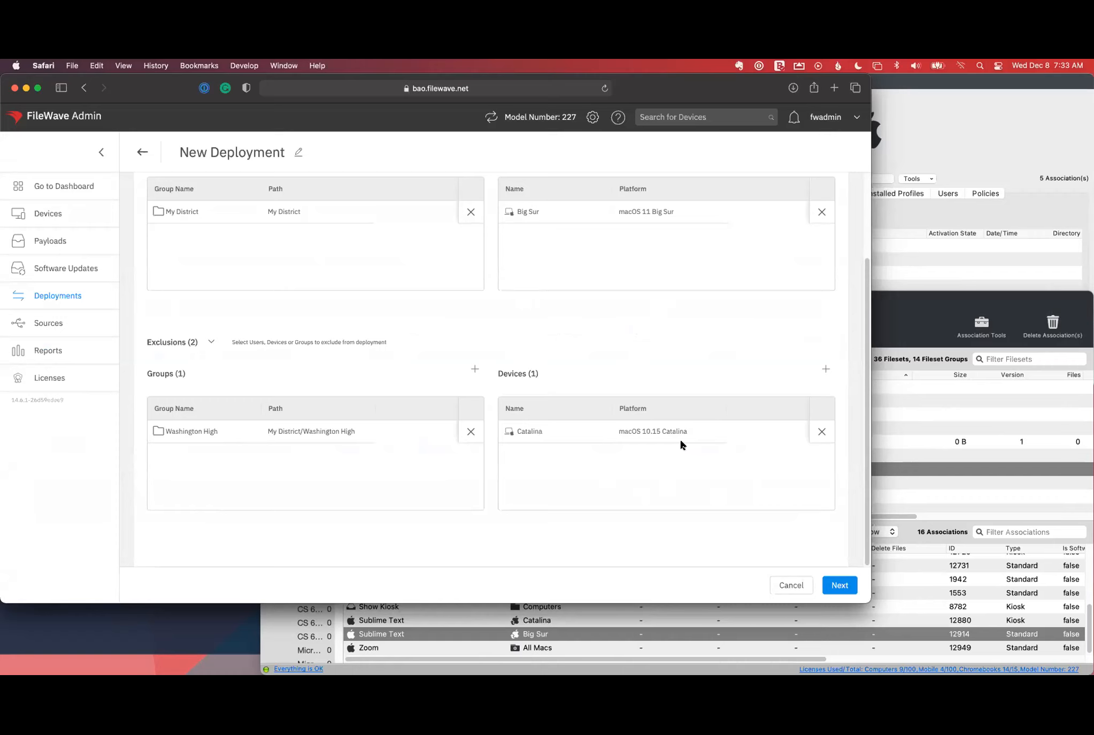
# - Advance to Payloads and add EXE - Firefox 88.0 and MSI - 7z1900-x64
pyautogui.click(838, 585)
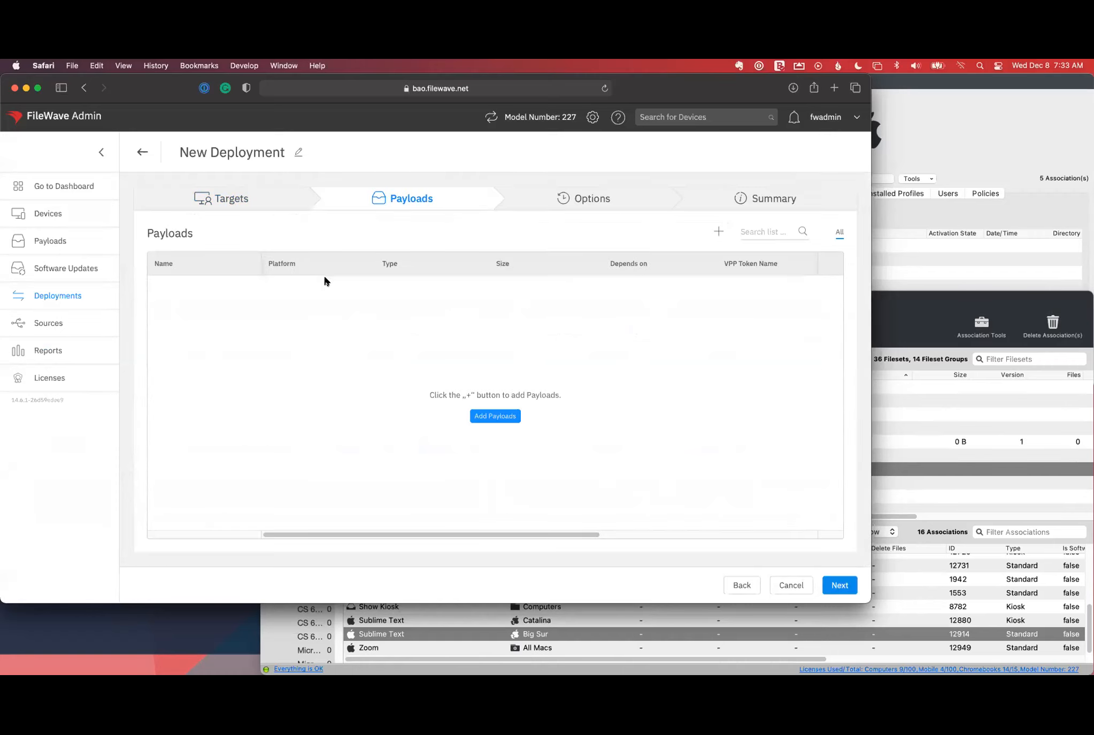
pyautogui.click(494, 415)
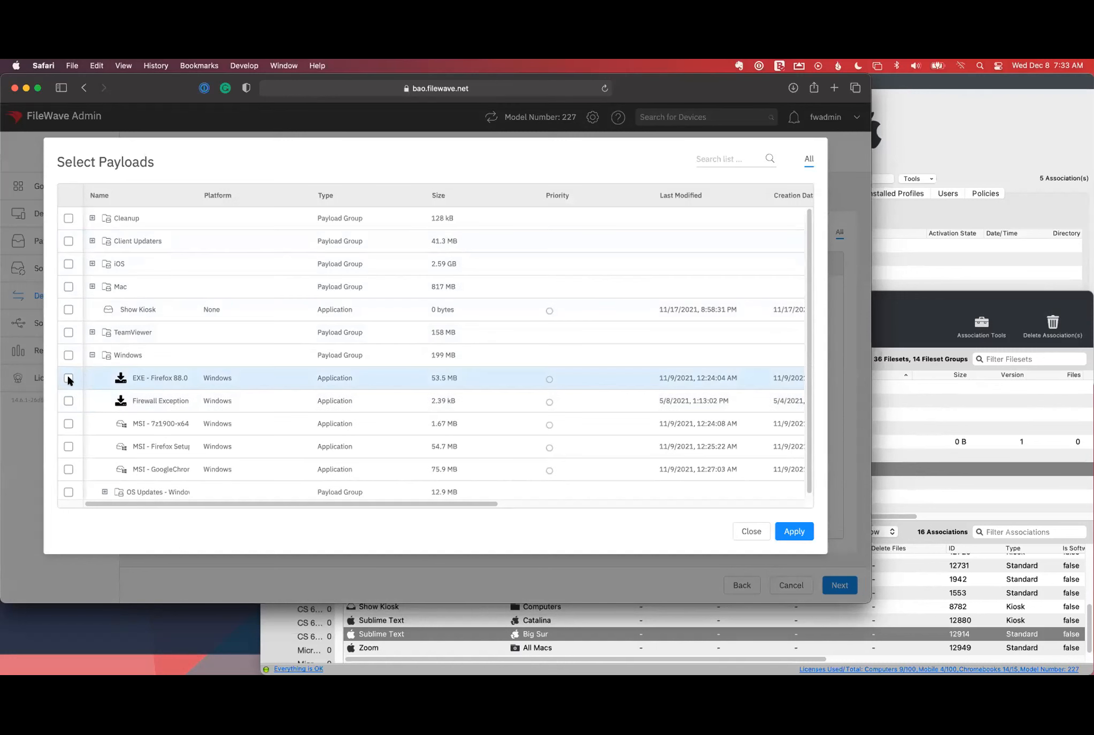
pyautogui.click(68, 424)
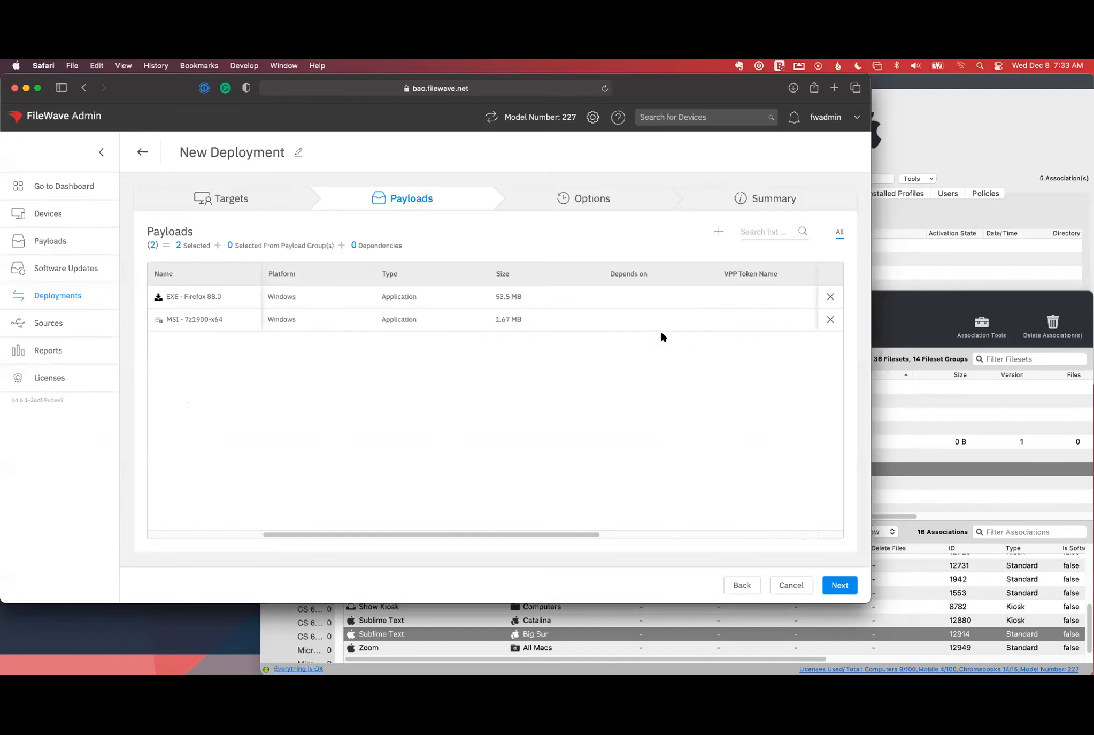
pyautogui.moveTo(856, 608)
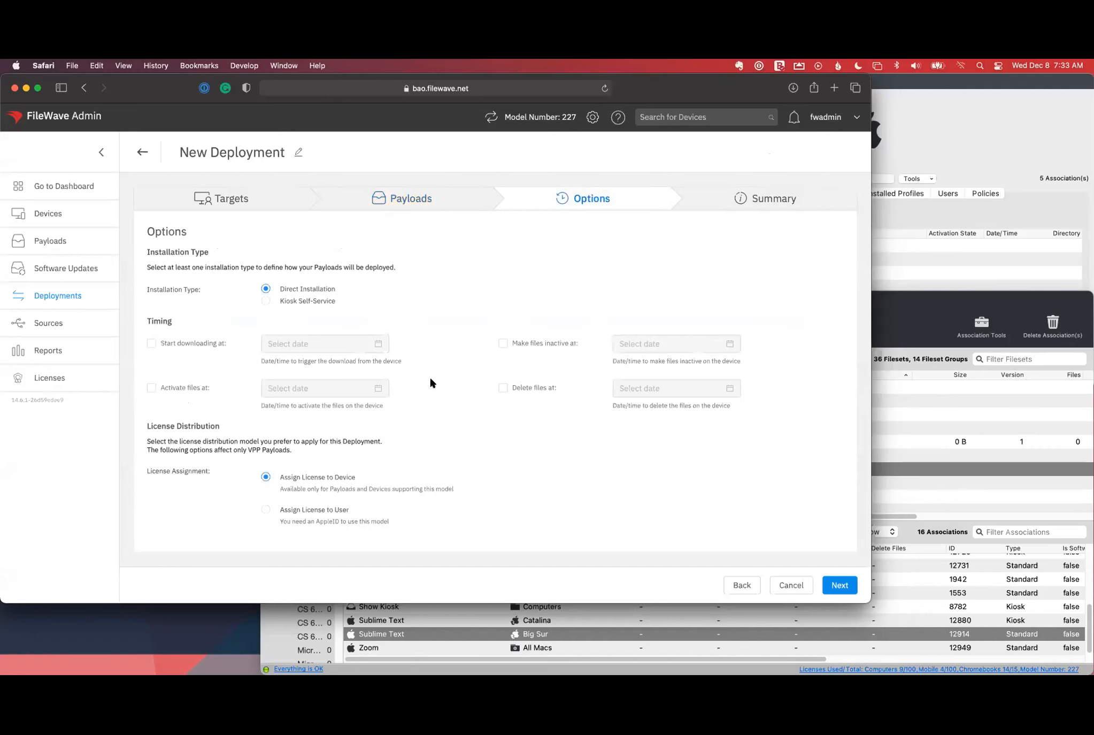
pyautogui.moveTo(449, 330)
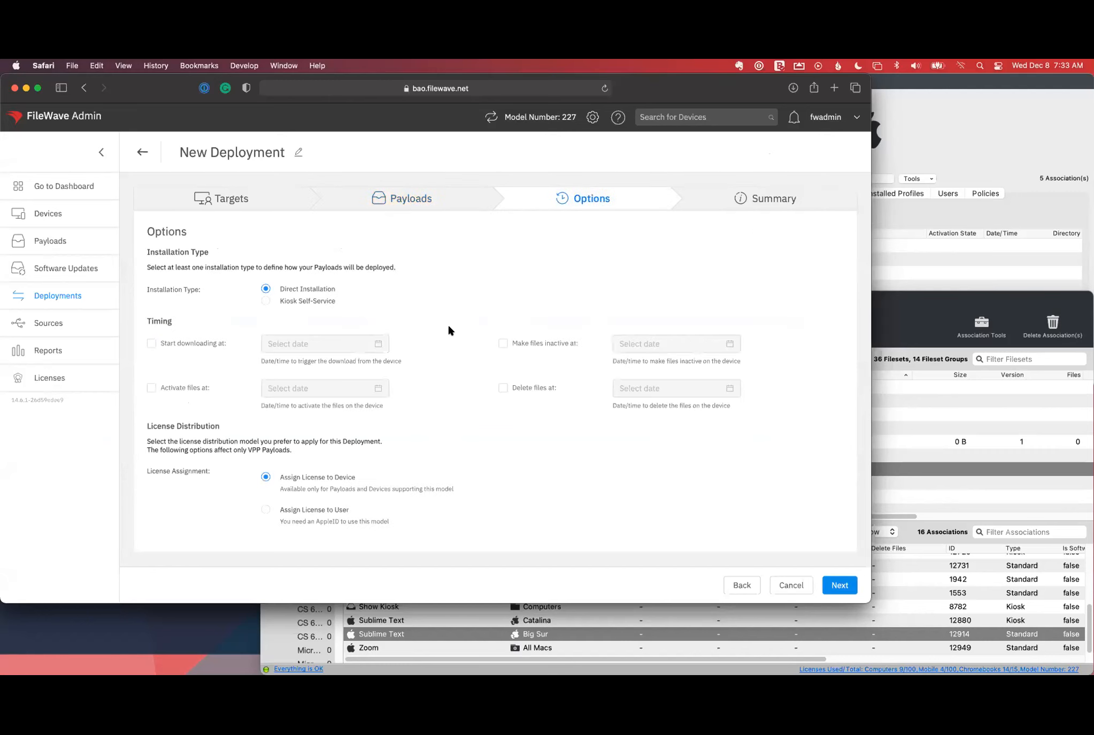
pyautogui.moveTo(467, 434)
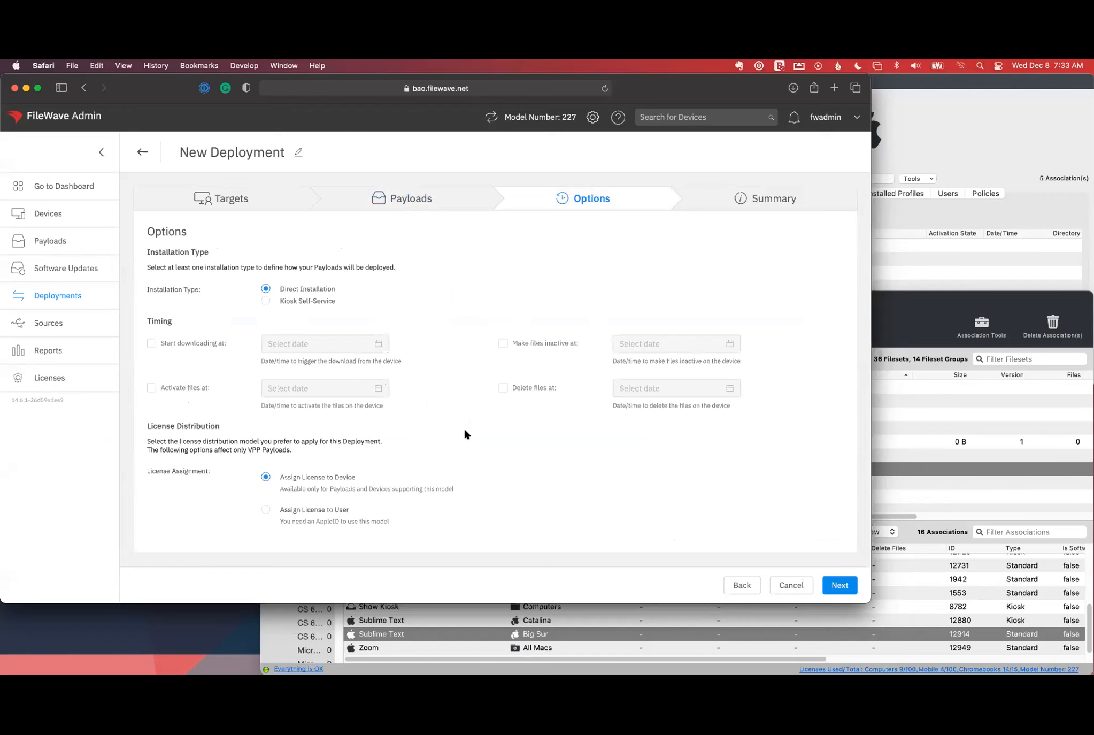
pyautogui.moveTo(650, 288)
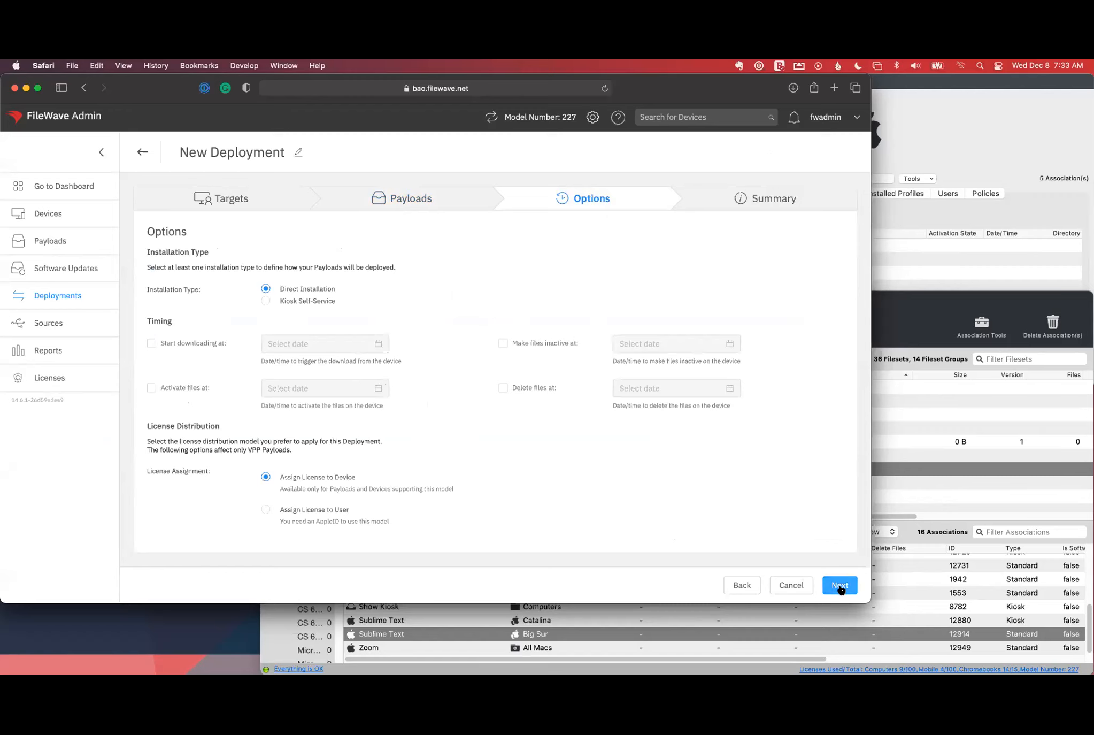
# - Review the deployment Summary page, then cancel to get the Keep your draft? prompt
pyautogui.click(840, 585)
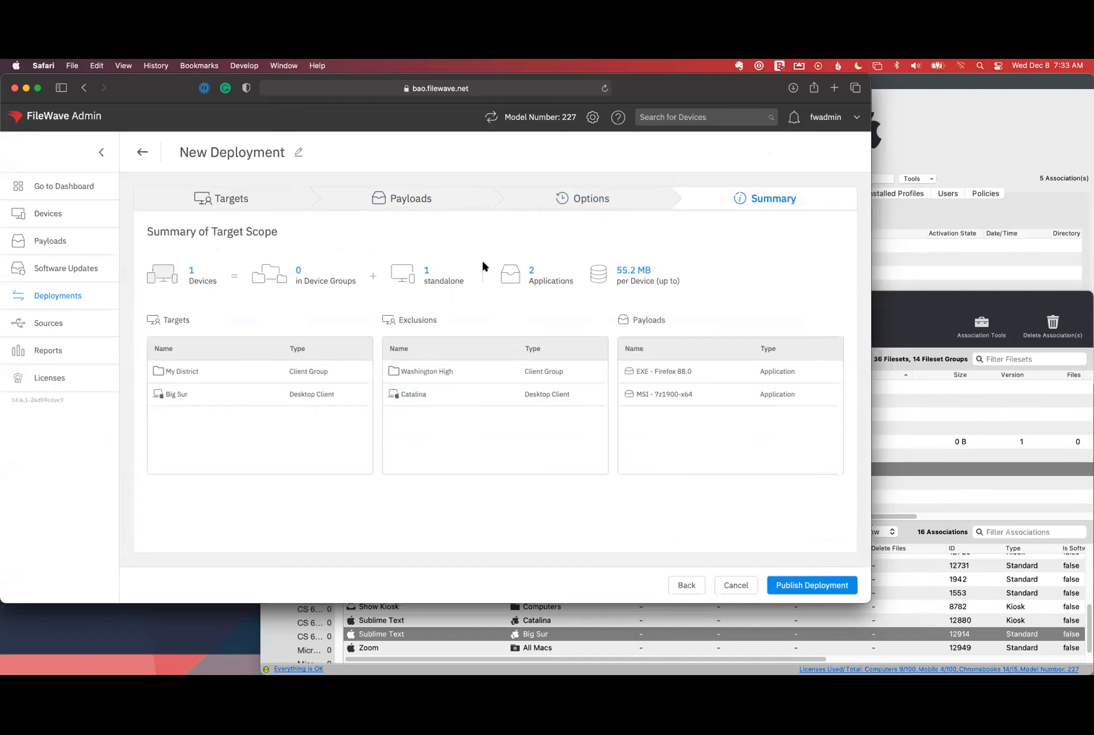
pyautogui.moveTo(531, 274)
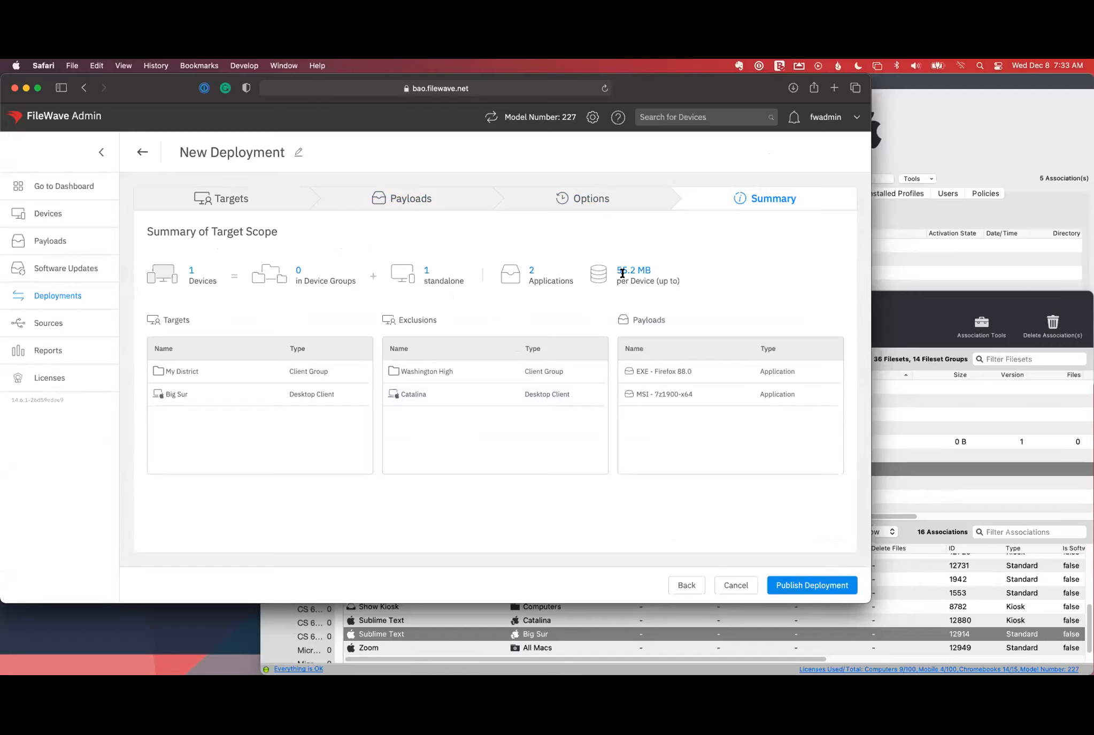
pyautogui.moveTo(711, 553)
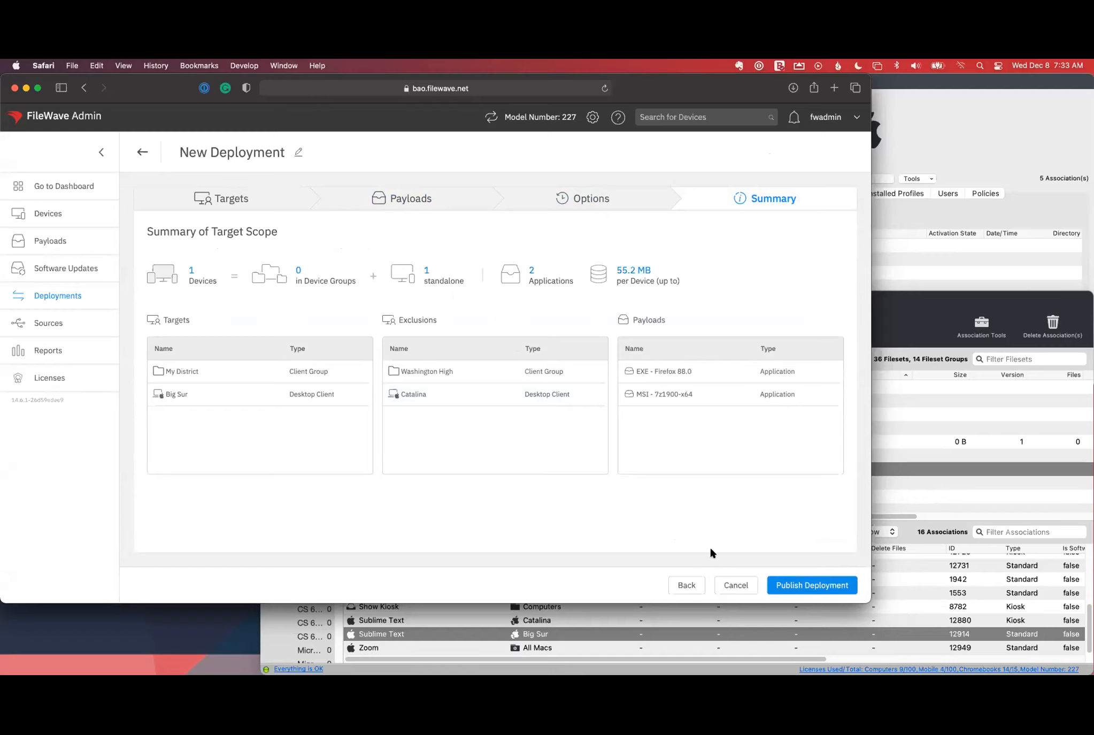
pyautogui.click(735, 585)
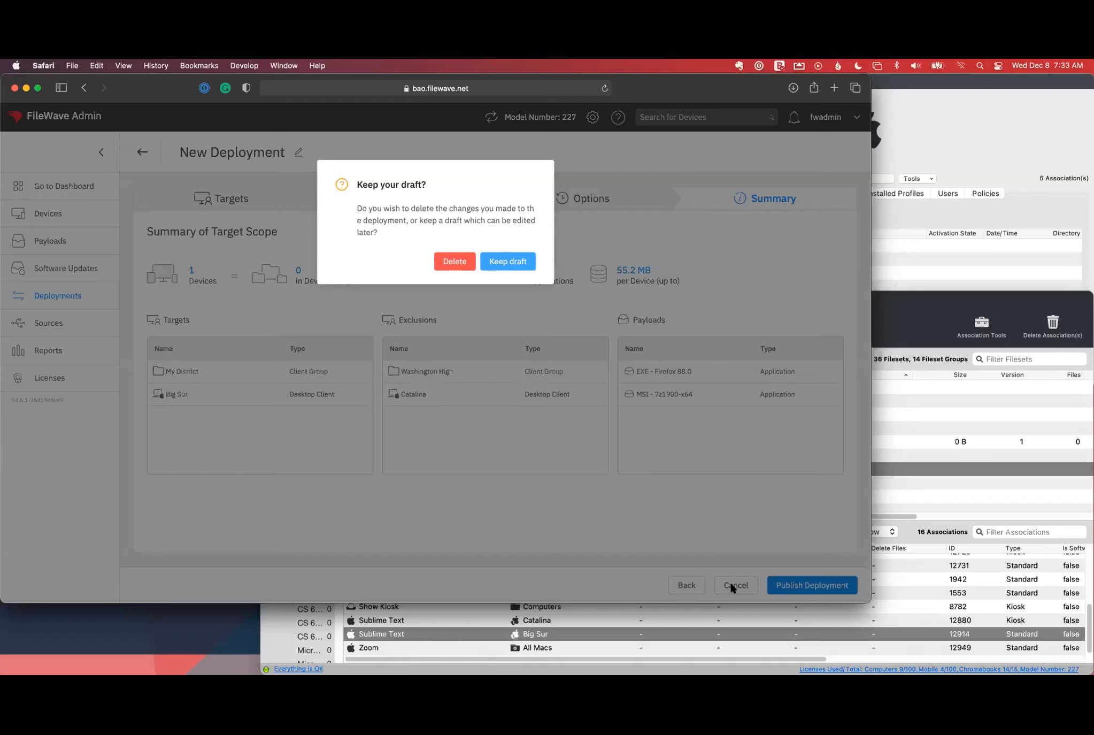
pyautogui.moveTo(820, 570)
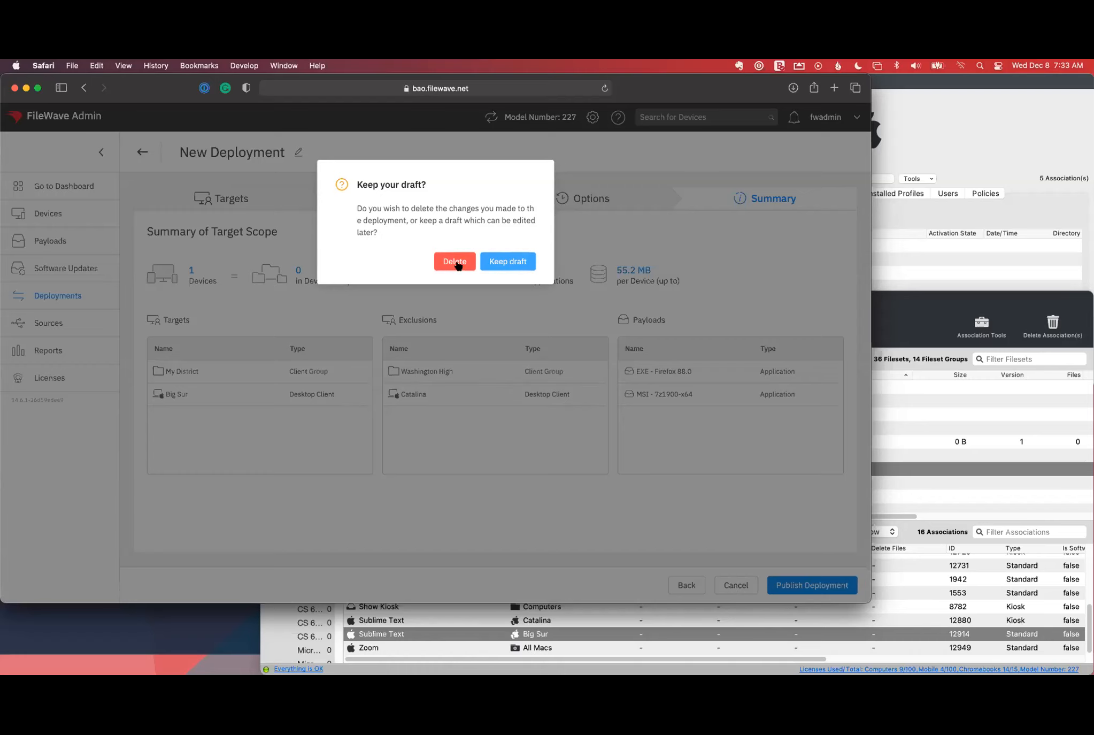
# - Delete the deployment draft and go to the Payloads list
pyautogui.click(454, 261)
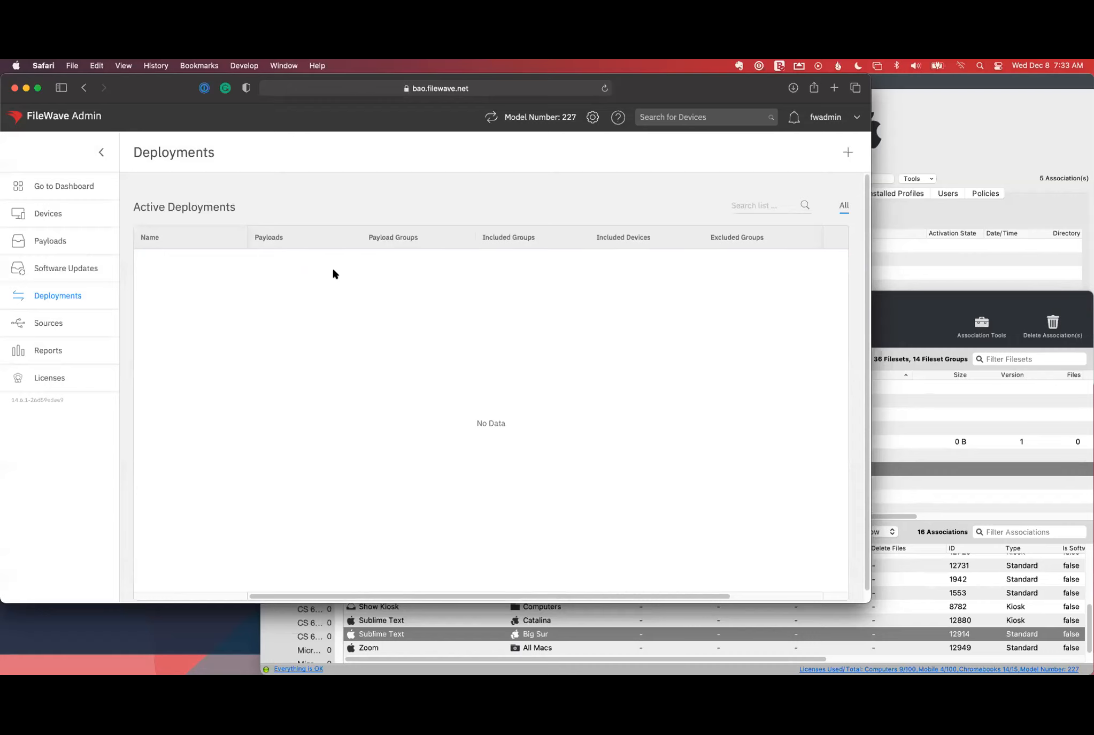
pyautogui.moveTo(329, 274)
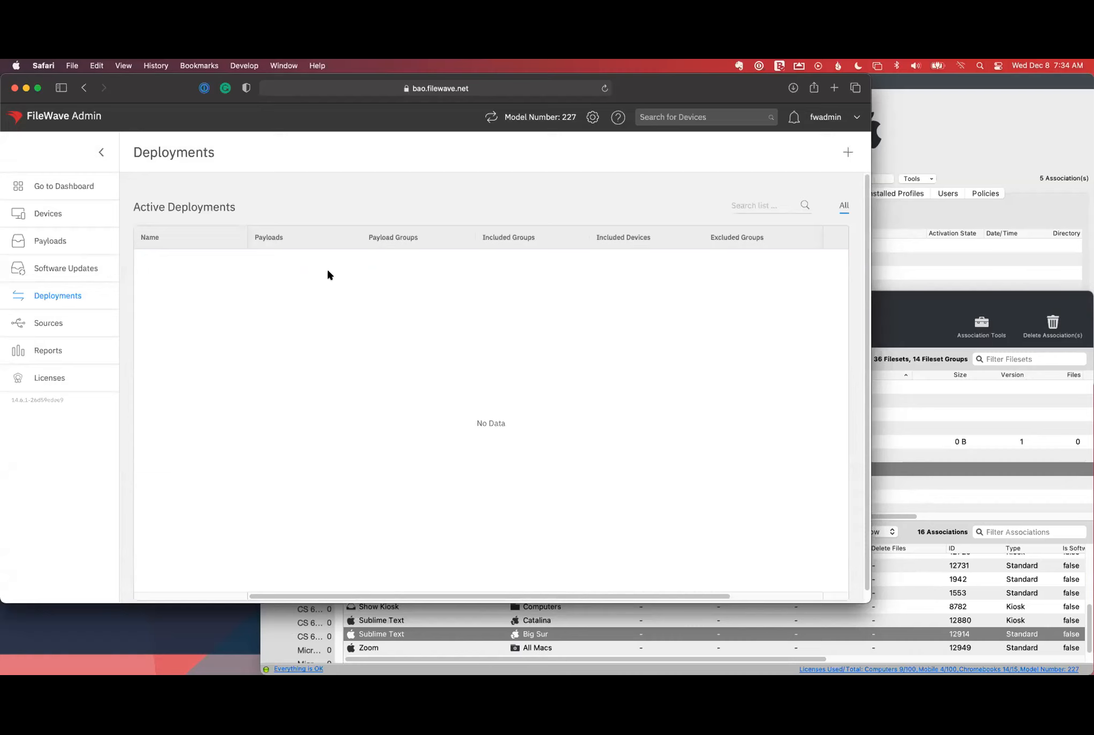
pyautogui.click(50, 240)
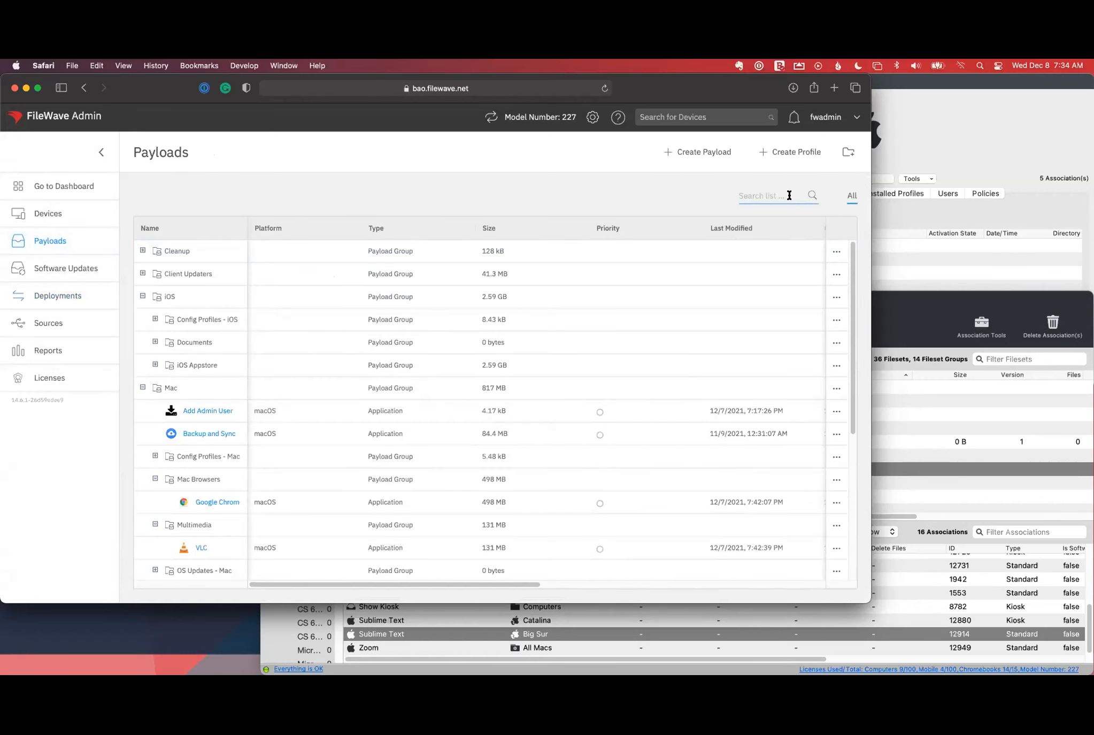
# - Search 'firfox' and view MSI - Firefox Setup 87.0's firefox_requirements.bat script
pyautogui.write('firfox')
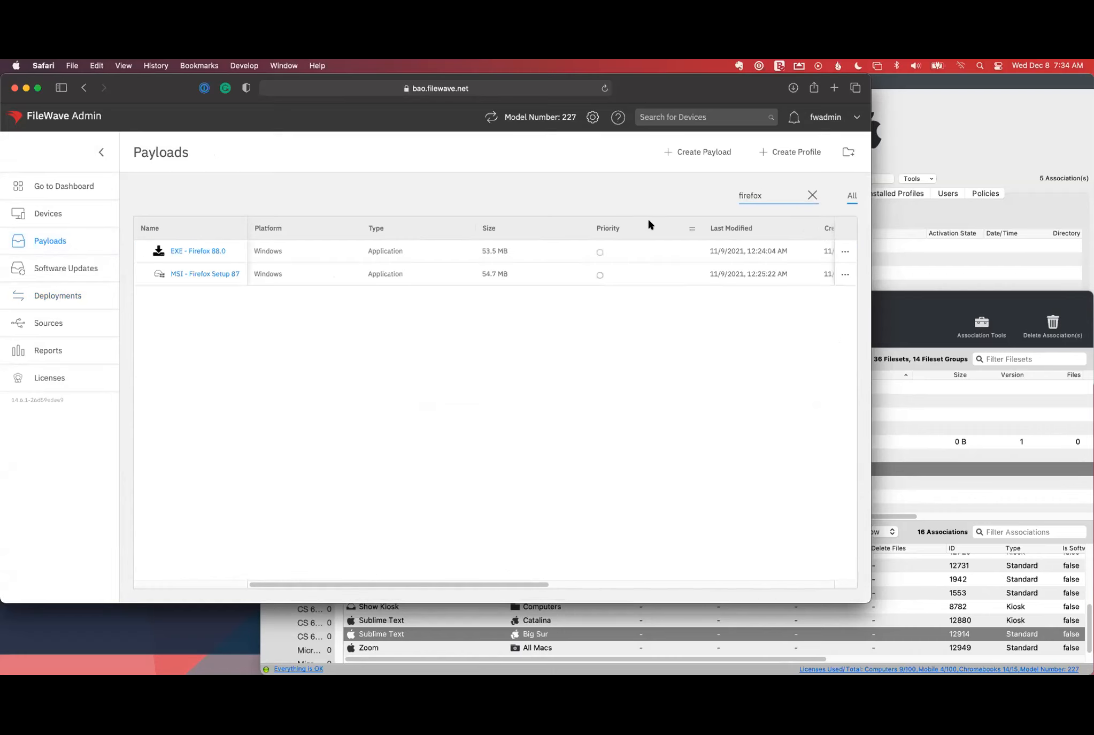
pyautogui.click(204, 274)
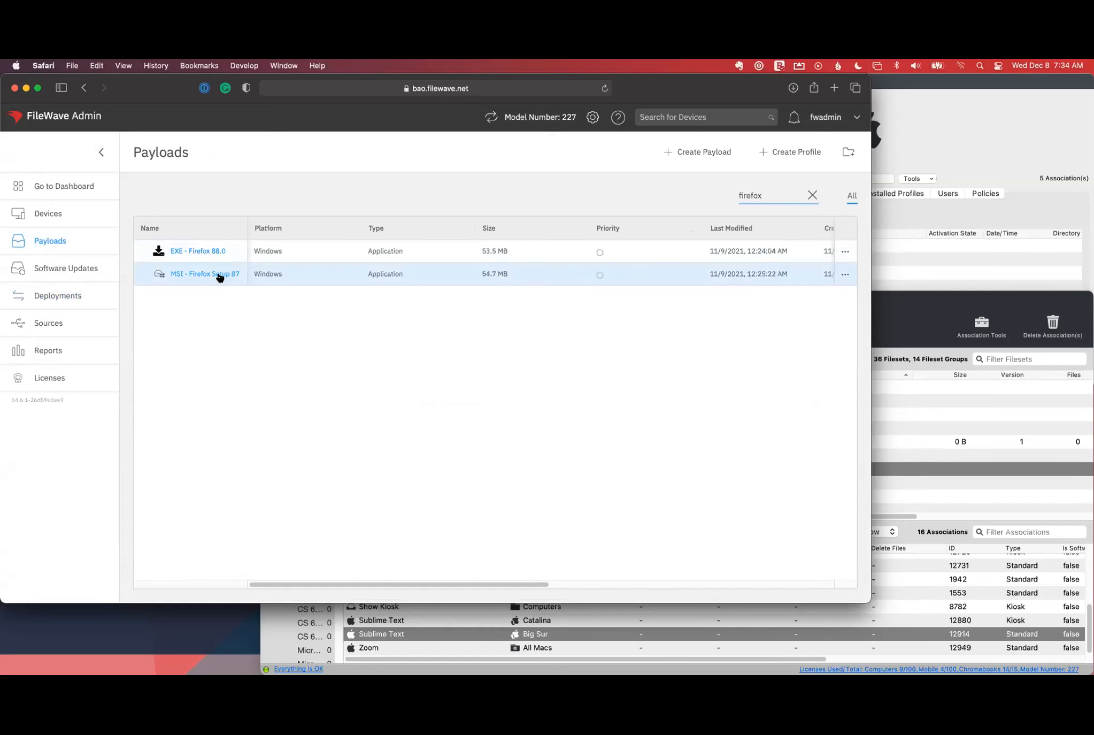
pyautogui.click(206, 273)
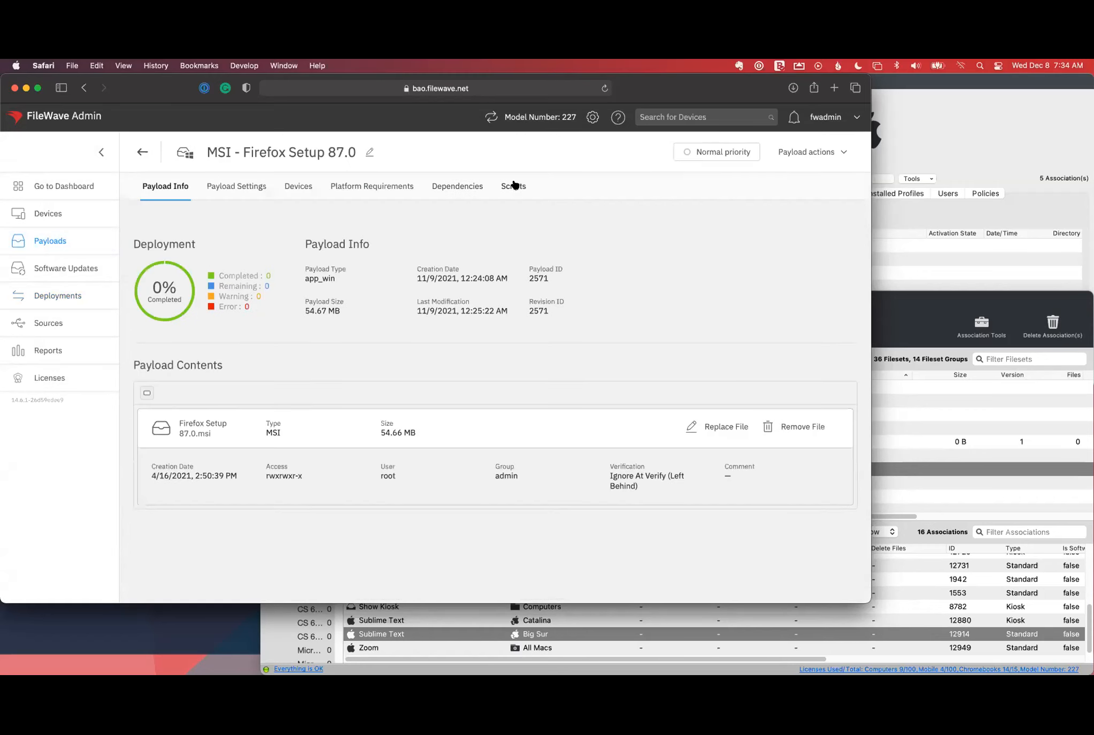
pyautogui.click(512, 185)
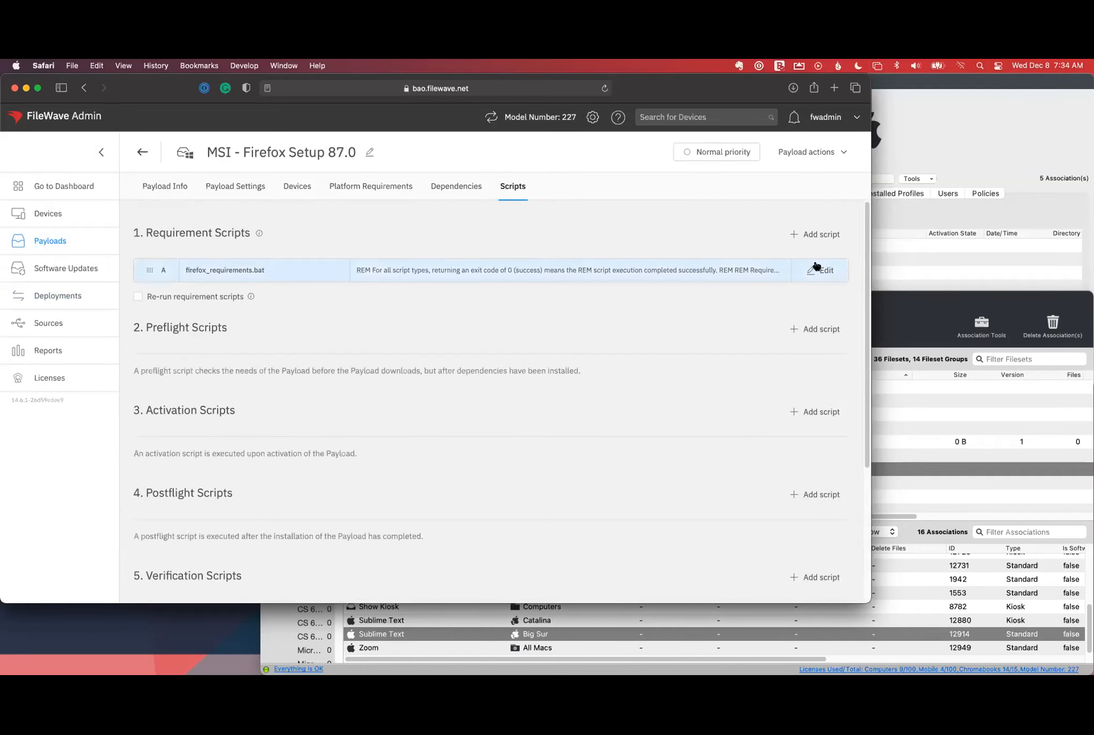
pyautogui.click(824, 270)
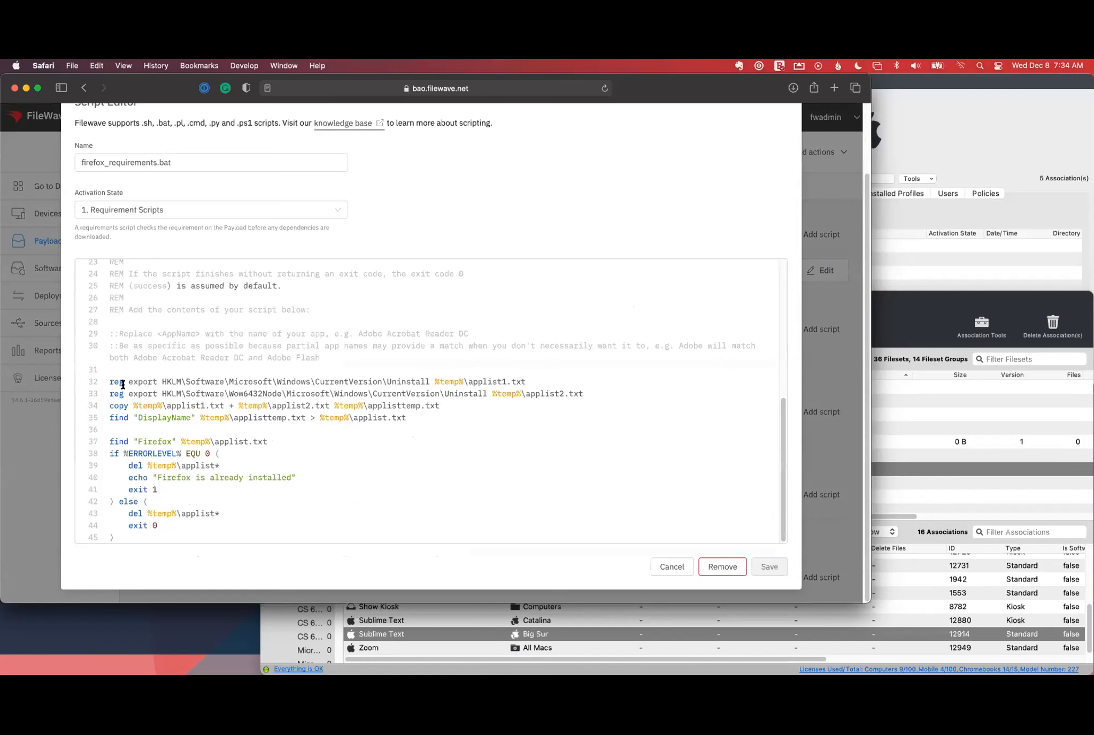
pyautogui.moveTo(110, 382); pyautogui.dragTo(157, 525)
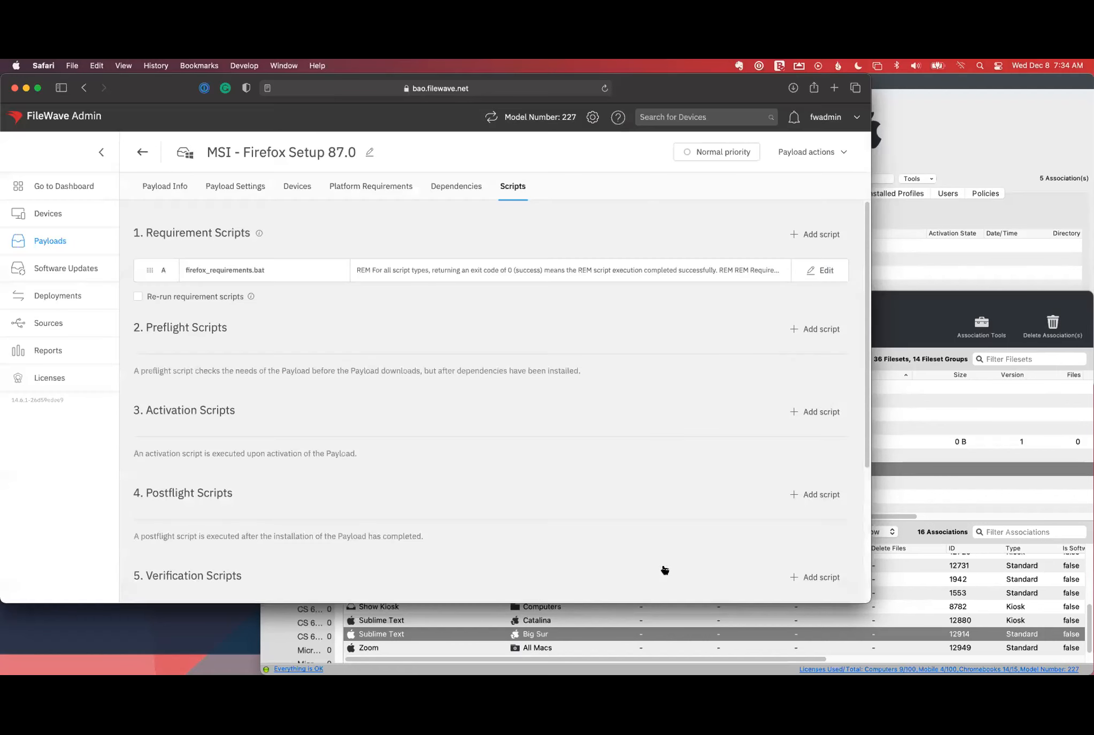
pyautogui.moveTo(732, 505)
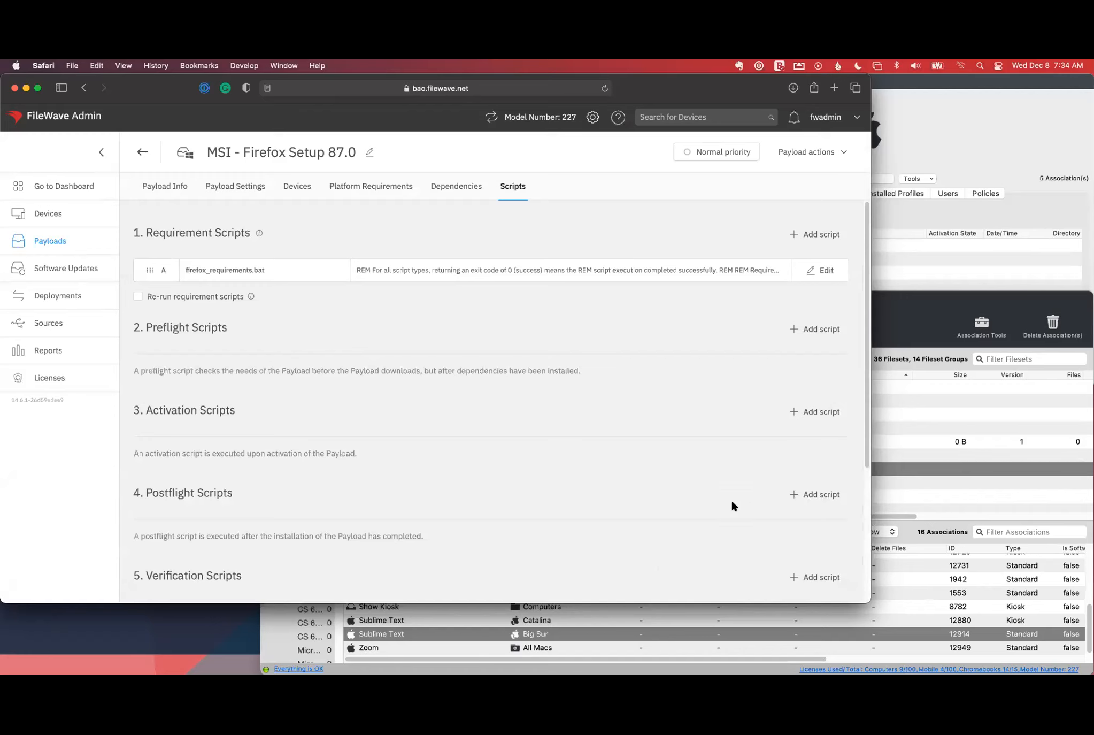